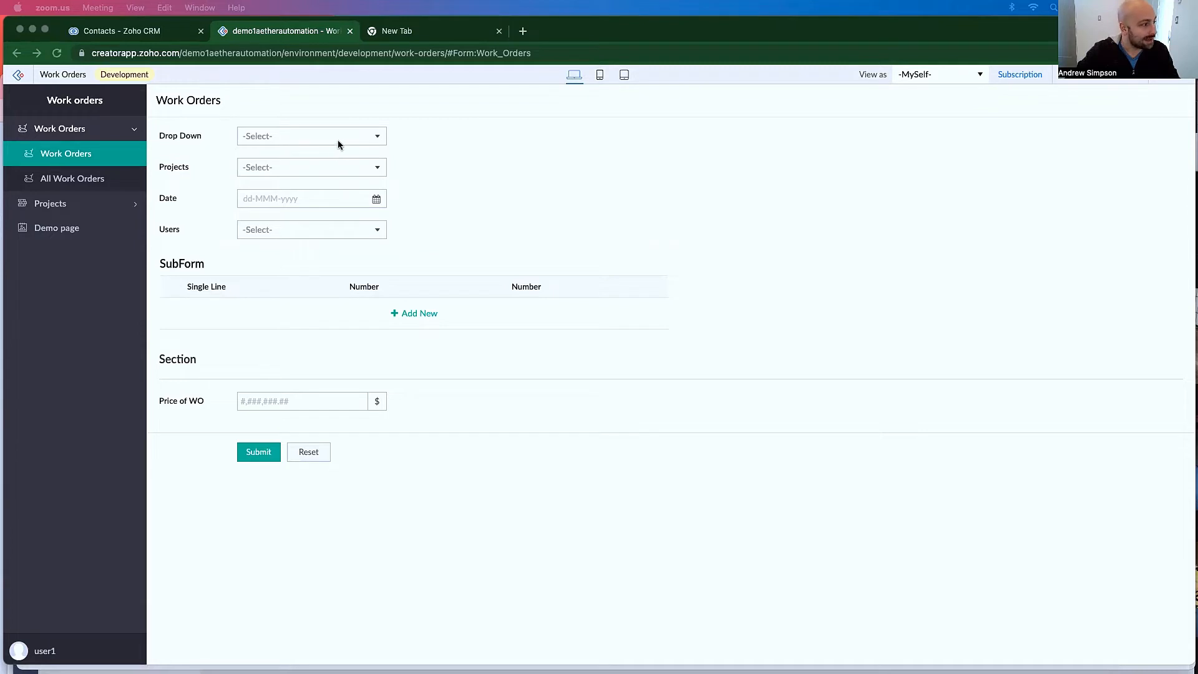
- Pick project 'test projec' and browse the Drop Down field's Choice 1–3 options
{"action": "left_click", "coordinate": [310, 136]}
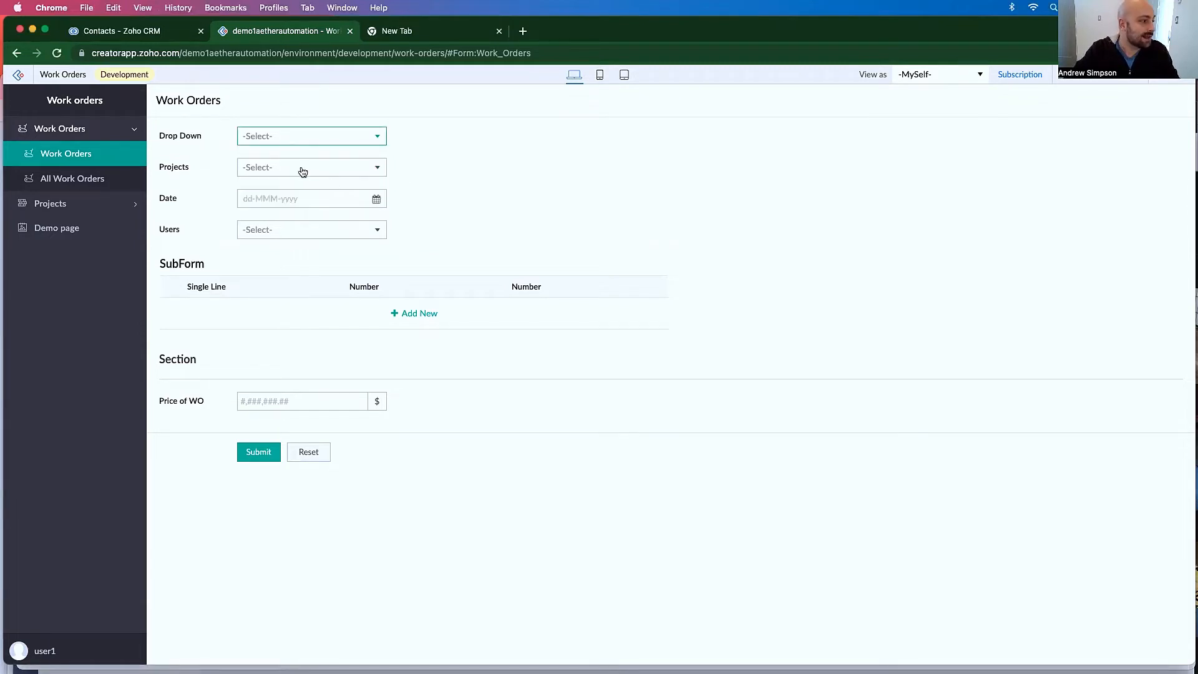
{"action": "left_click", "coordinate": [310, 166]}
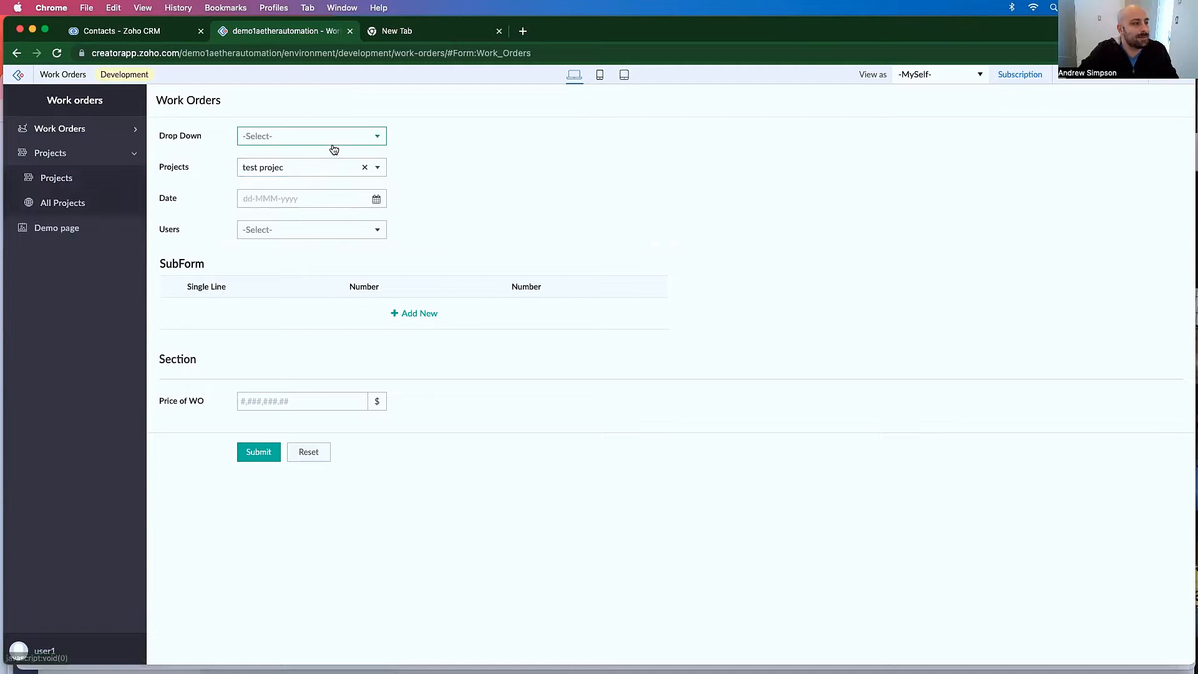
{"action": "left_click", "coordinate": [311, 135]}
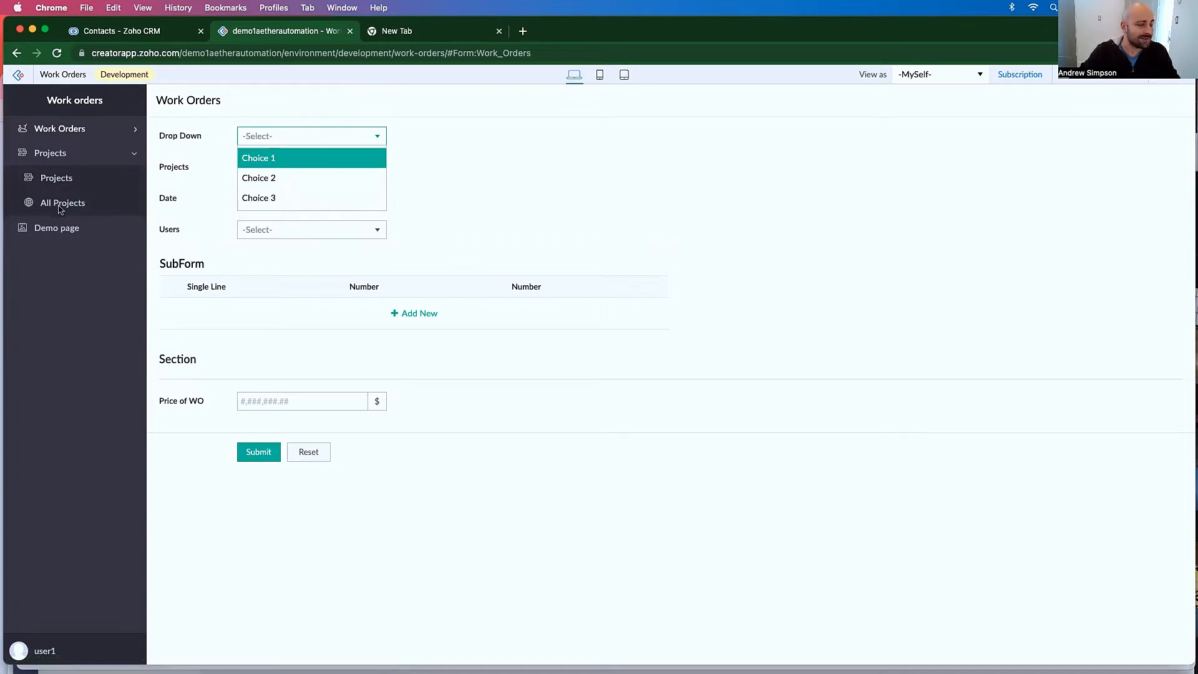
{"action": "mouse_move", "coordinate": [84, 208]}
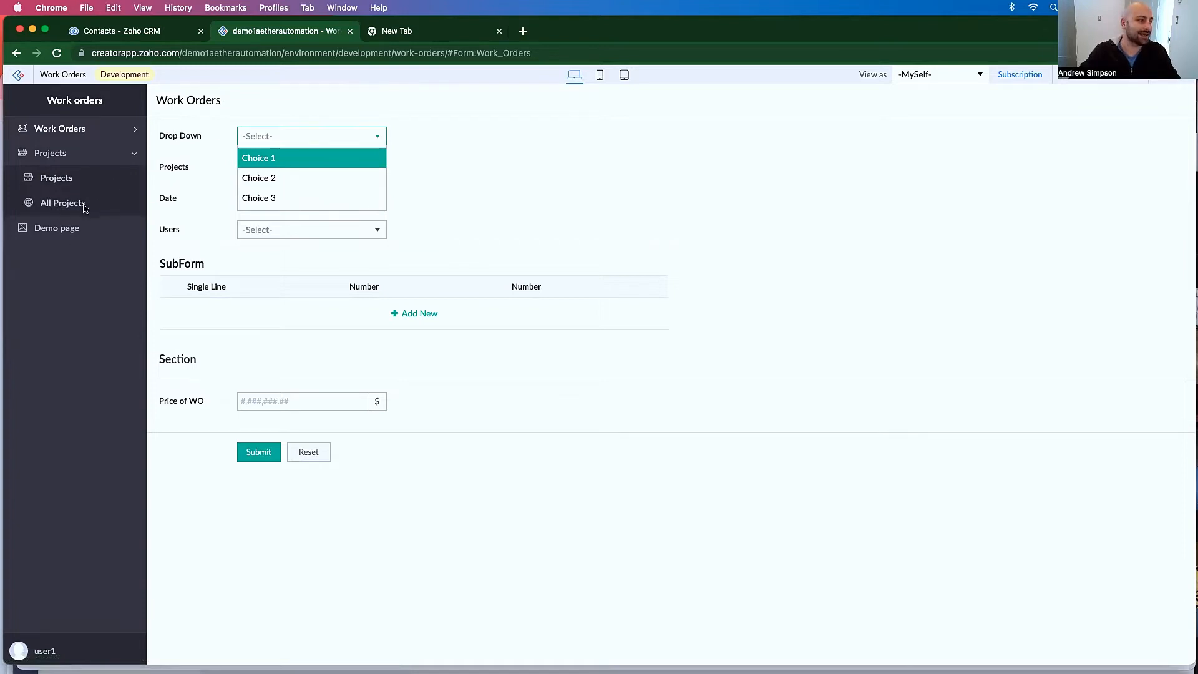
{"action": "mouse_move", "coordinate": [69, 216]}
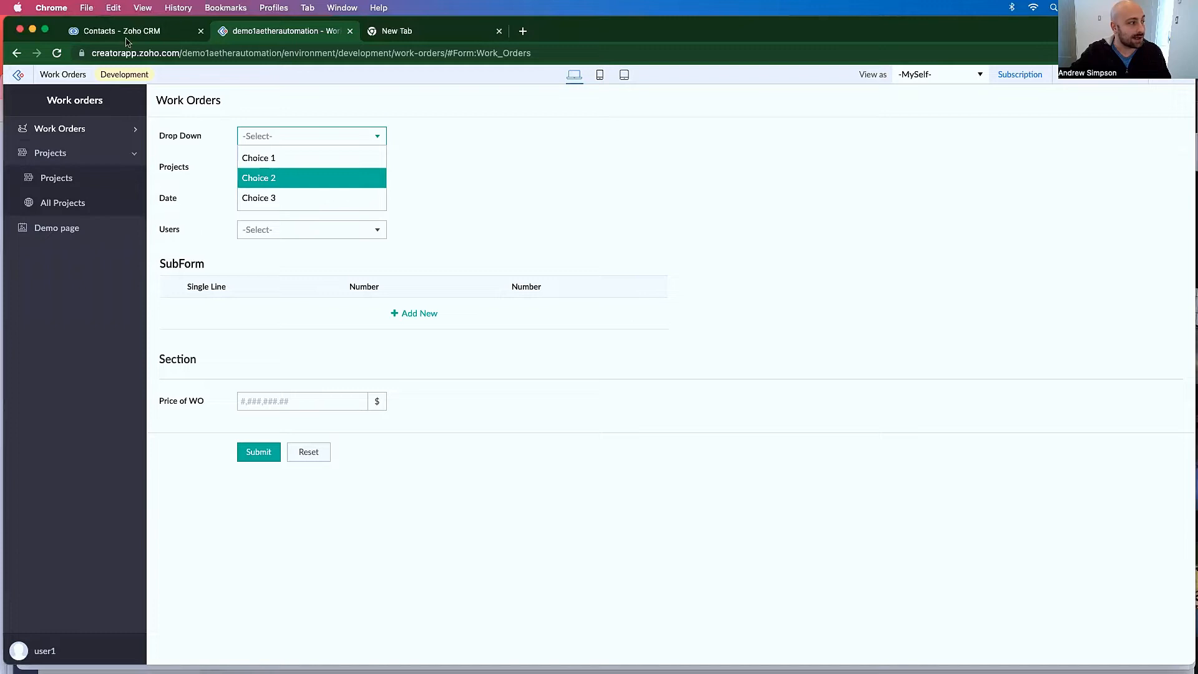
{"action": "mouse_move", "coordinate": [258, 157]}
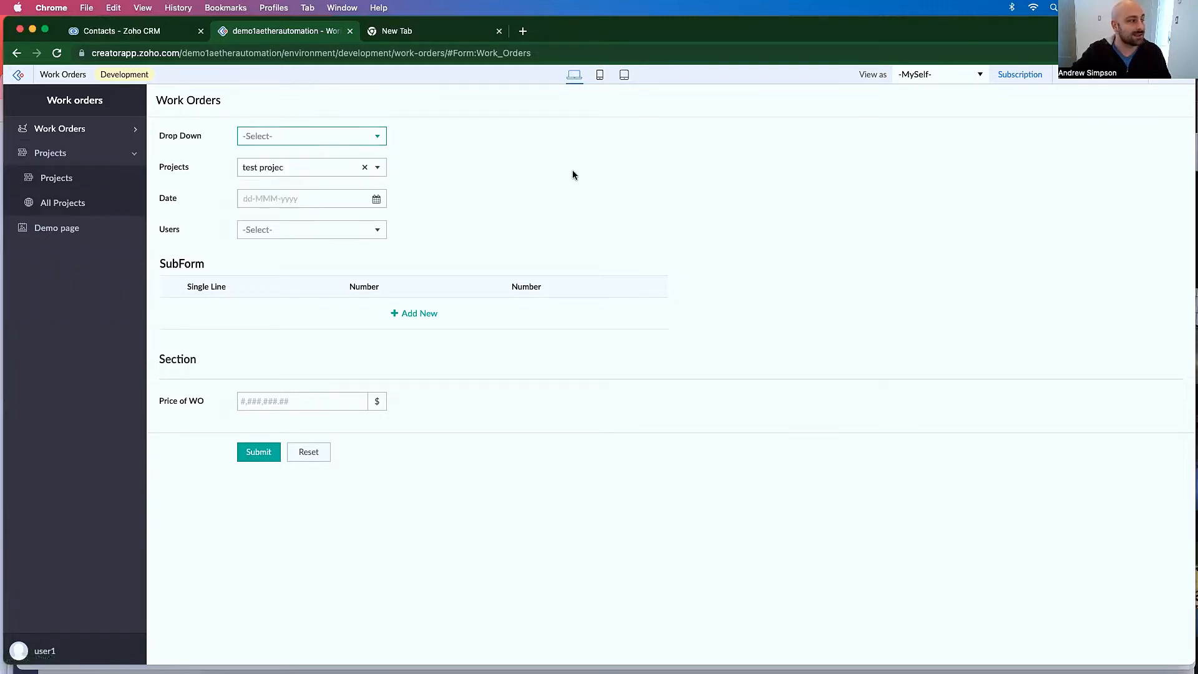
{"action": "left_click", "coordinate": [122, 30]}
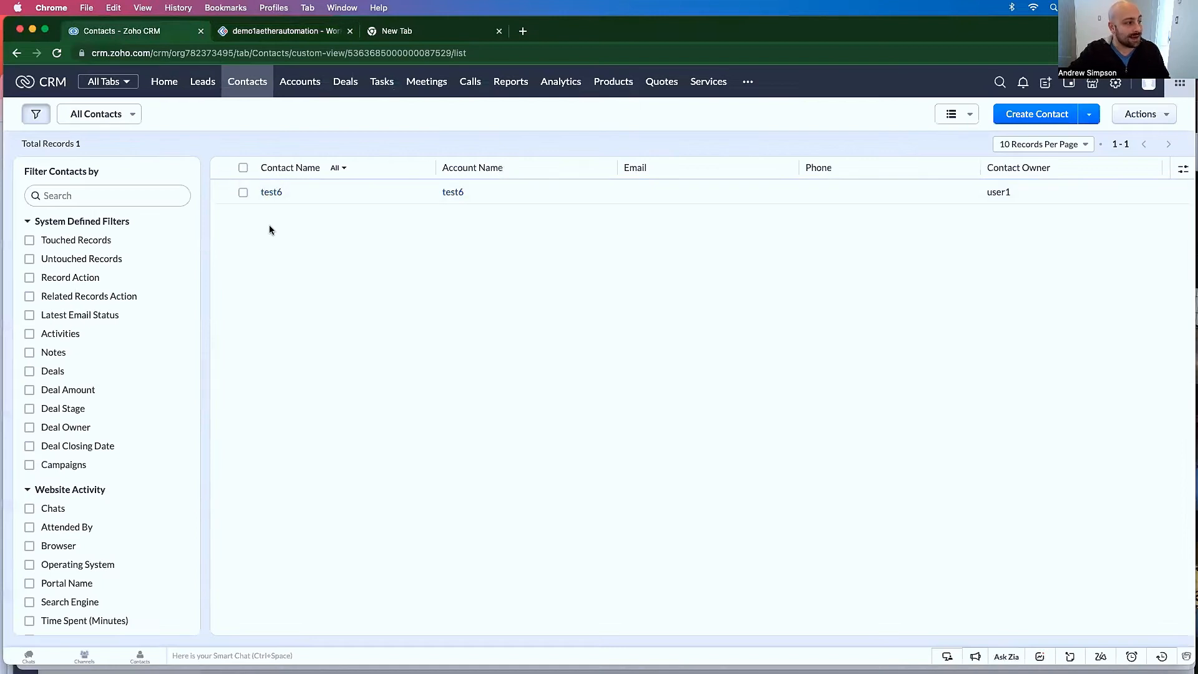
{"action": "mouse_move", "coordinate": [394, 236]}
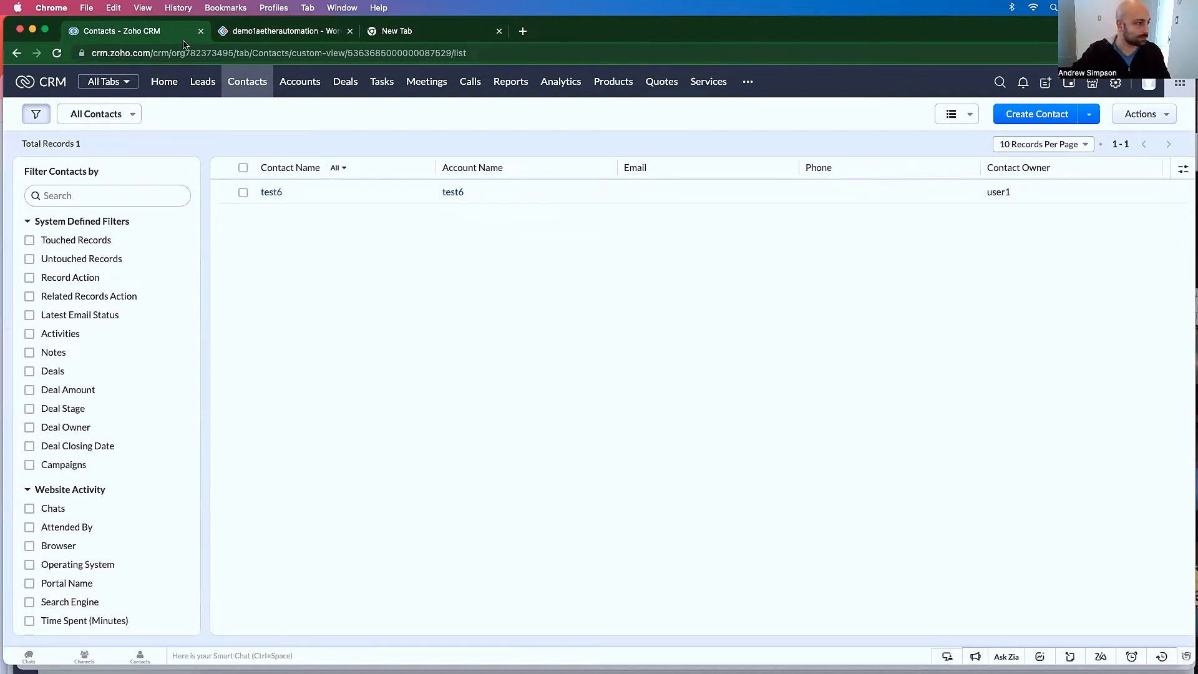
{"action": "left_click", "coordinate": [282, 31]}
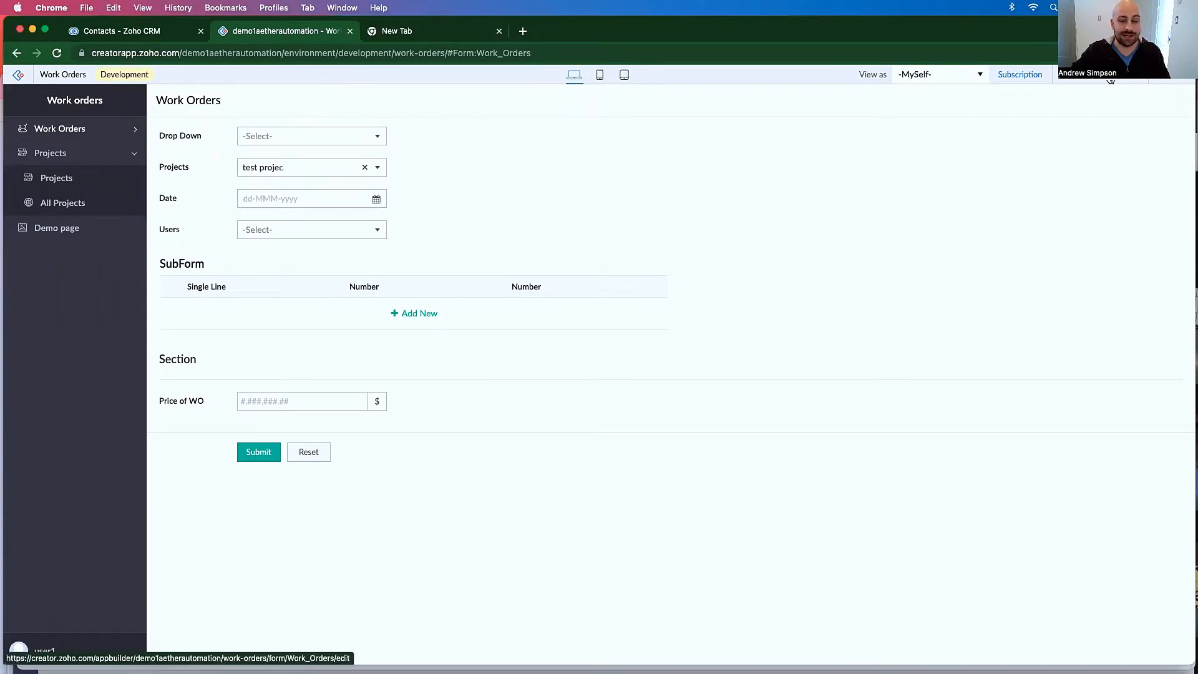
- Edit the Work Orders form and delete its 'Test' workflow
{"action": "left_click", "coordinate": [523, 31]}
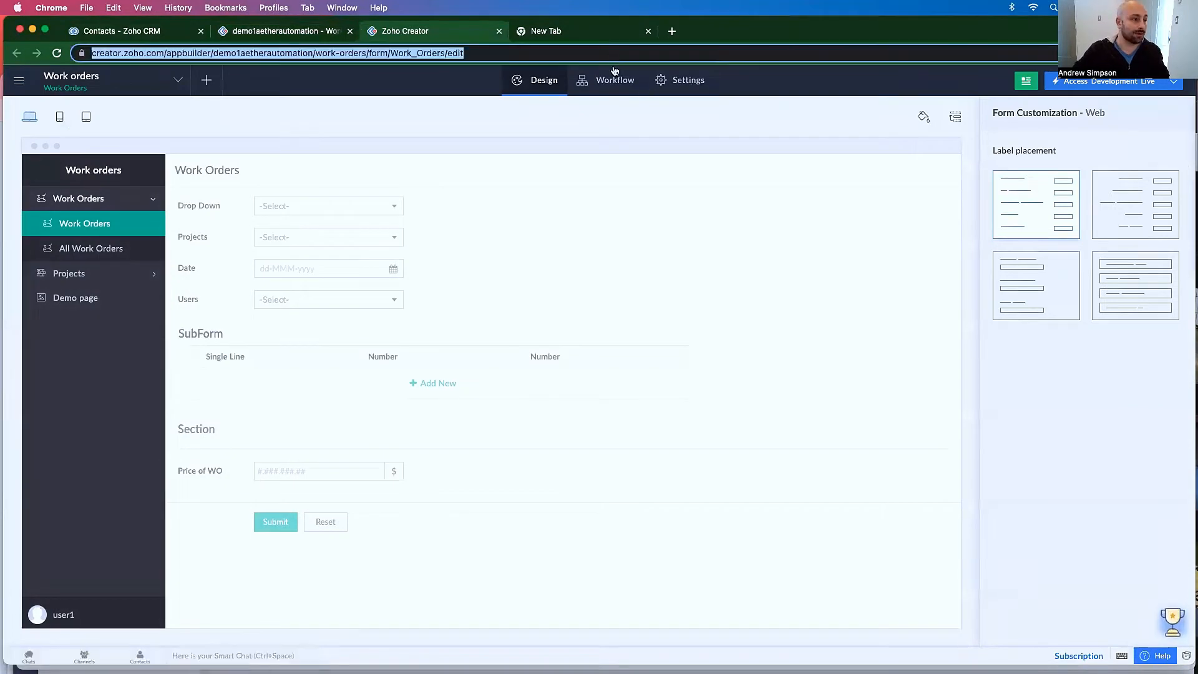
{"action": "left_click", "coordinate": [614, 79]}
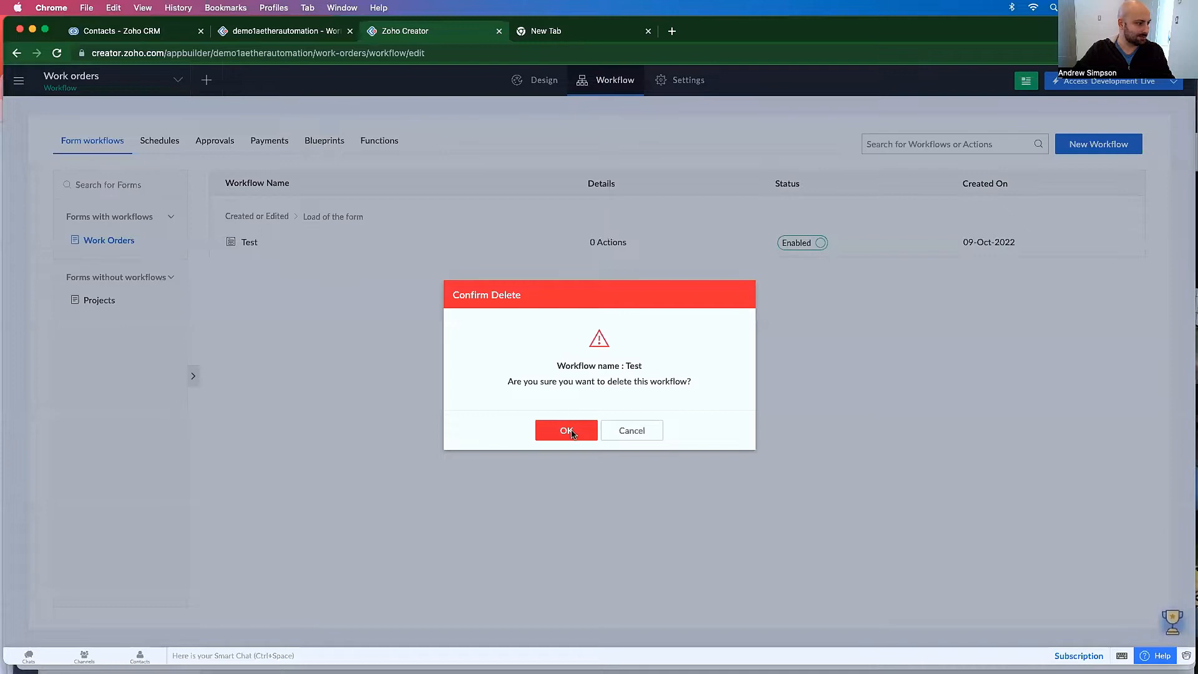
{"action": "left_click", "coordinate": [565, 430]}
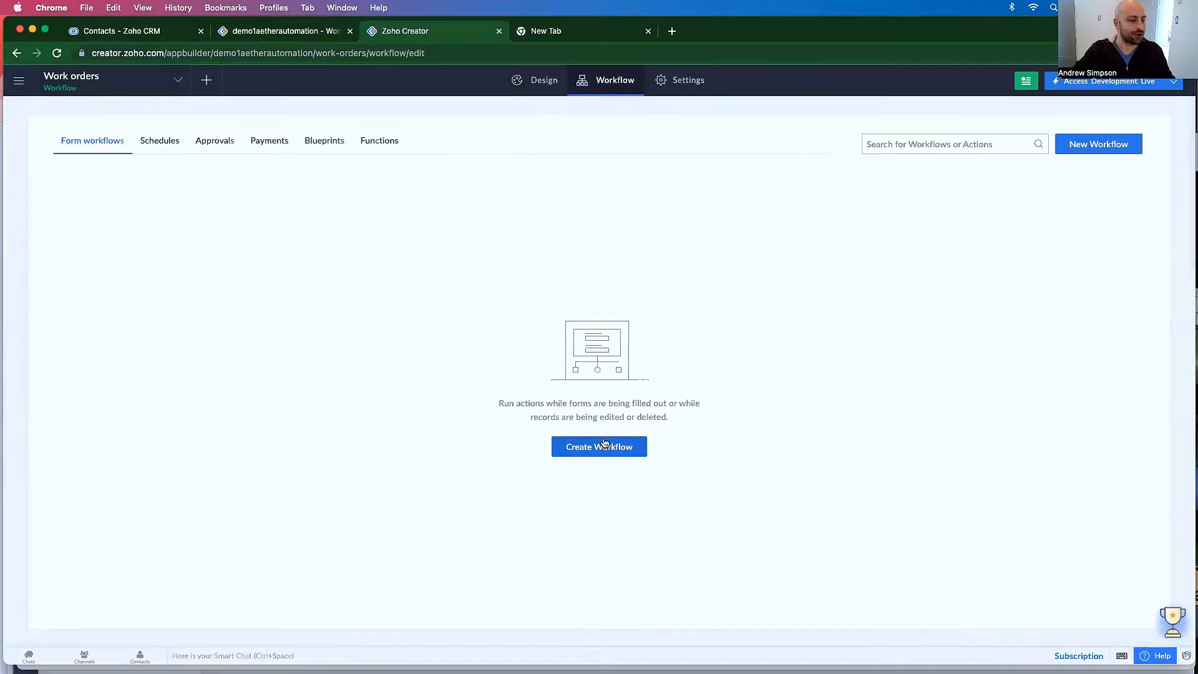
- Create workflow 'pullInContactsFromCRM' for created or edited records, triggered on Load of the form
{"action": "left_click", "coordinate": [599, 446]}
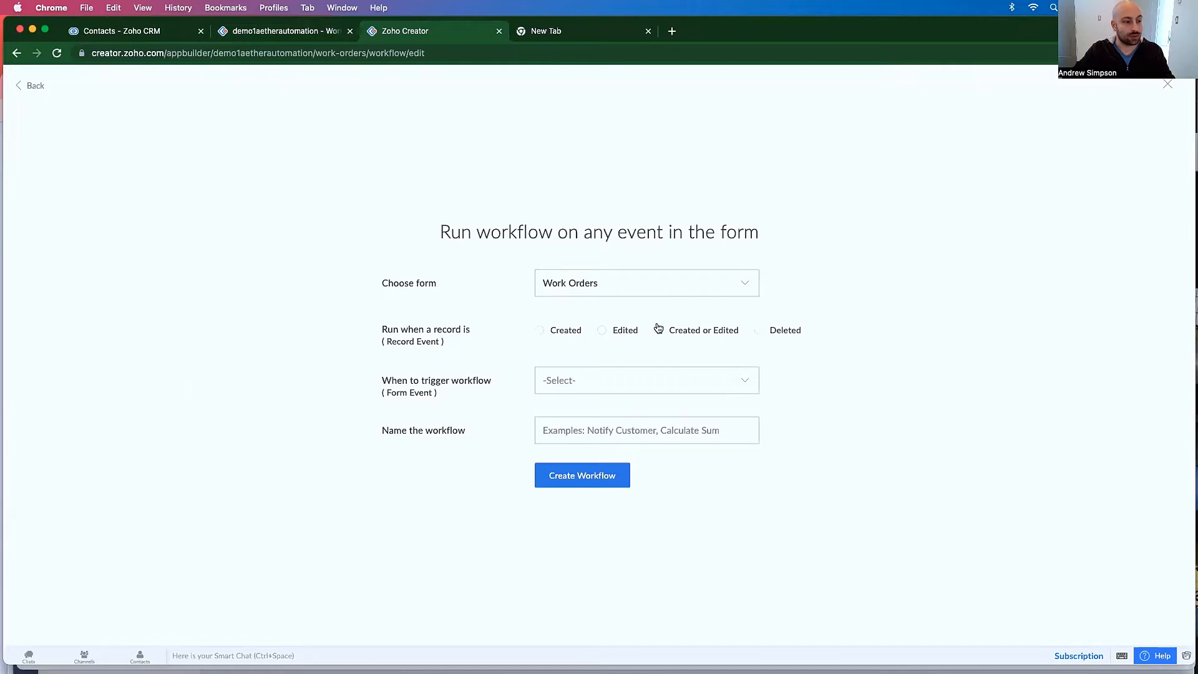
{"action": "left_click", "coordinate": [659, 330]}
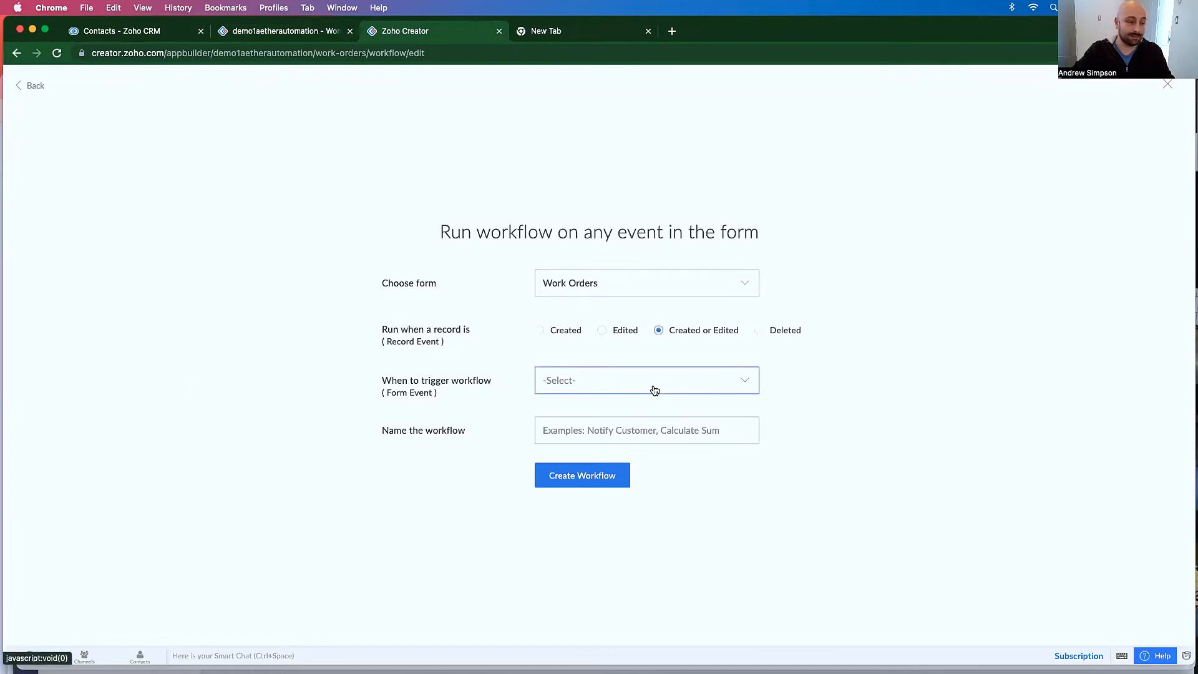
{"action": "left_click", "coordinate": [646, 380]}
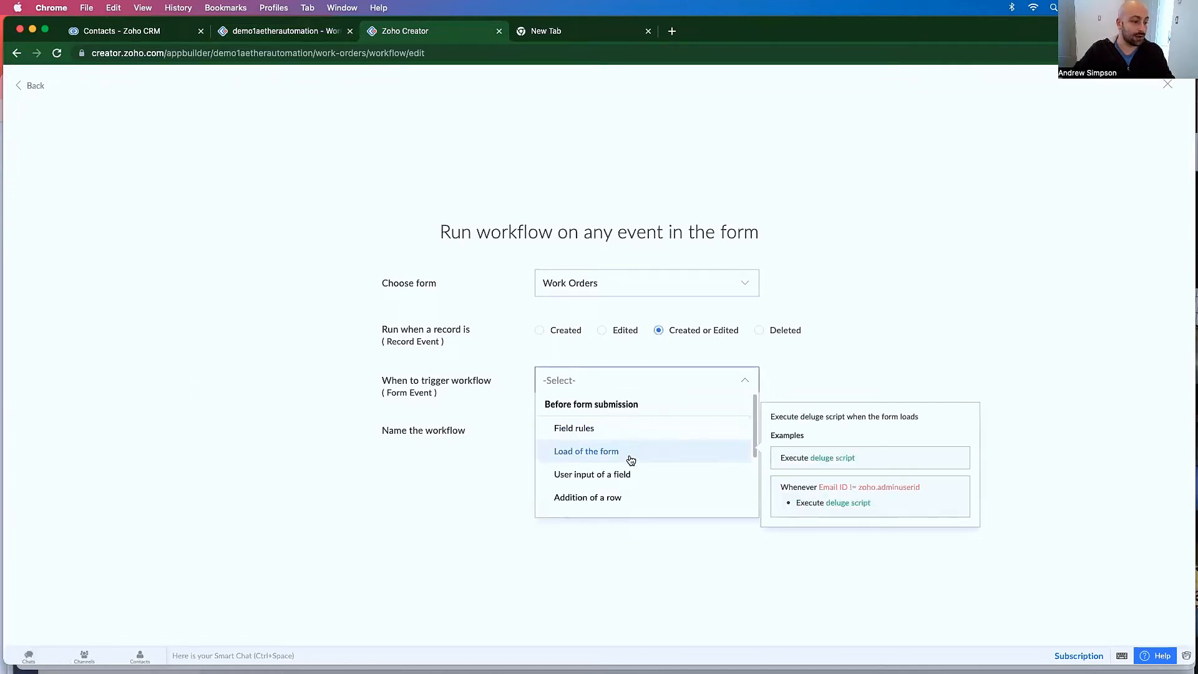
{"action": "left_click", "coordinate": [585, 451]}
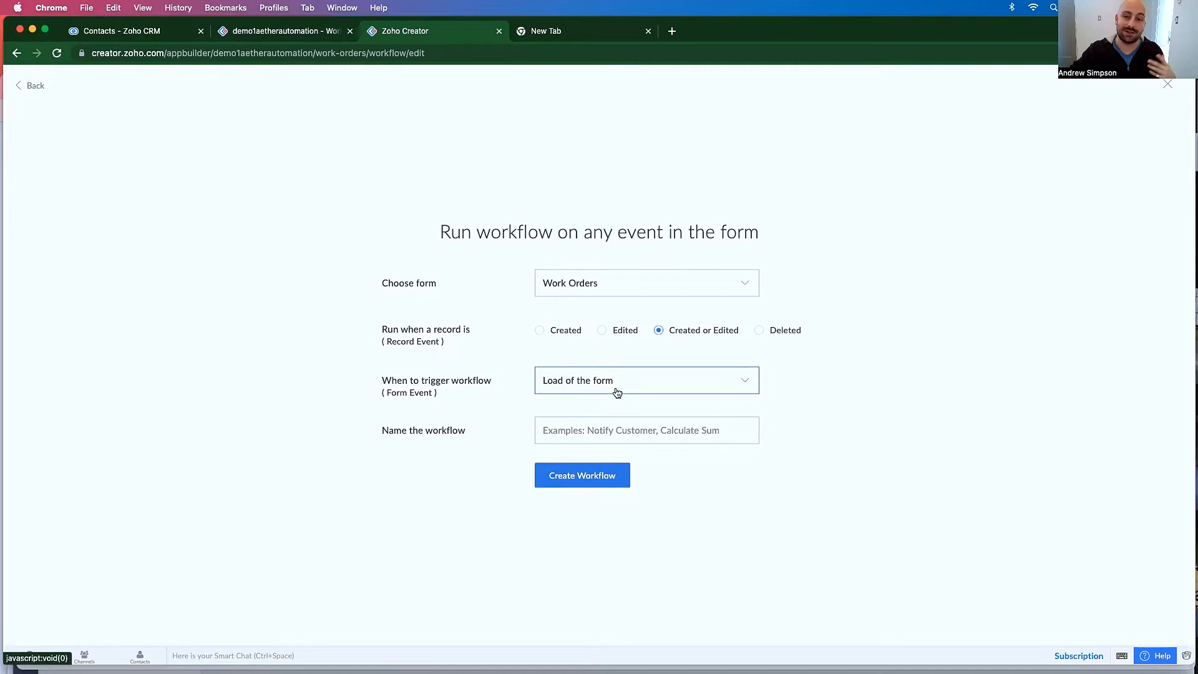
{"action": "left_click", "coordinate": [645, 429]}
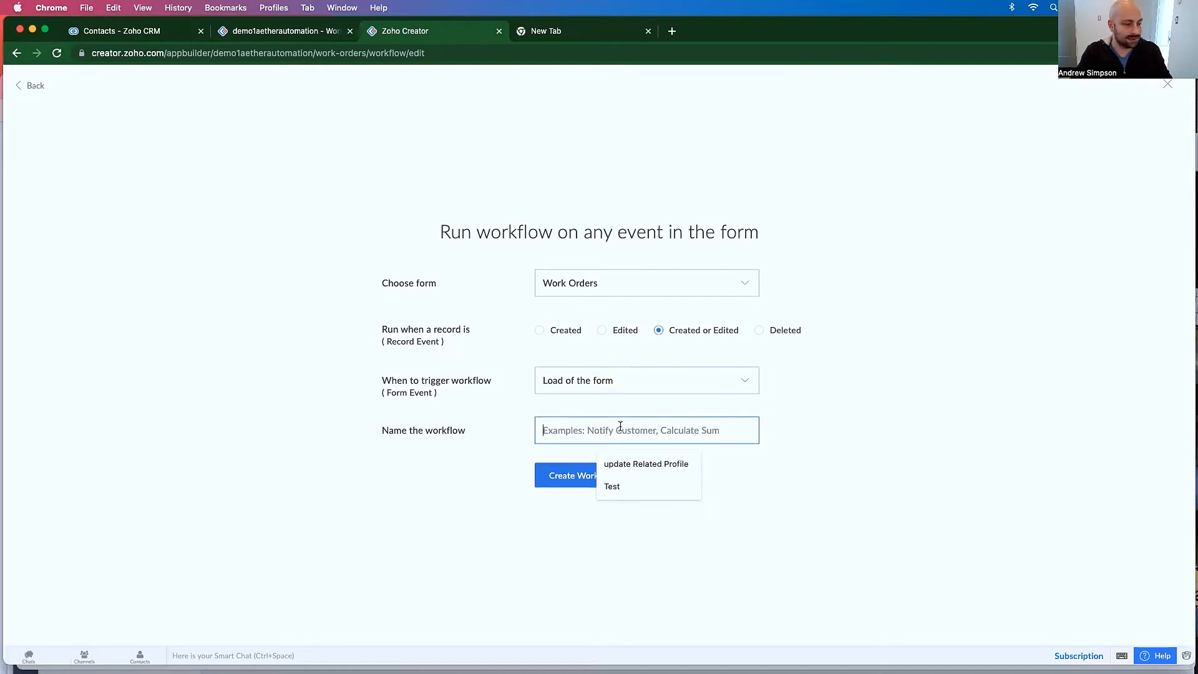
{"action": "type", "text": "pullInC"}
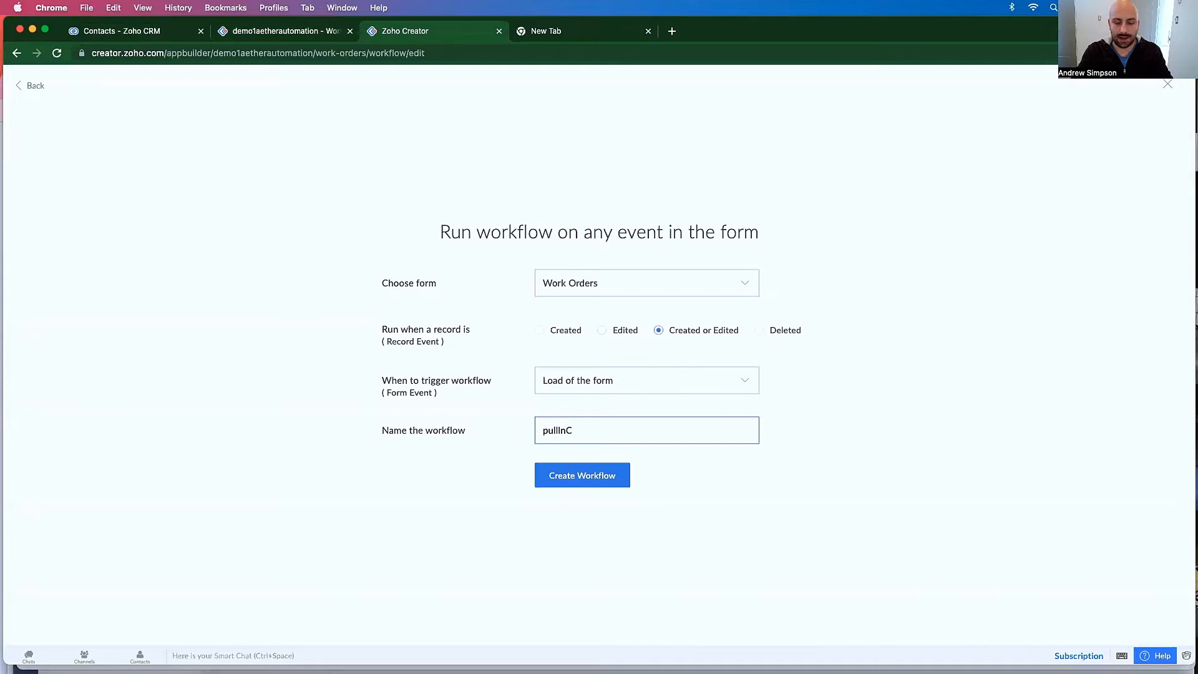
{"action": "type", "text": "ontactsFro"}
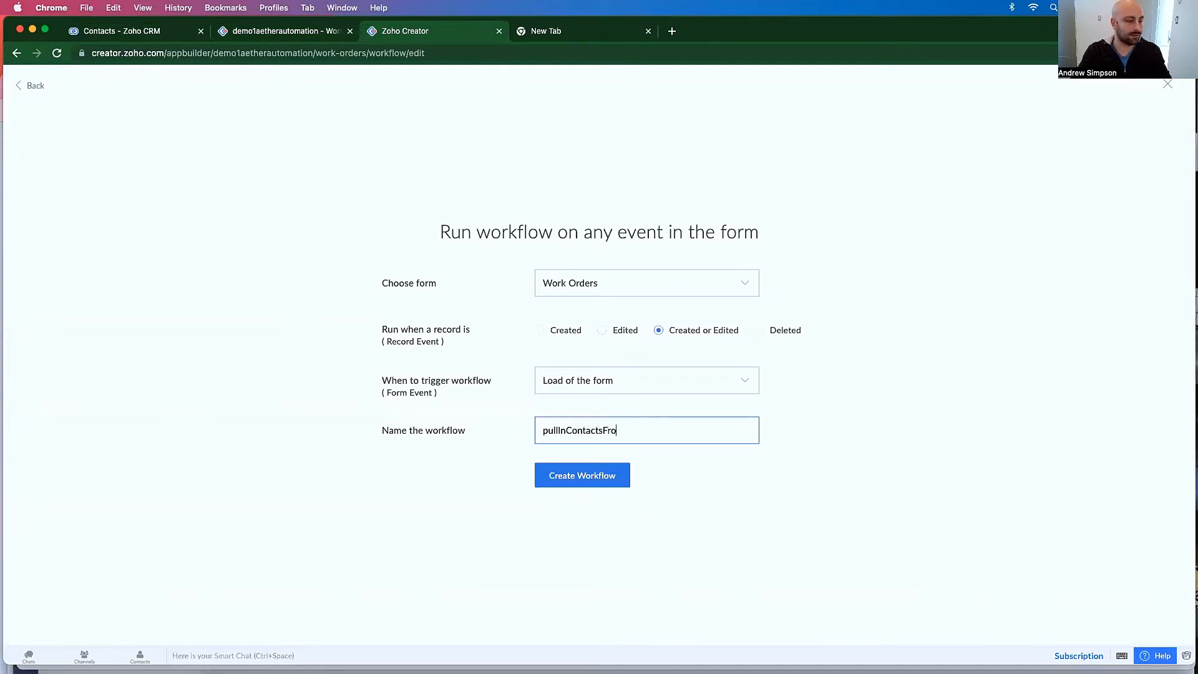
{"action": "left_click", "coordinate": [582, 474]}
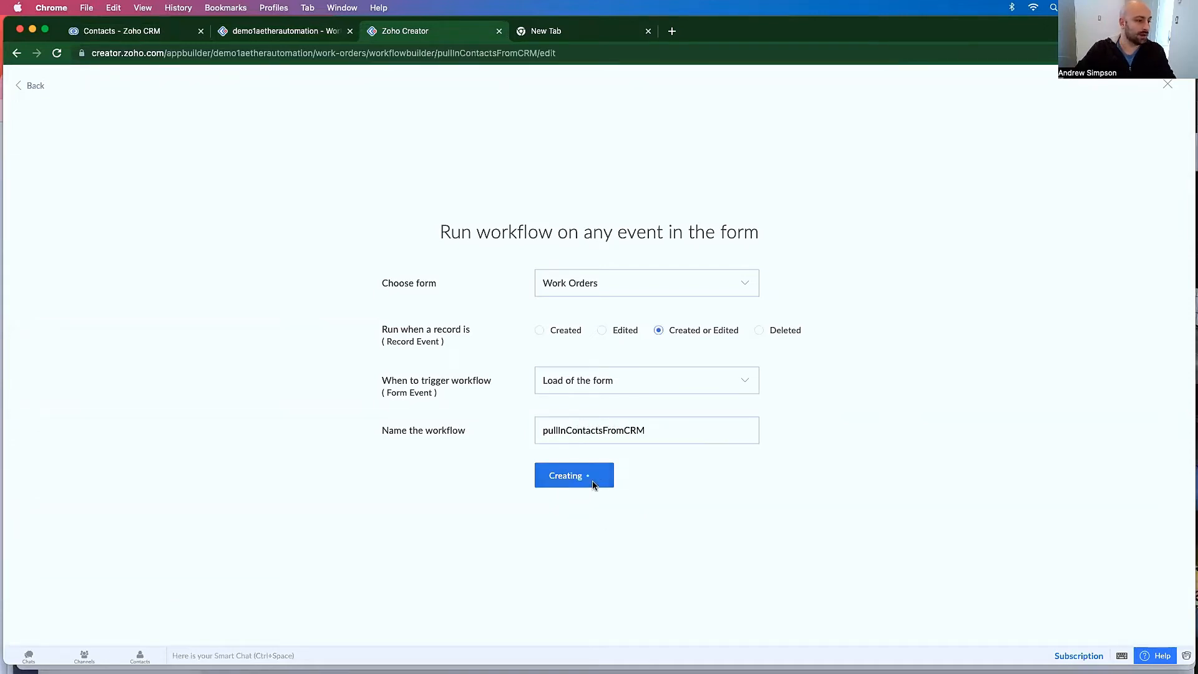
- Add a Deluge script with 'Dropdown:ui.add();' and remove its 'argument' placeholder
{"action": "left_click", "coordinate": [572, 474]}
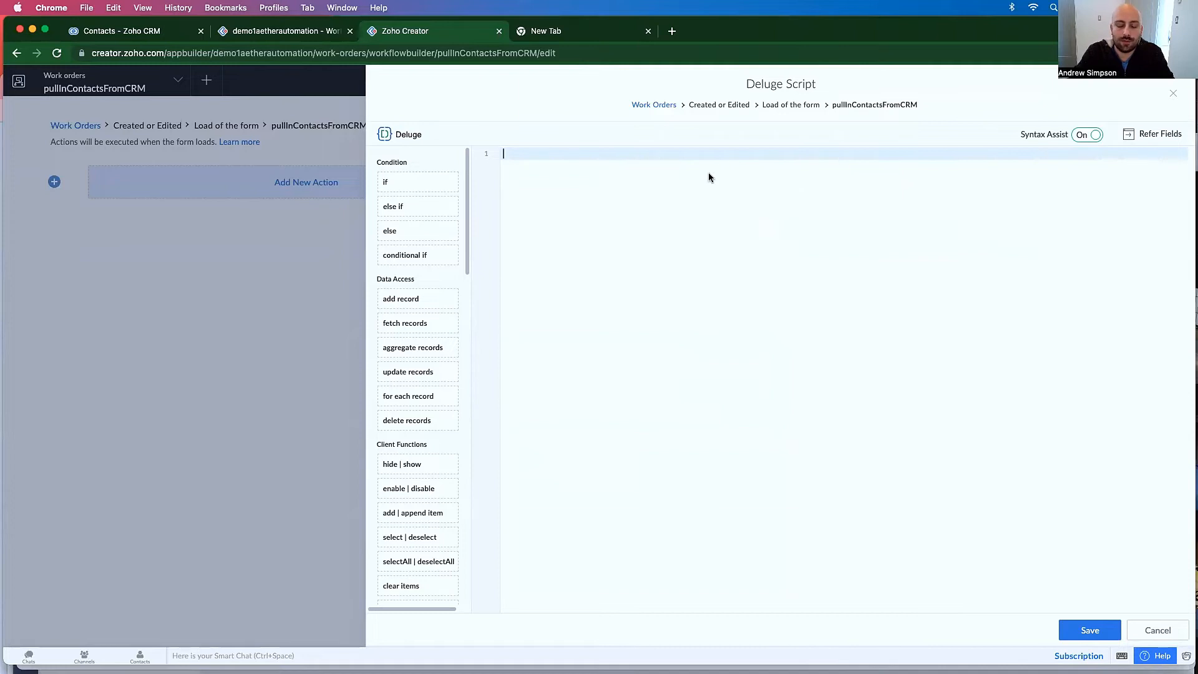
{"action": "type", "text": "drop"}
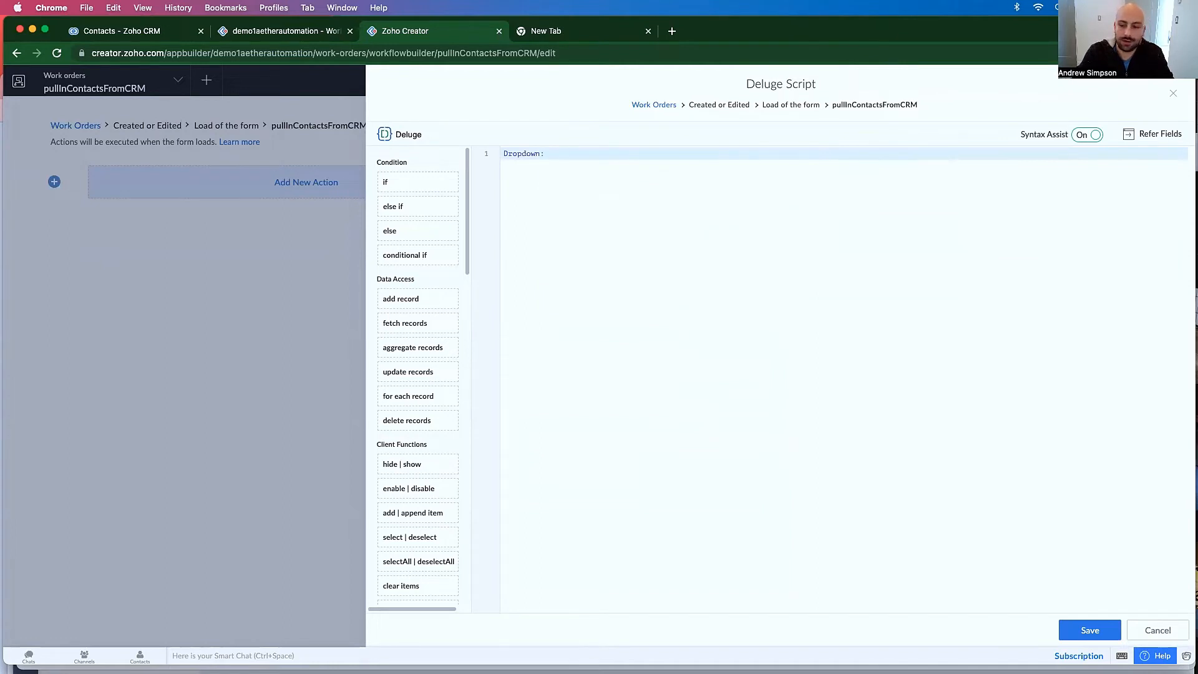
{"action": "type", "text": "ui.add("}
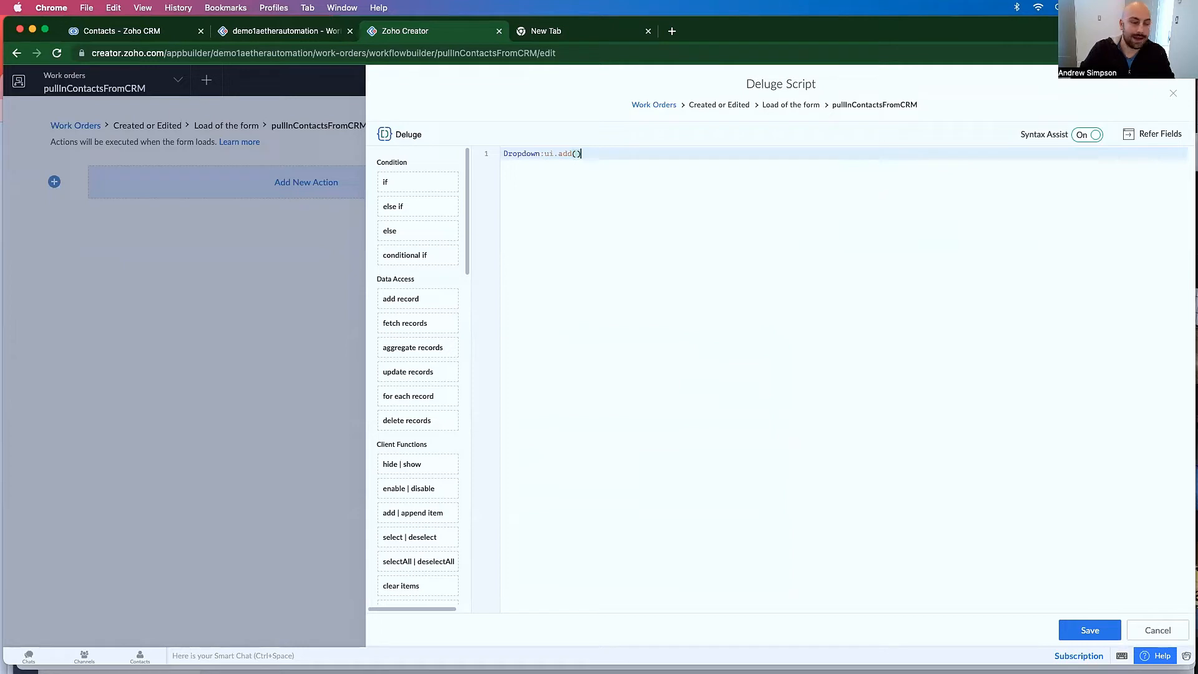
{"action": "type", "text": ";"}
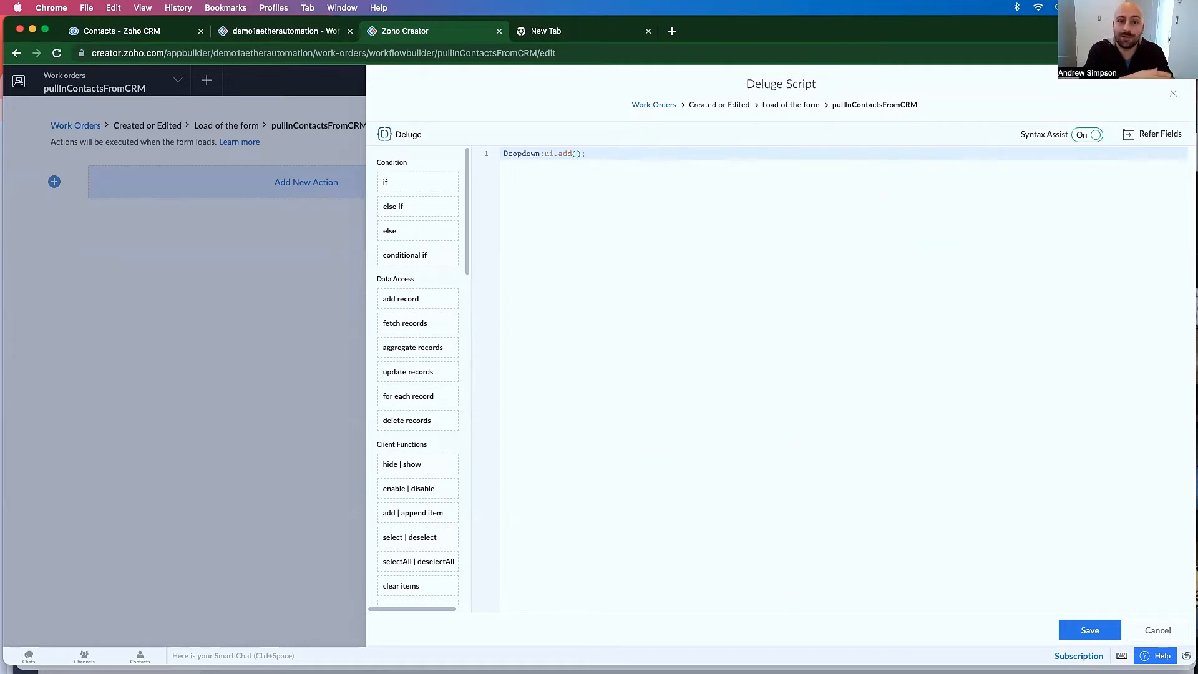
{"action": "type", "text": "ar"}
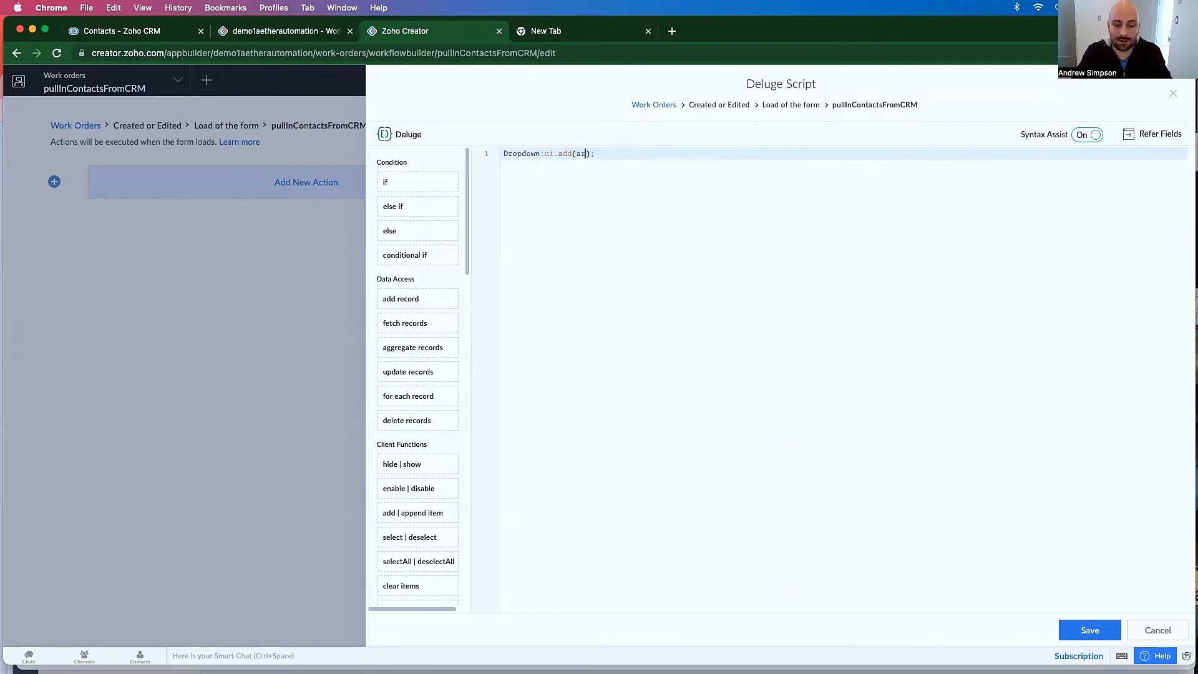
{"action": "type", "text": "argument"}
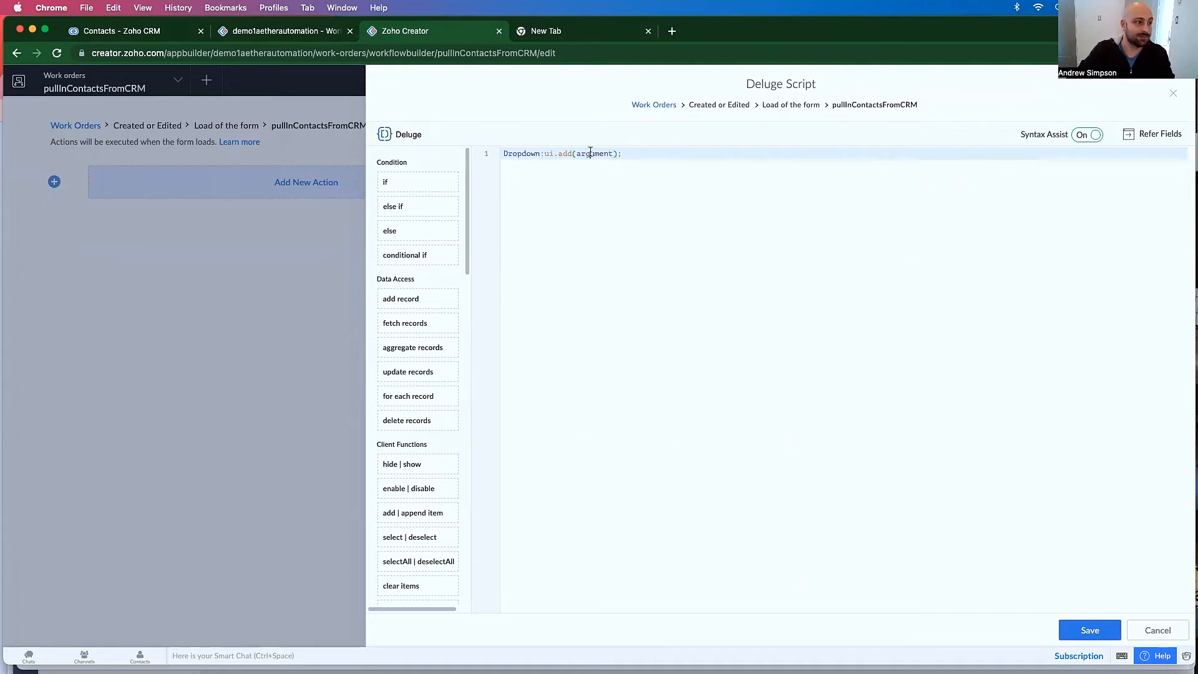
{"action": "key", "text": "Backspace"}
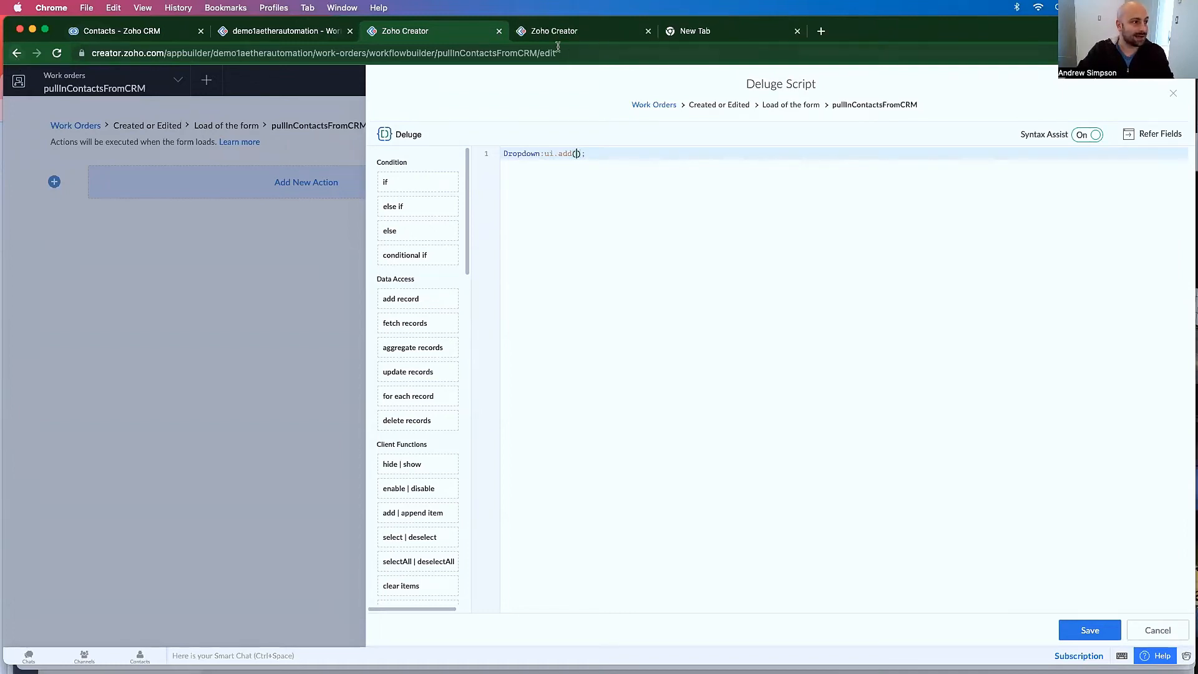
- Open the Workflow page in a new tab and show the Functions list
{"action": "left_click", "coordinate": [1156, 630]}
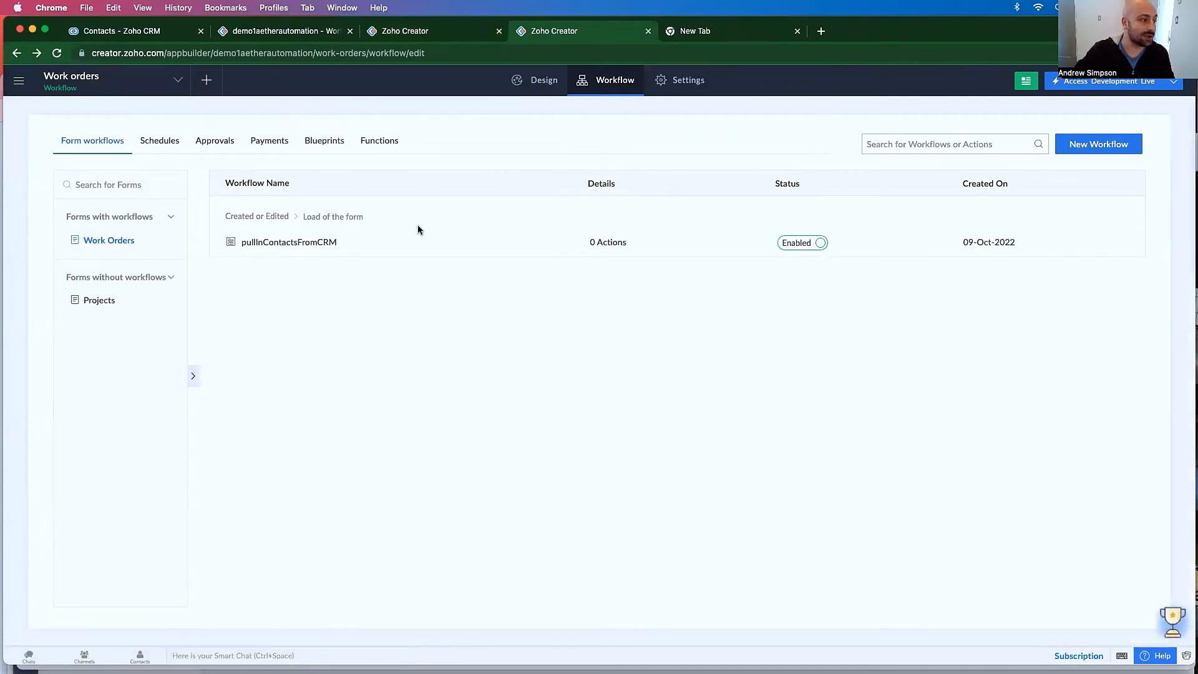
{"action": "left_click", "coordinate": [379, 141]}
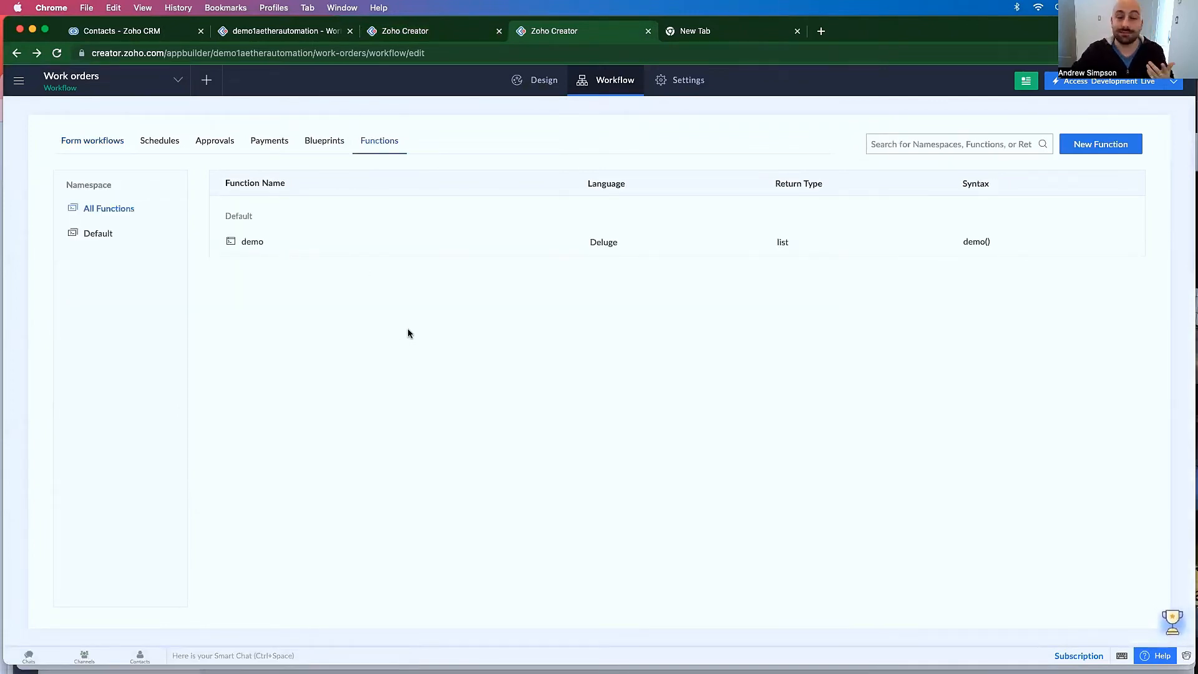
{"action": "mouse_move", "coordinate": [934, 113]}
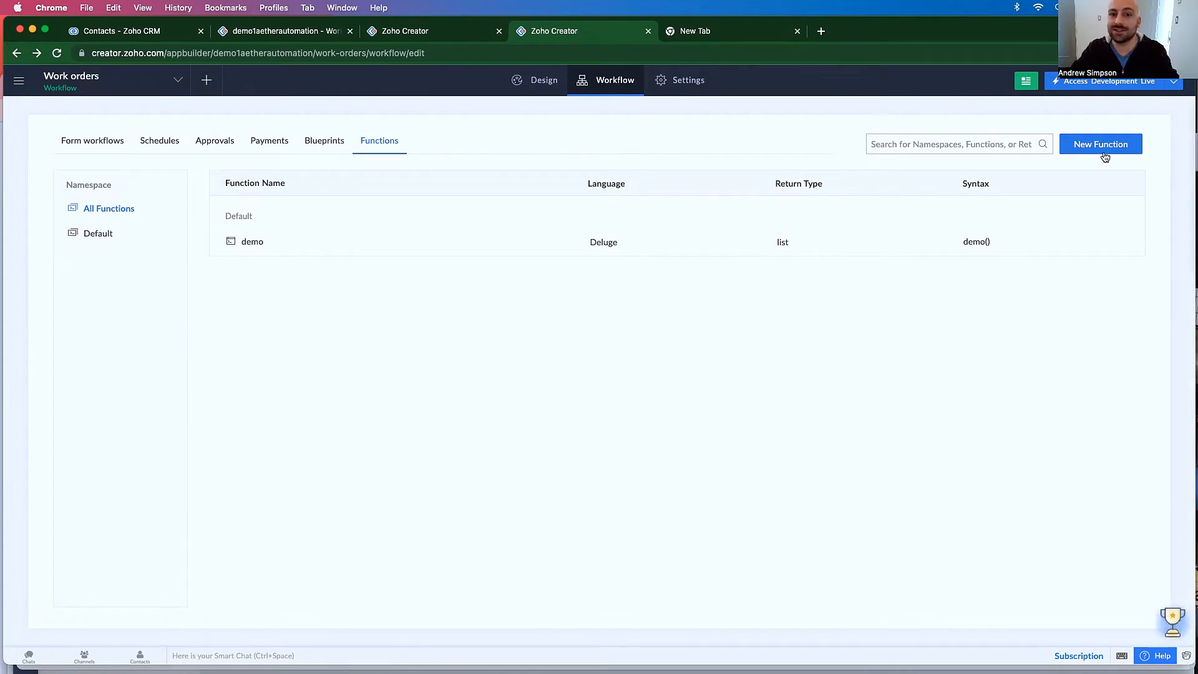
- Create function 'searchForContactsForList' in the Default namespace with return type list
{"action": "left_click", "coordinate": [1100, 143]}
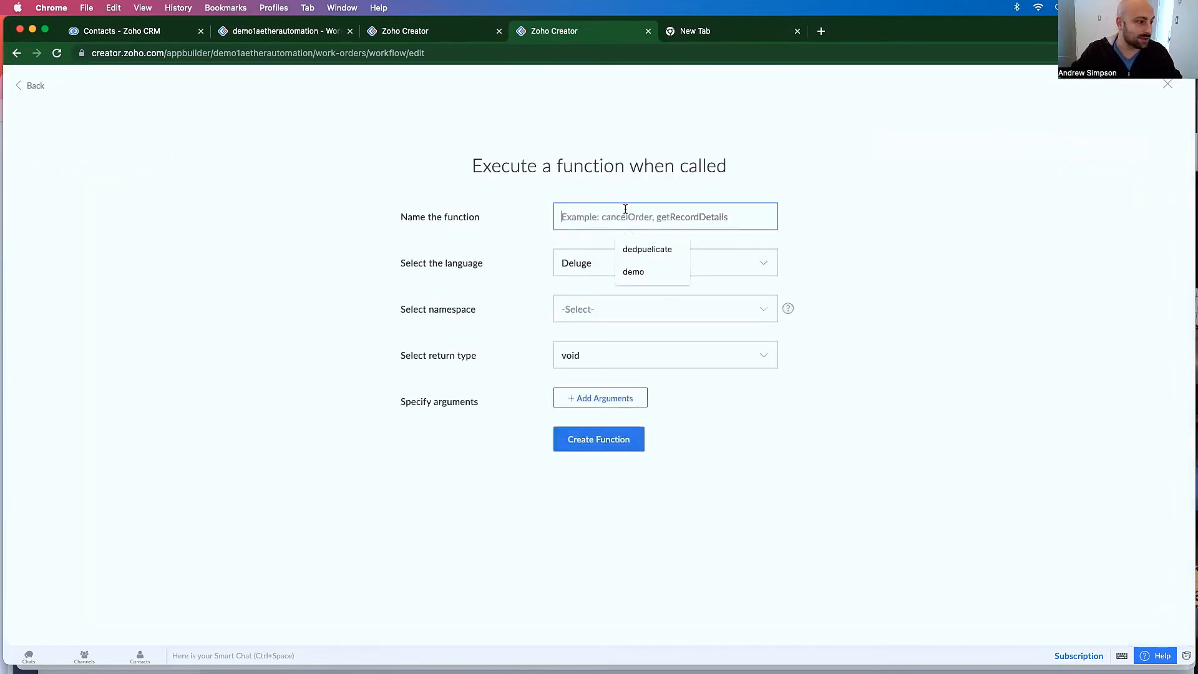
{"action": "type", "text": "seae"}
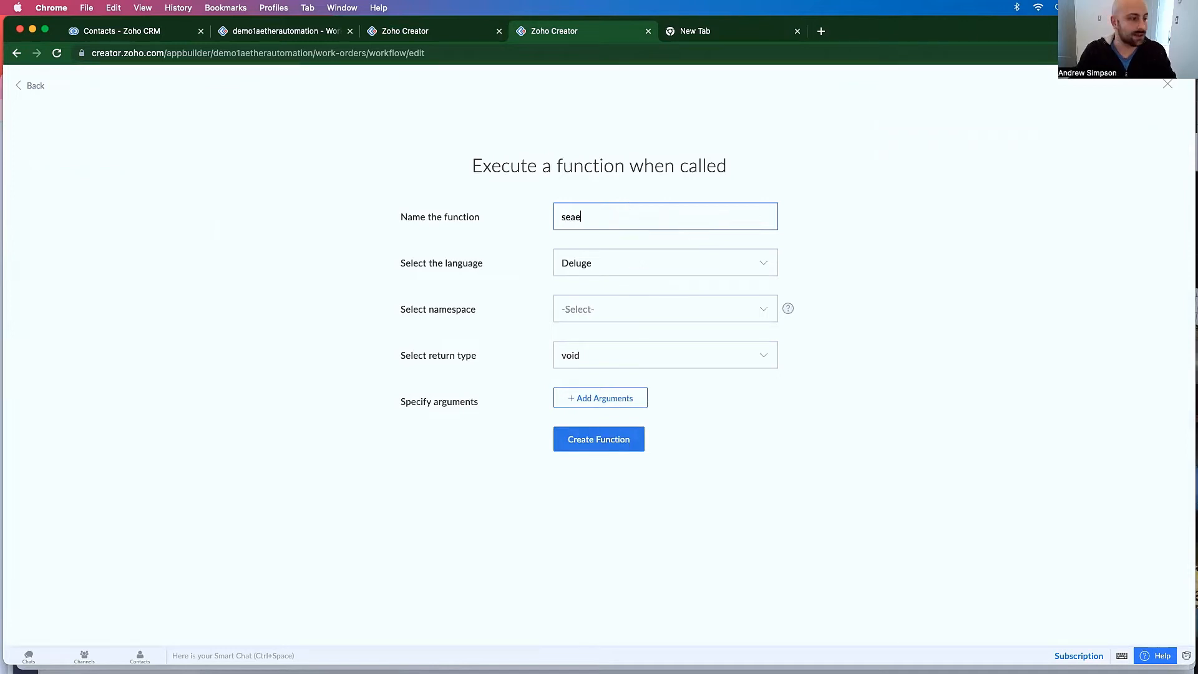
{"action": "type", "text": "searchForContactsForList"}
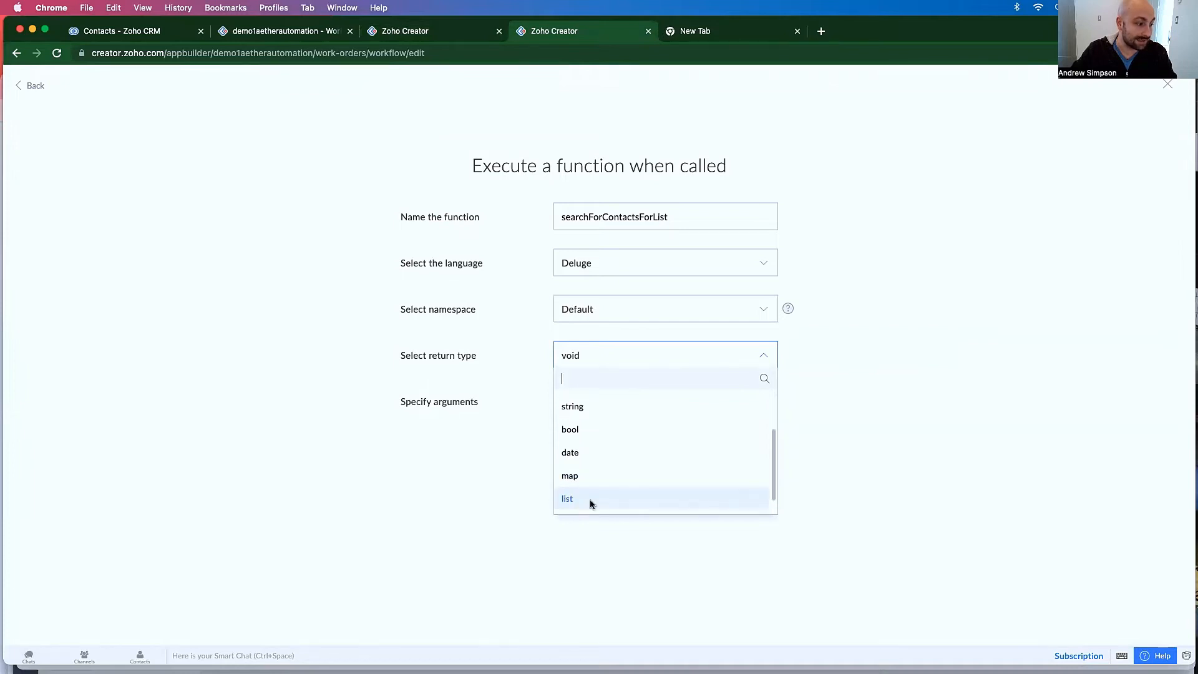
{"action": "left_click", "coordinate": [567, 498]}
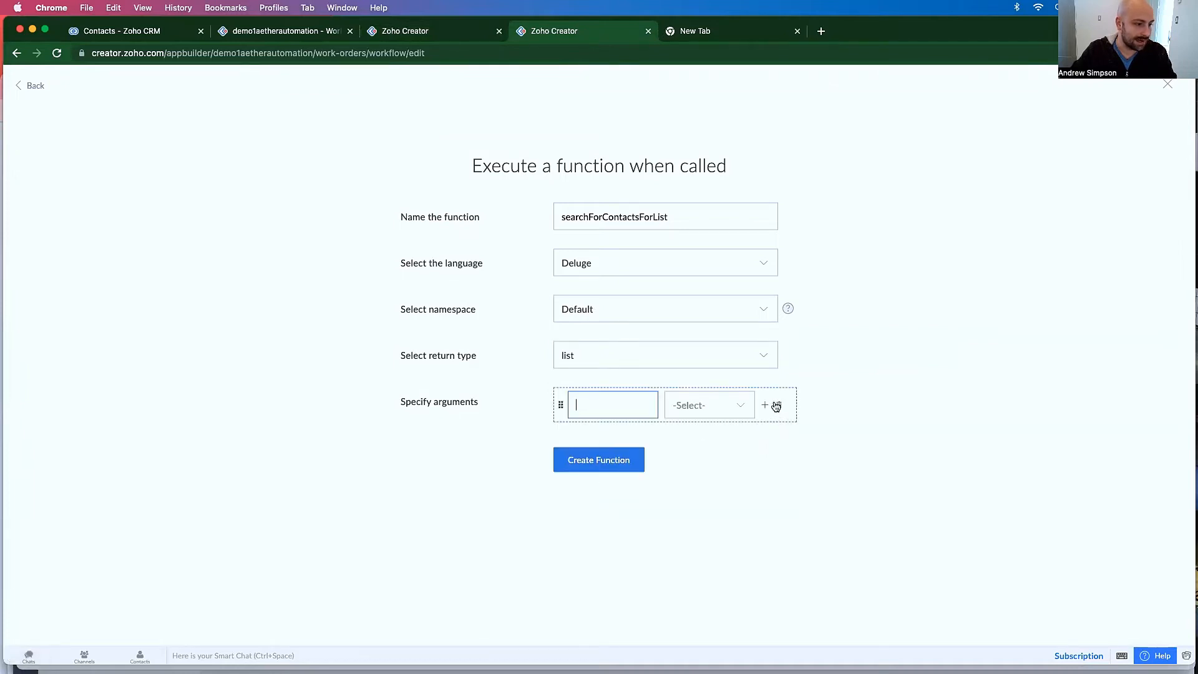
{"action": "left_click", "coordinate": [599, 460]}
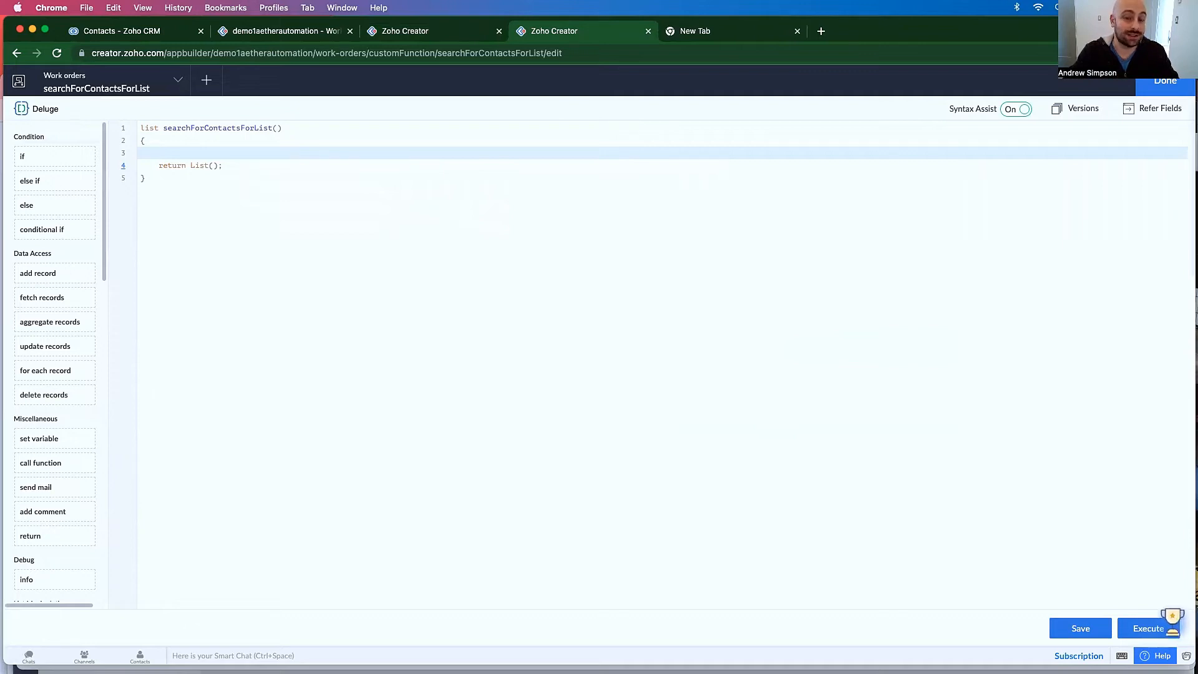
- Write info zoho.crm.getRecords("Contacts"); in the function body
{"action": "type", "text": "i"}
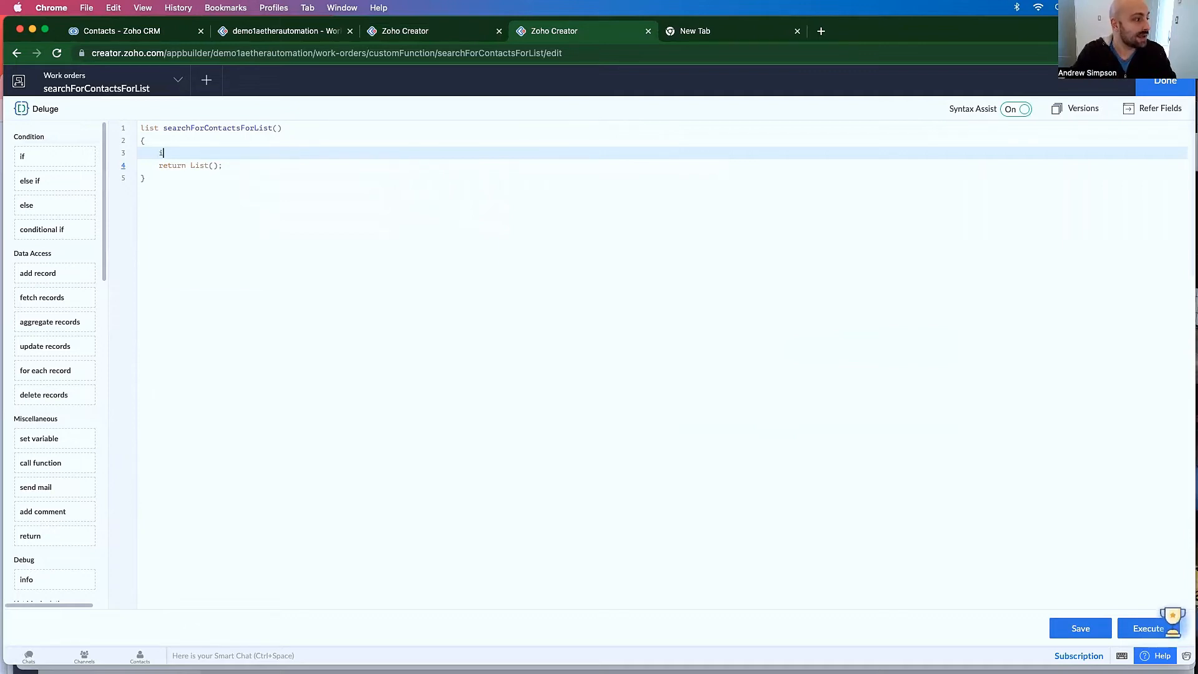
{"action": "type", "text": "info zoh"}
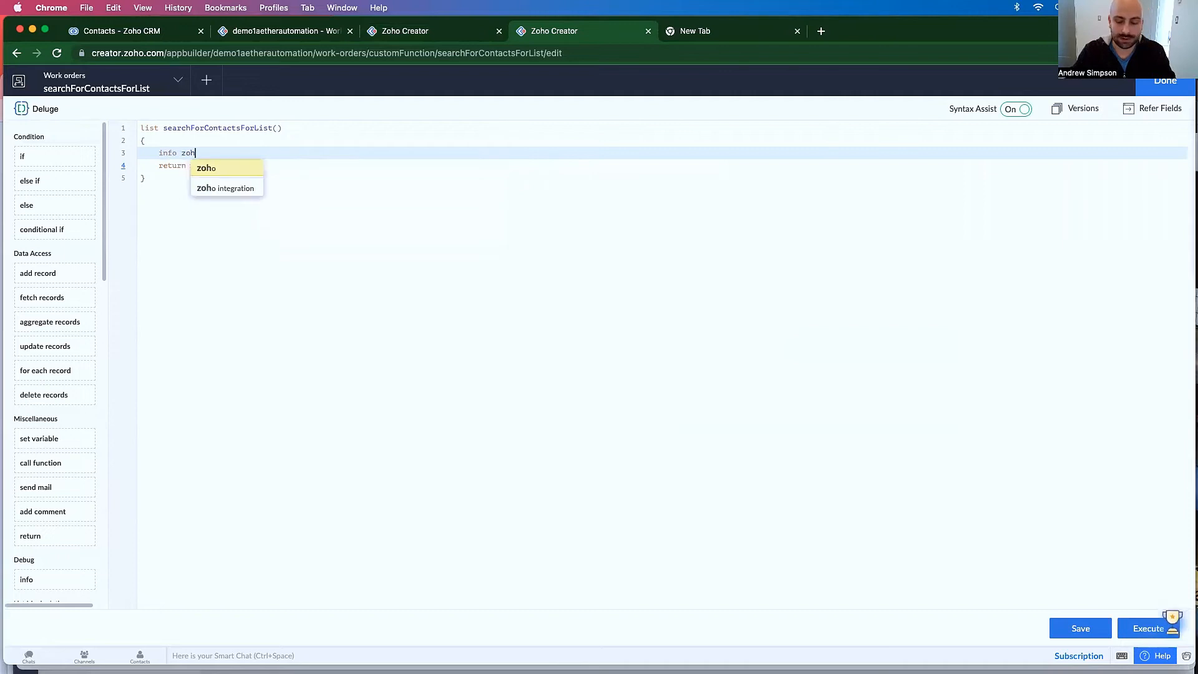
{"action": "type", "text": ".crm.get"}
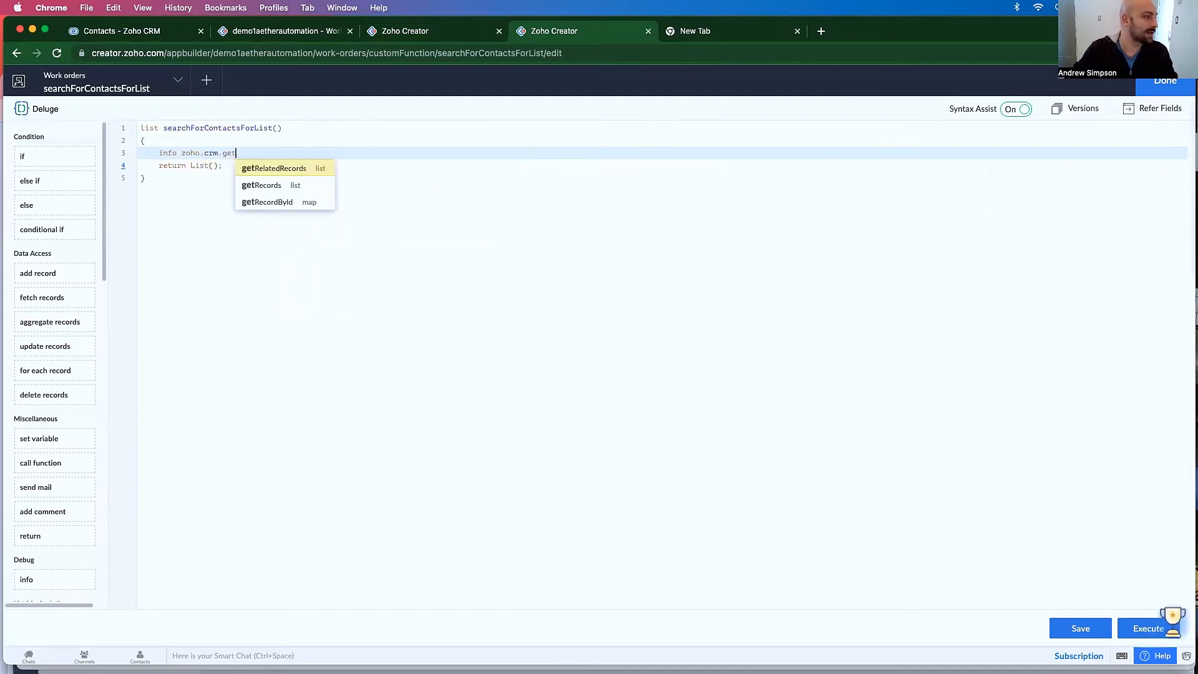
{"action": "left_click", "coordinate": [261, 185]}
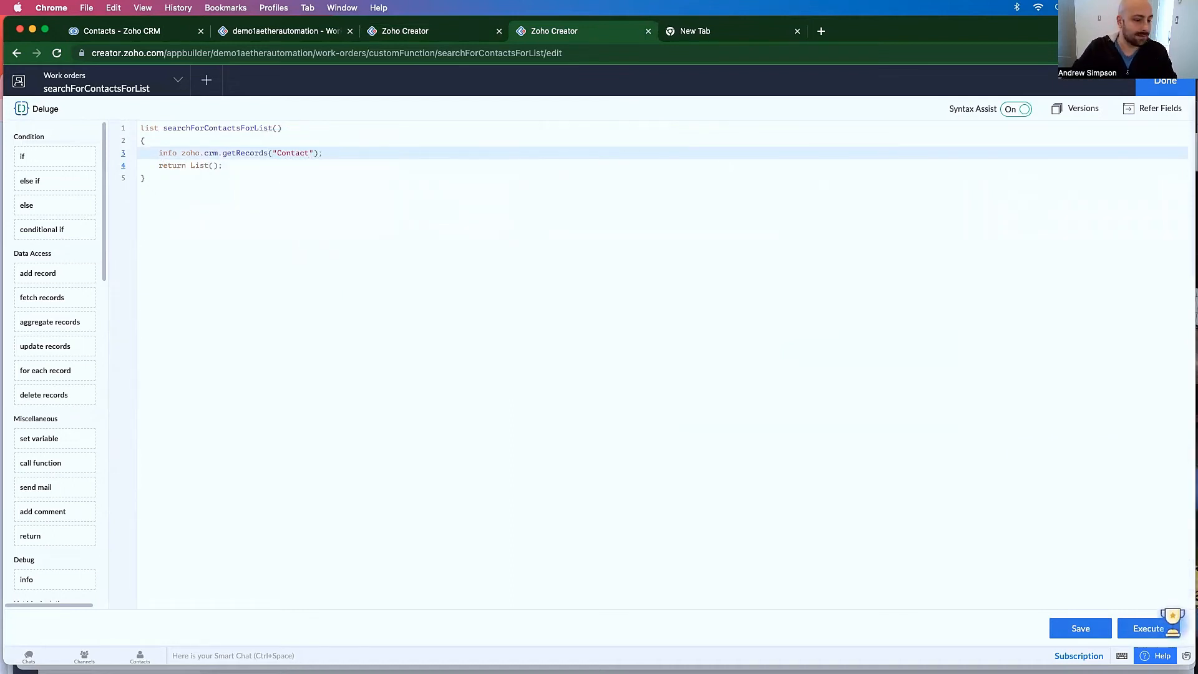
- Execute the function, fix the module name to 'Contacts', and execute again
{"action": "left_click", "coordinate": [1148, 628]}
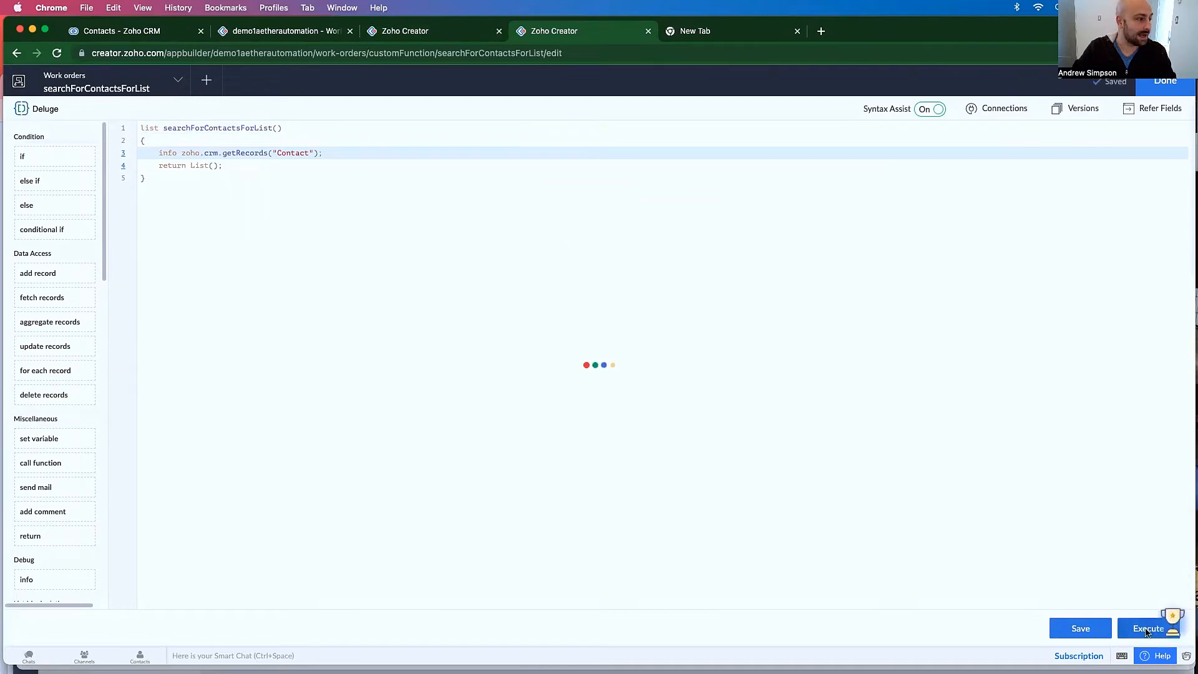
{"action": "left_click", "coordinate": [1148, 628]}
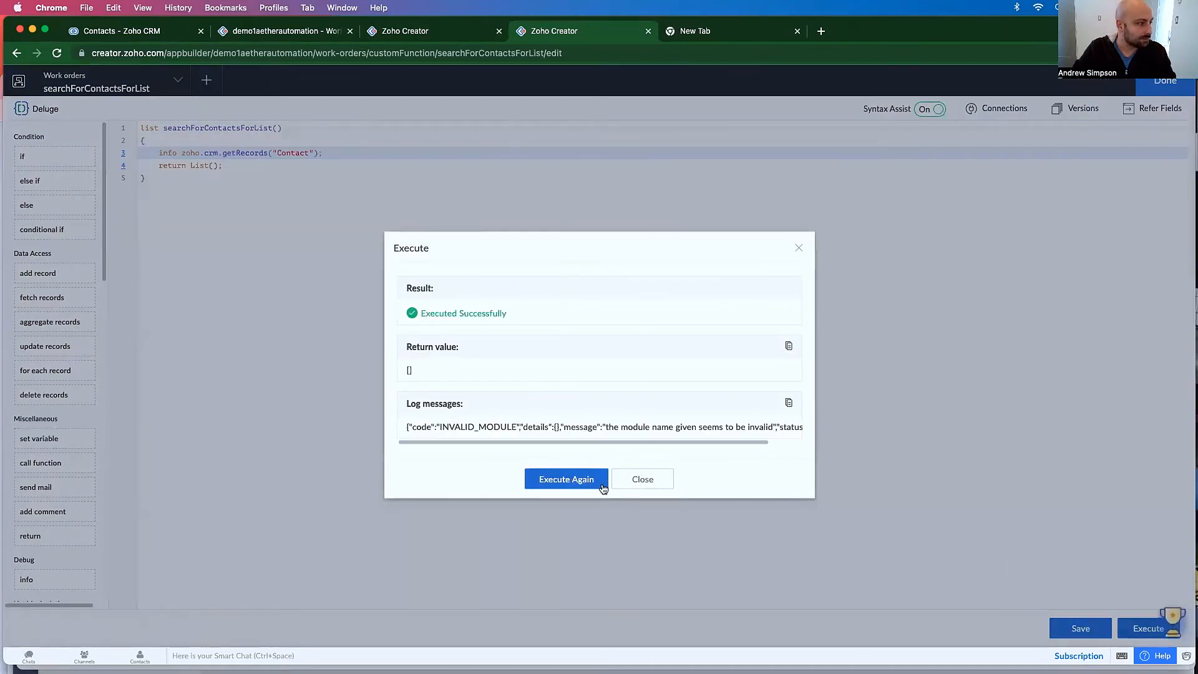
{"action": "left_click", "coordinate": [641, 479]}
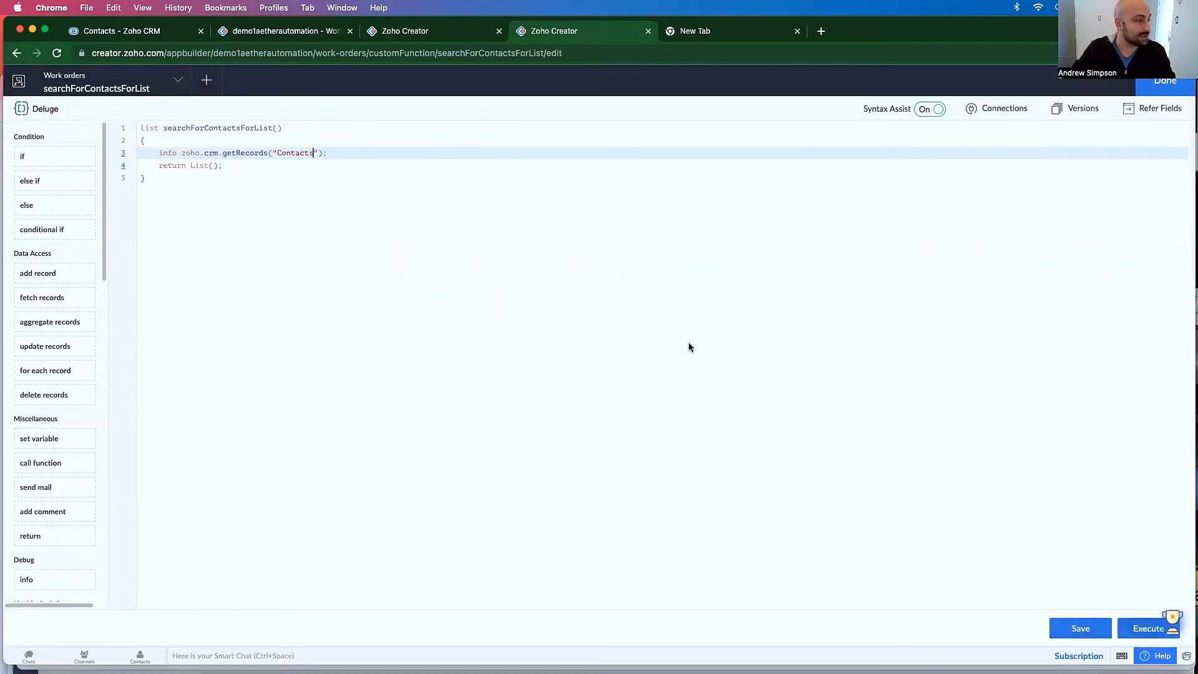
{"action": "left_click", "coordinate": [1080, 627]}
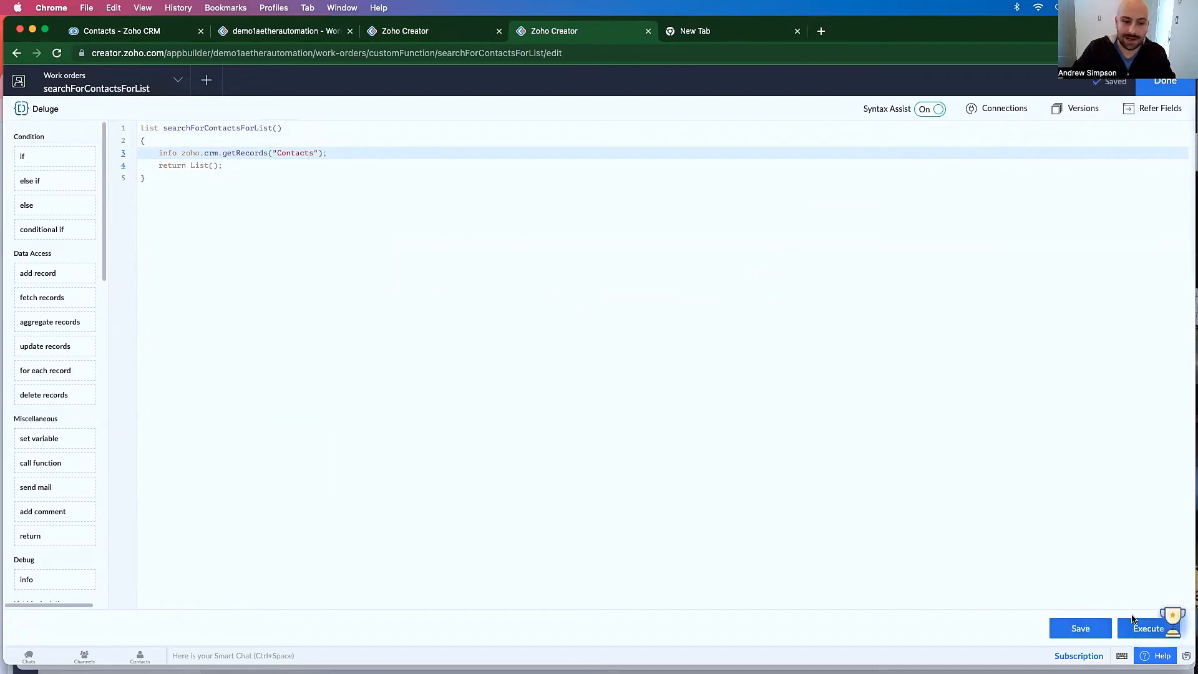
{"action": "left_click", "coordinate": [1146, 629]}
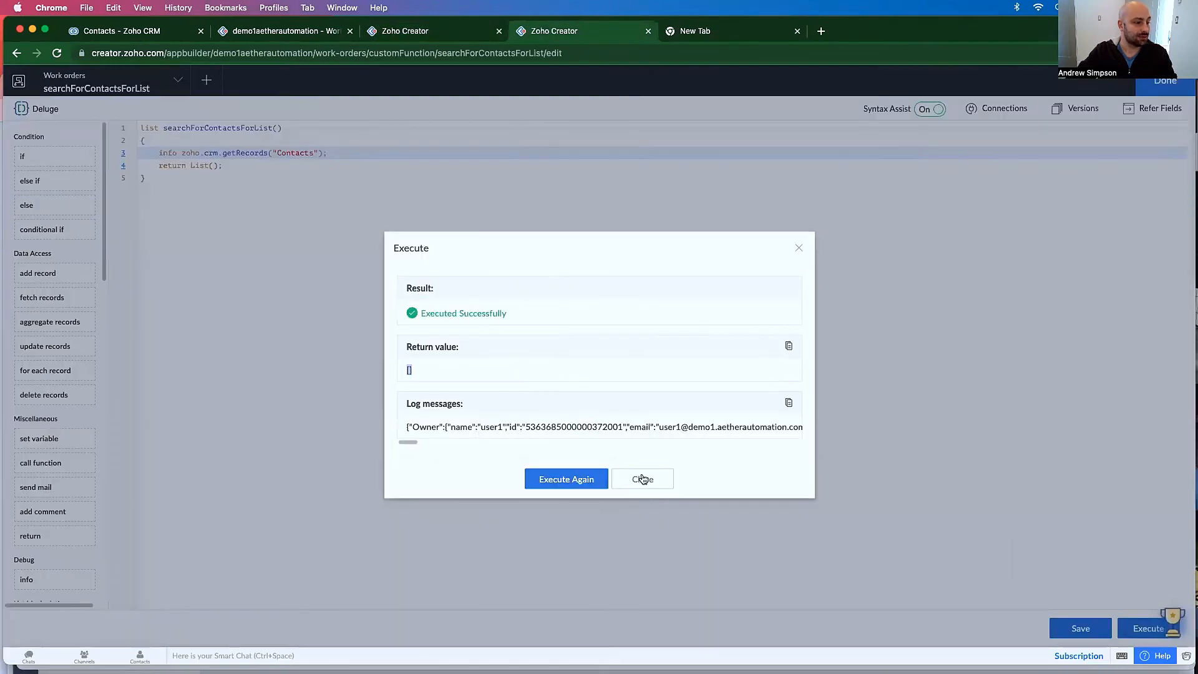
- Declare contactListScrubbed = list() and insert a for-each loop over contacts
{"action": "left_click", "coordinate": [642, 479]}
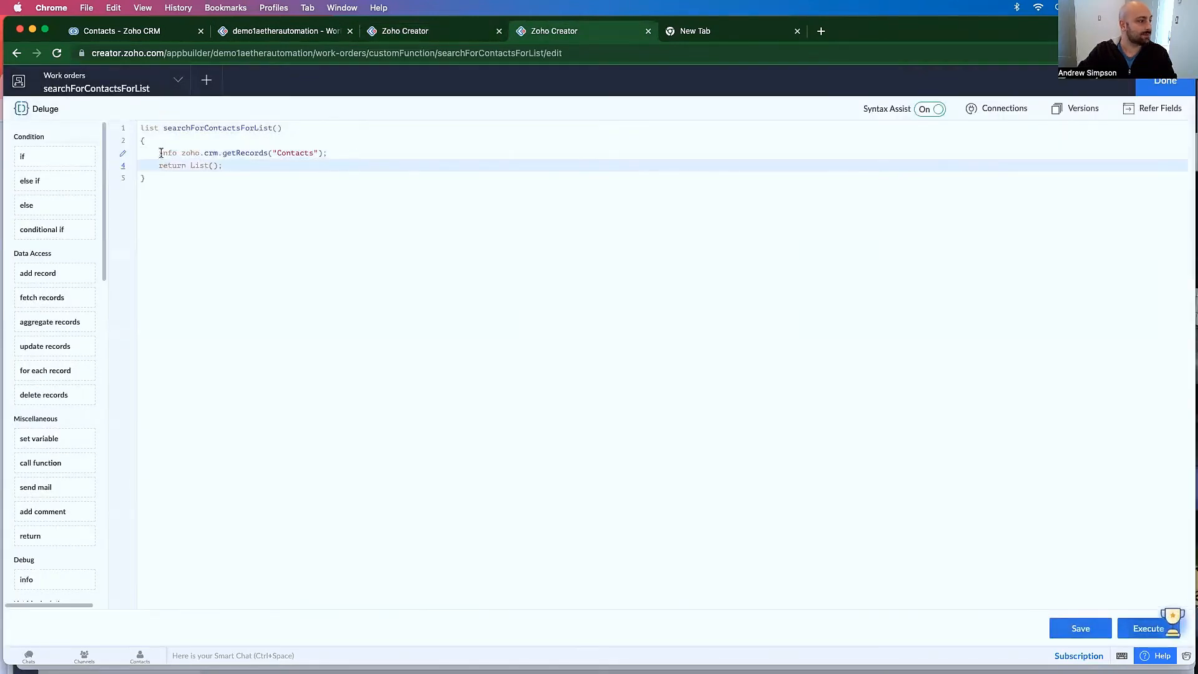
{"action": "type", "text": "contacts ="}
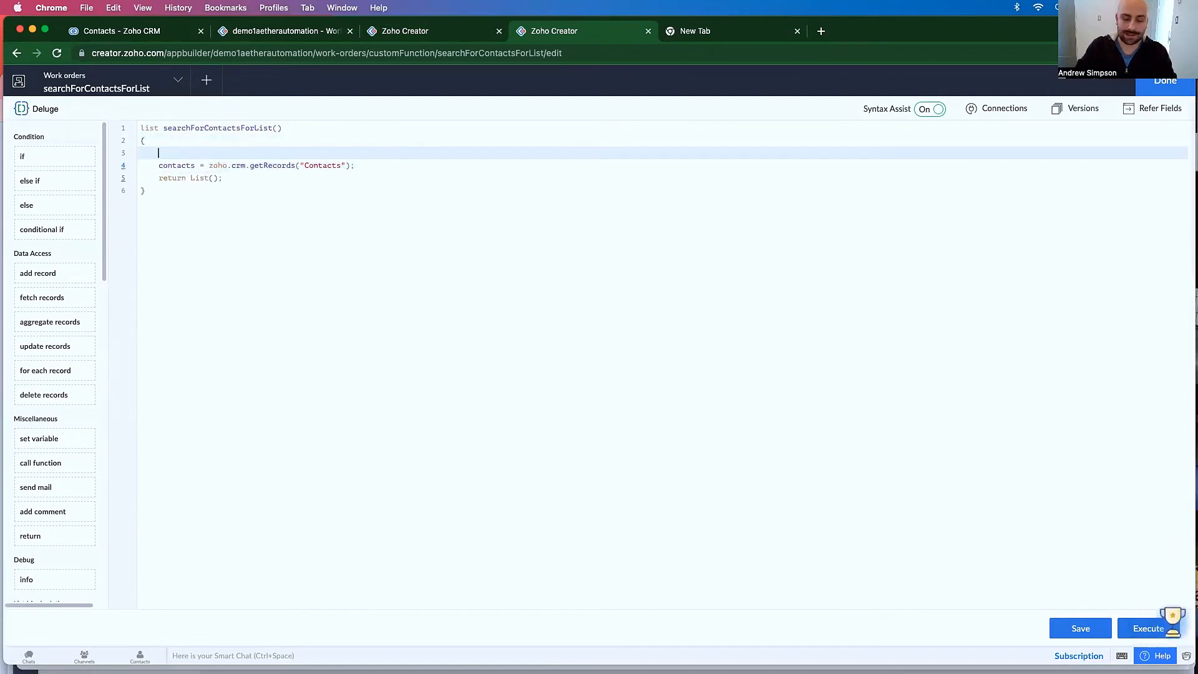
{"action": "type", "text": "contactListScrubbed = ;"}
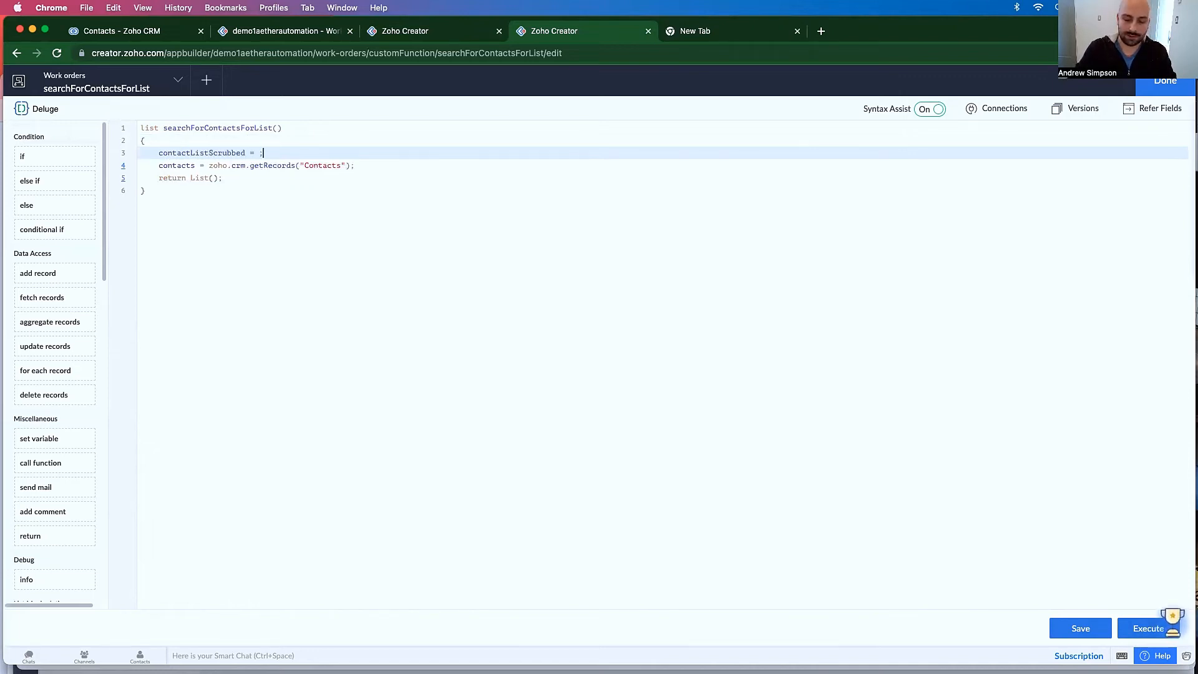
{"action": "type", "text": "list()"}
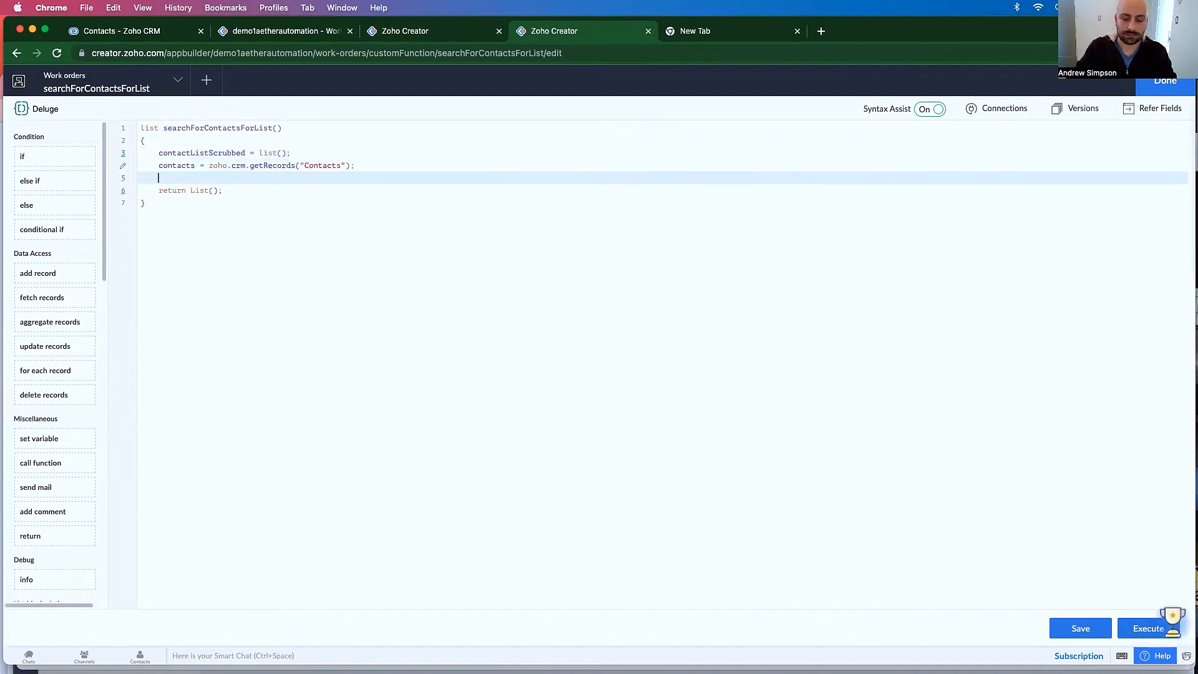
{"action": "type", "text": "for"}
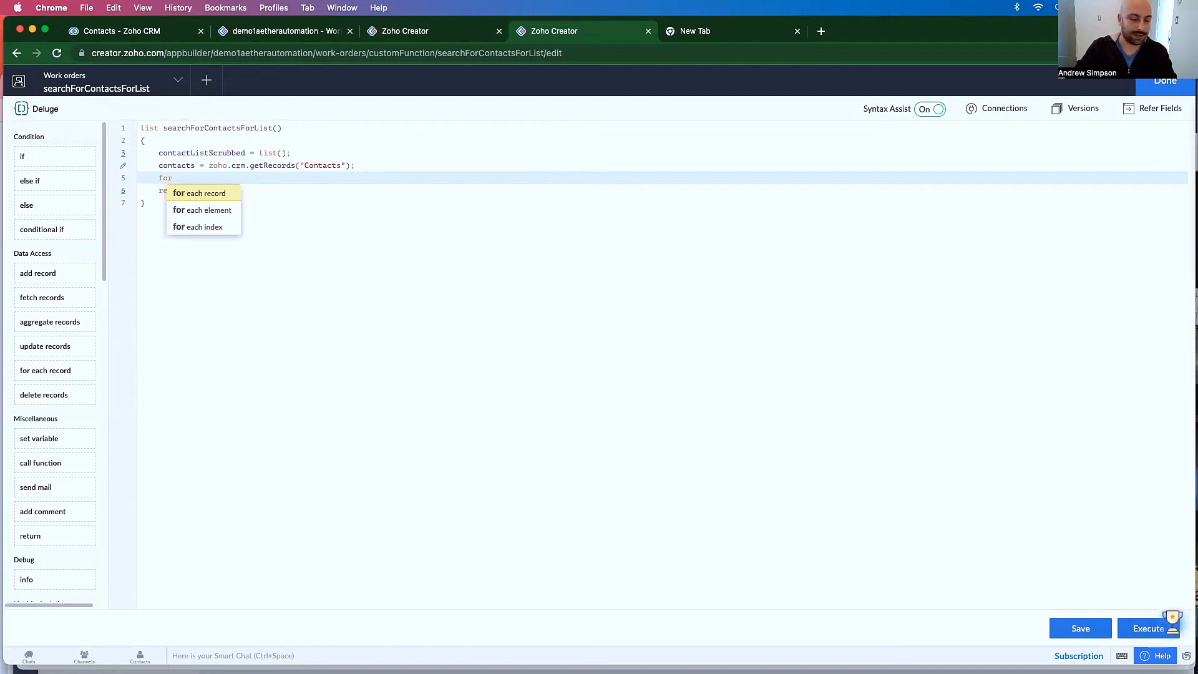
{"action": "left_click", "coordinate": [200, 193]}
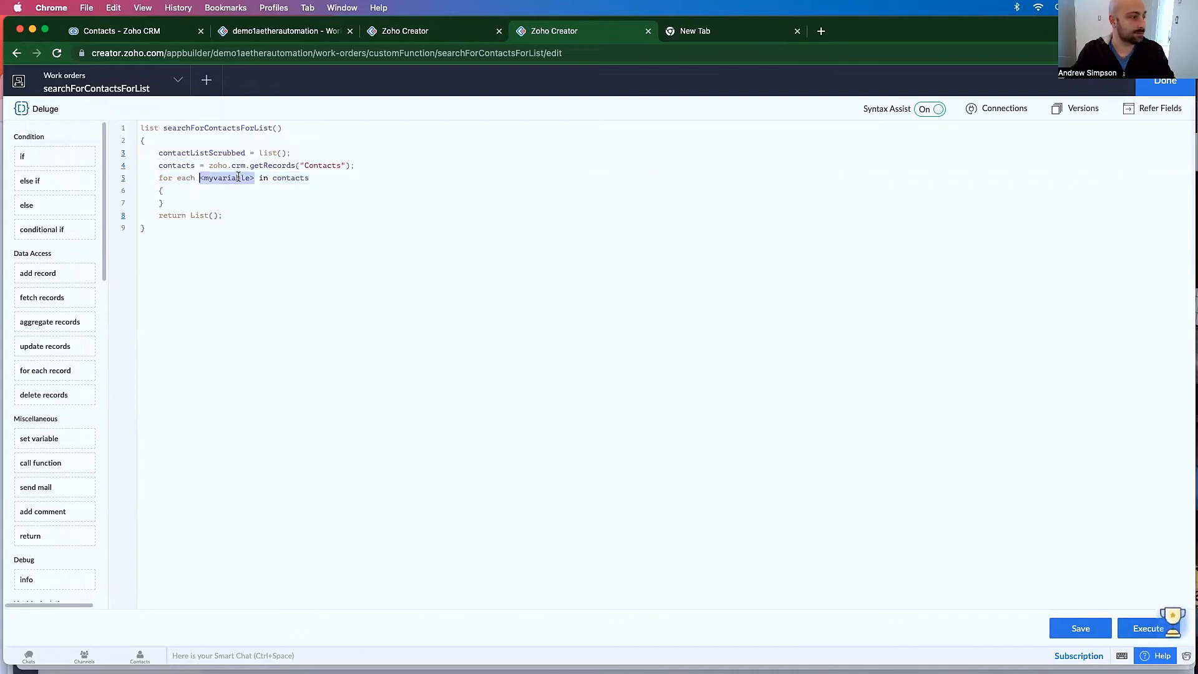
- Inside the loop, add each contact's First_Name to contactListScrubbed
{"action": "type", "text": "contact"}
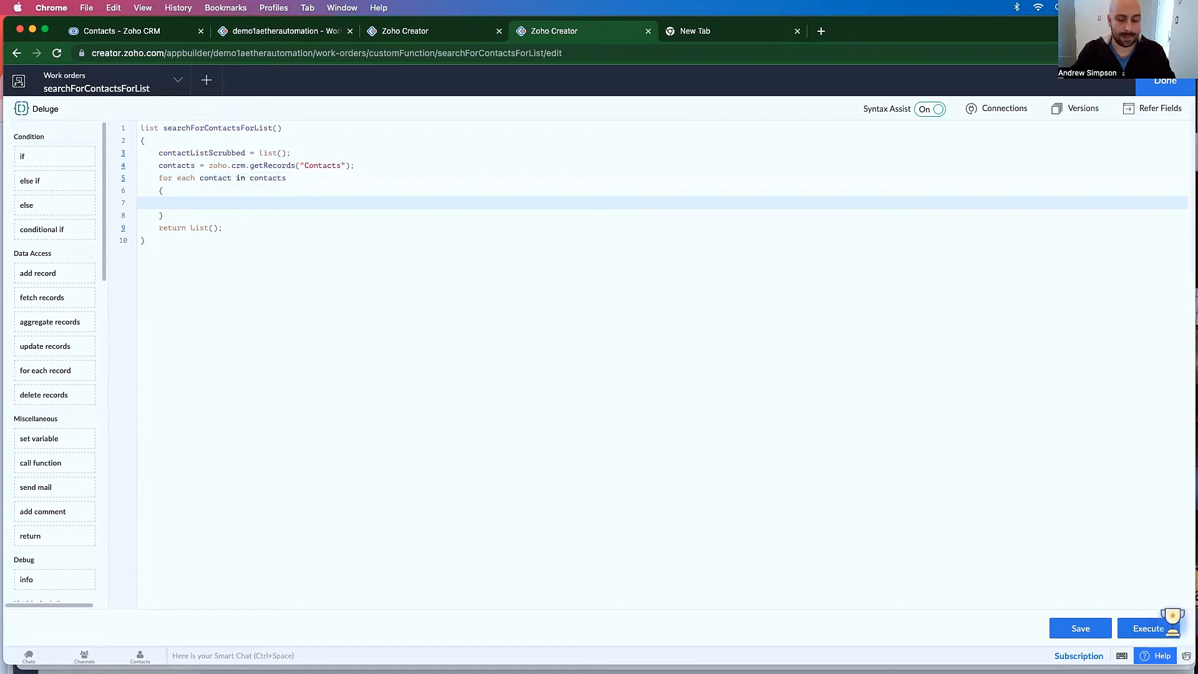
{"action": "type", "text": "contactListScrubbed"}
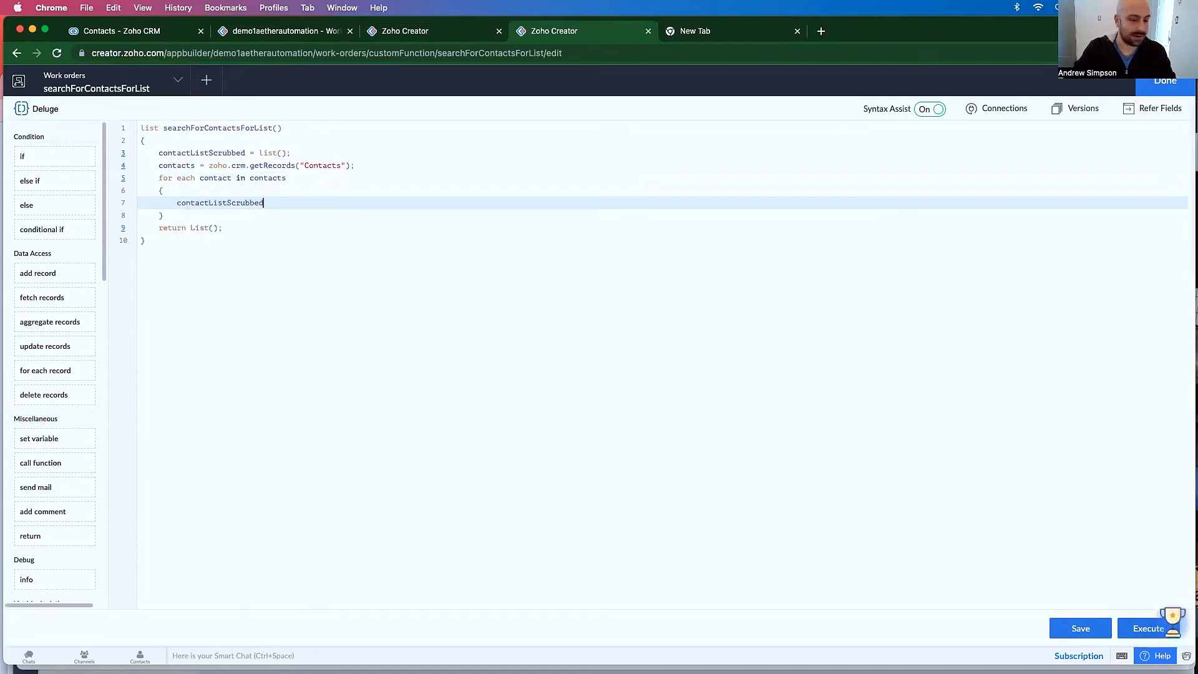
{"action": "type", "text": ".add()"}
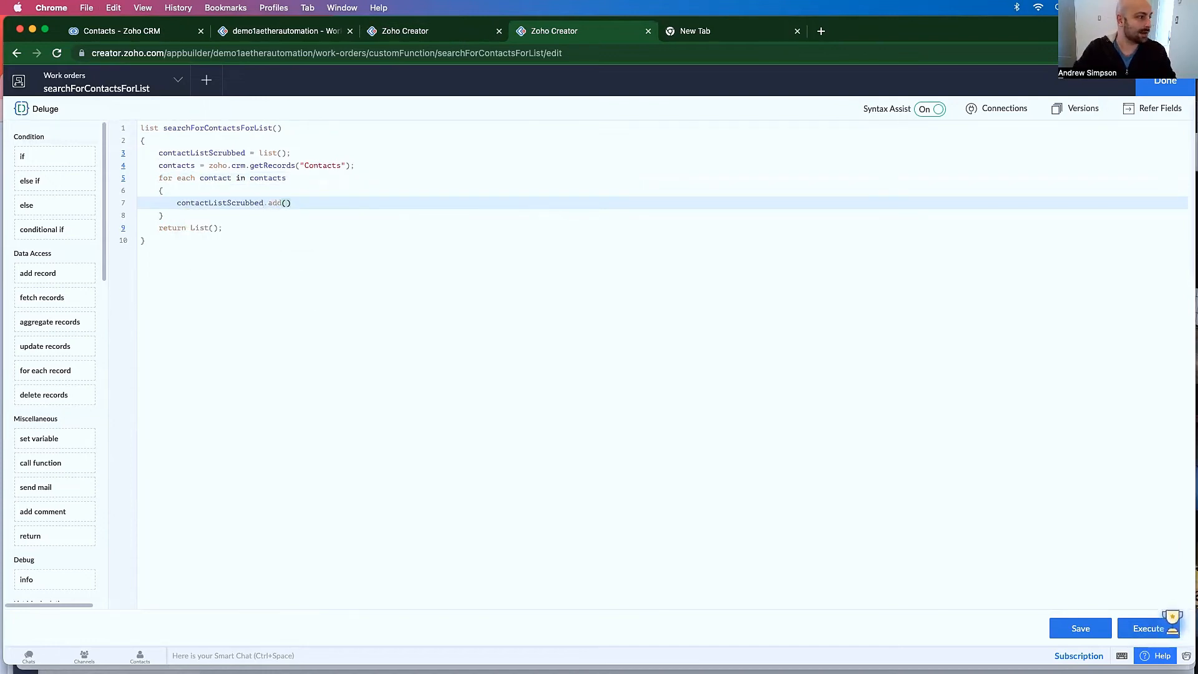
{"action": "type", "text": "contact"}
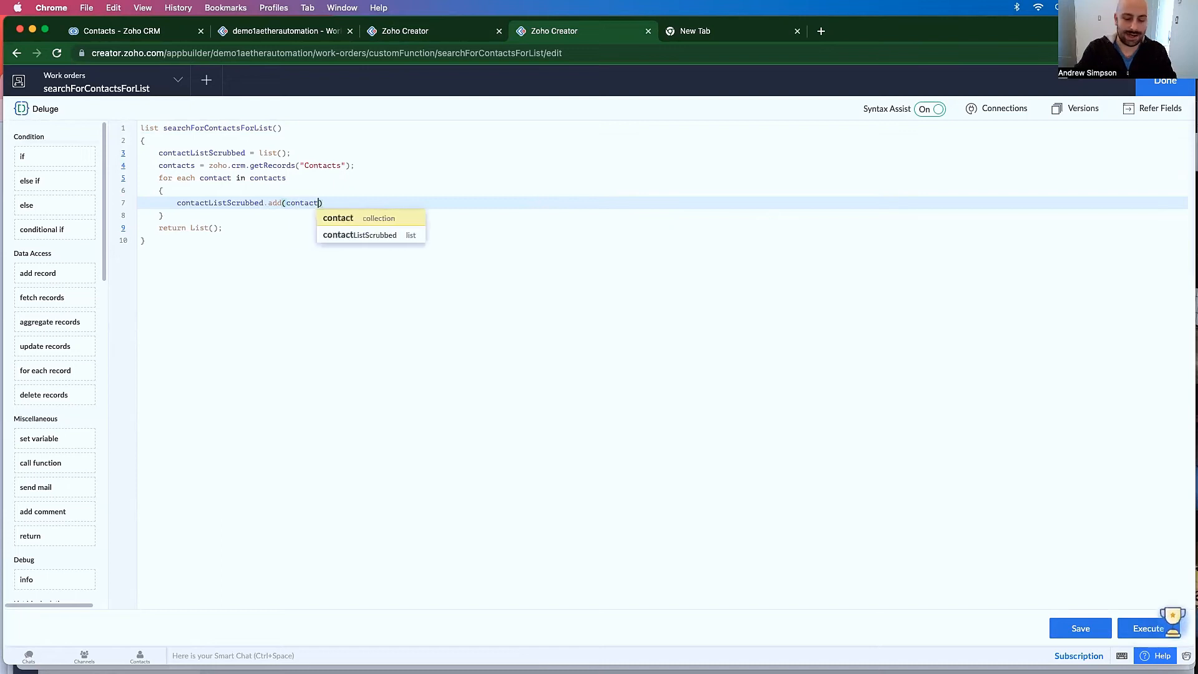
{"action": "type", "text": ".get("}
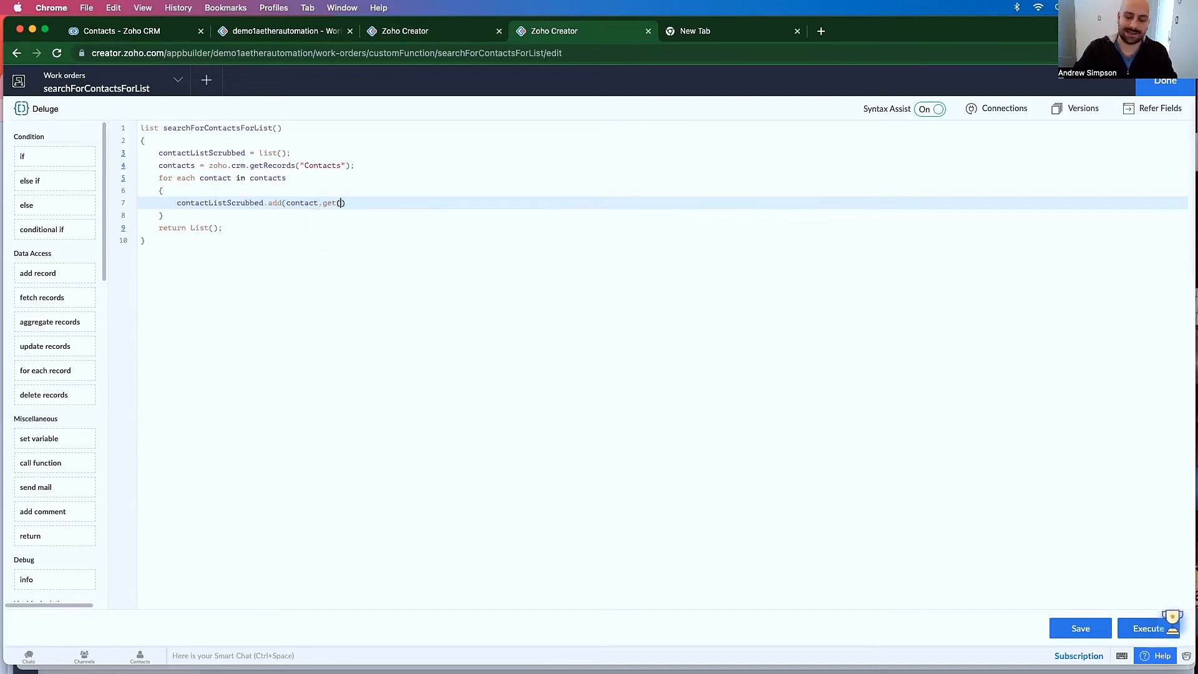
{"action": "type", "text": "\"\""}
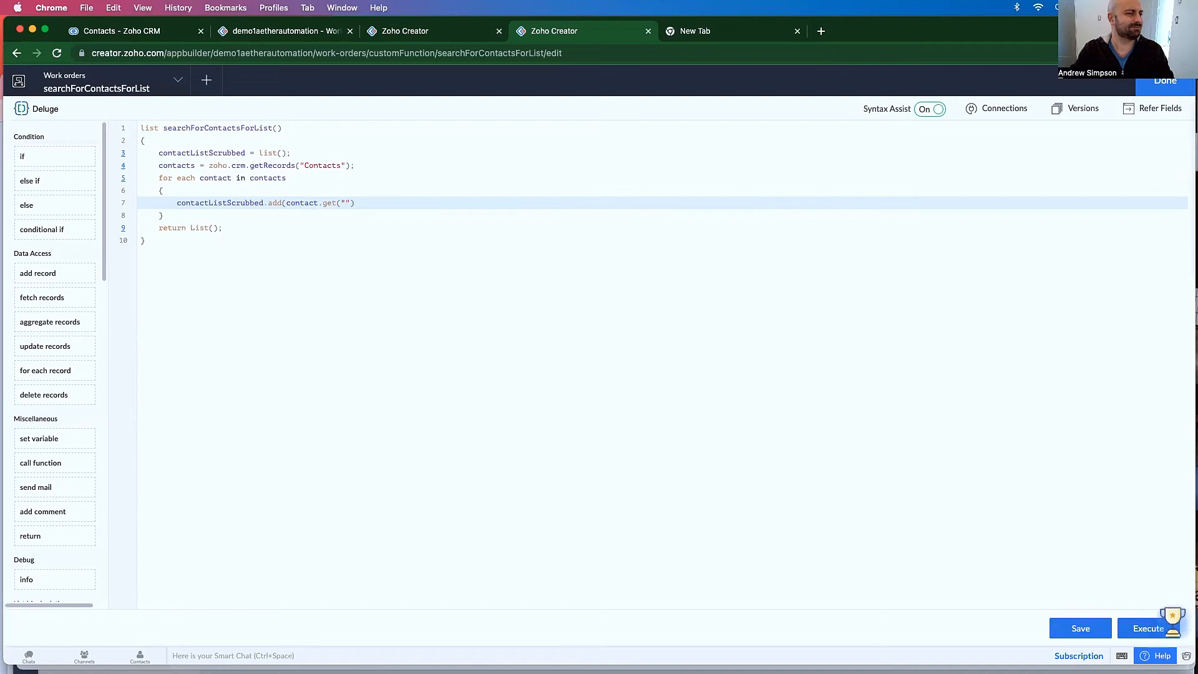
{"action": "mouse_move", "coordinate": [167, 105]}
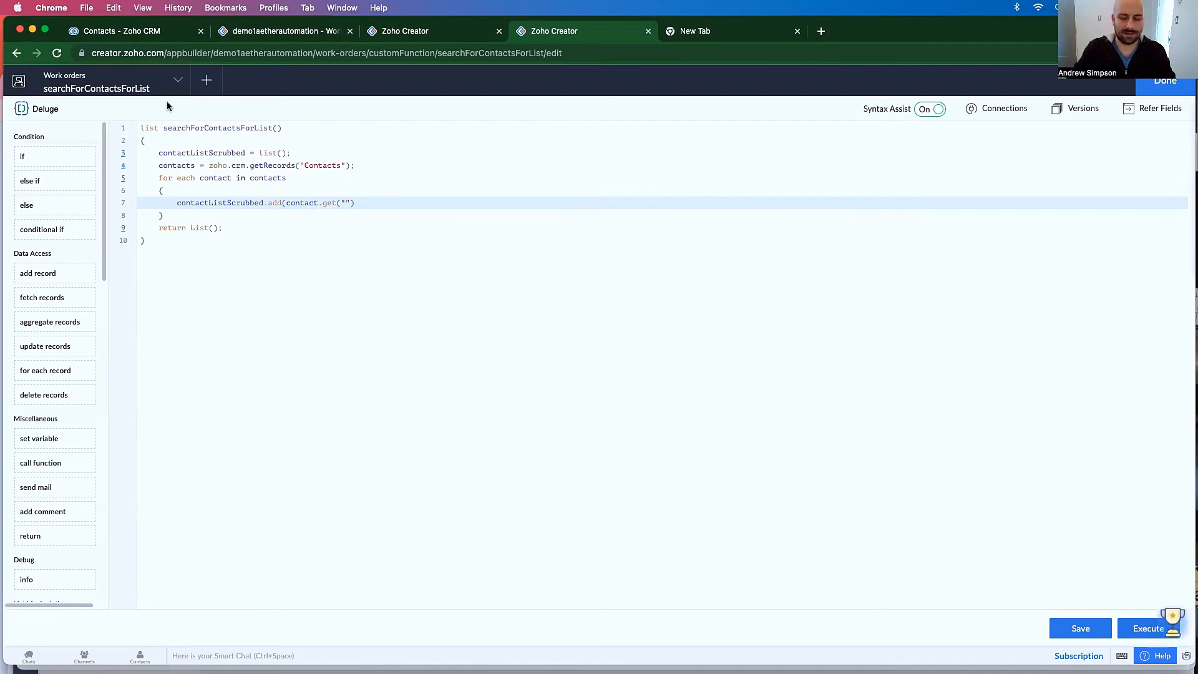
{"action": "type", "text": "First_Name"}
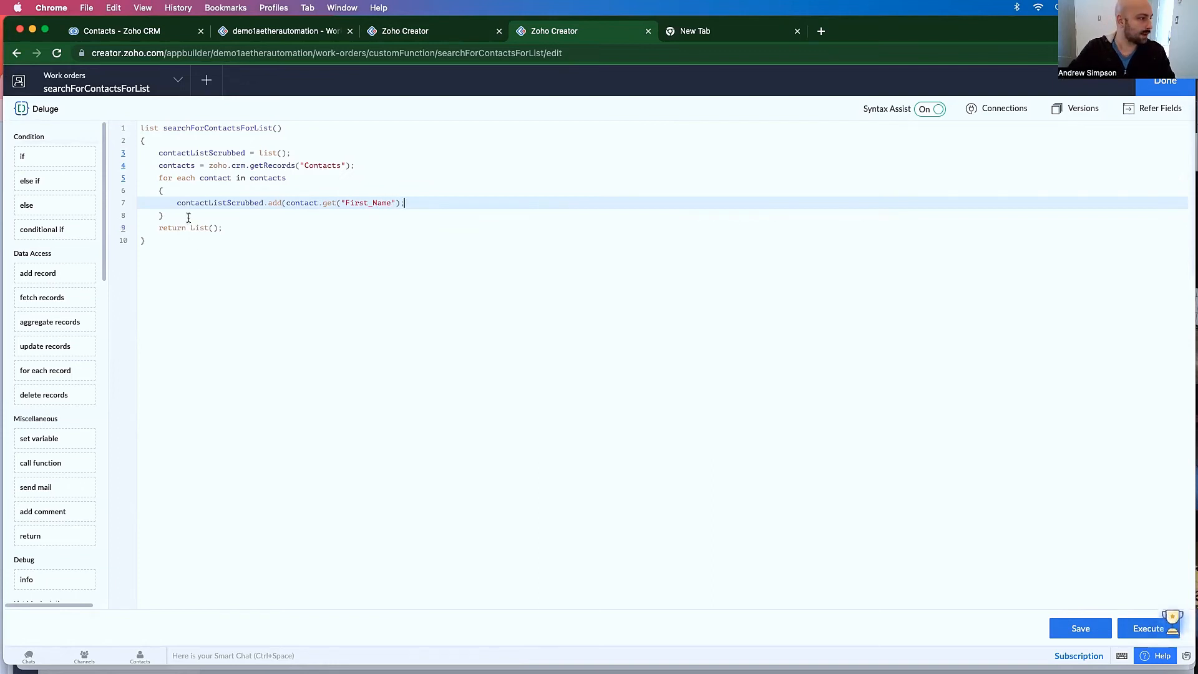
- Log contactListScrubbed with info and return it
{"action": "type", "text": "info"}
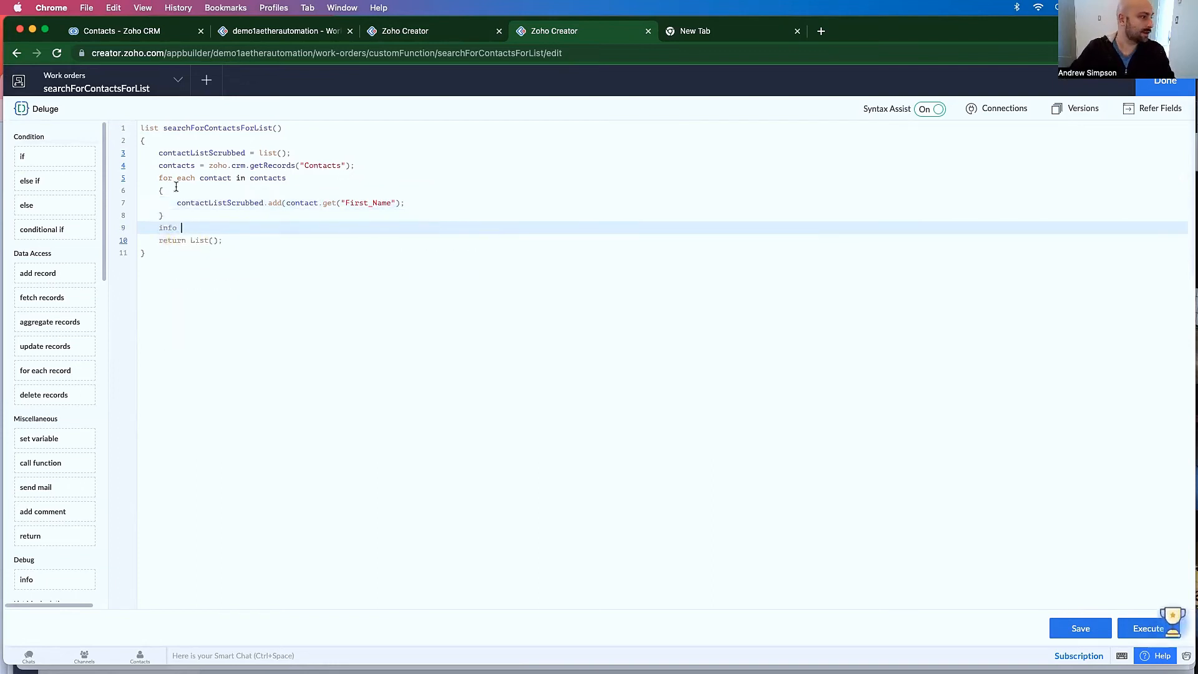
{"action": "double_click", "coordinate": [219, 202]}
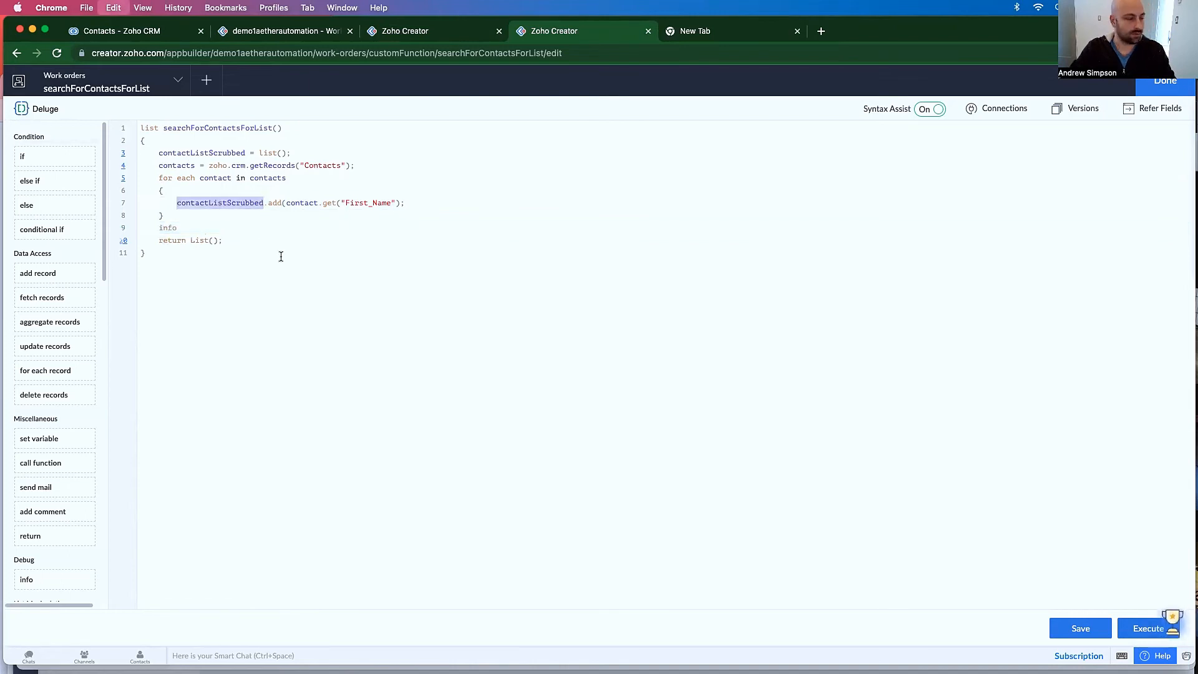
{"action": "type", "text": "contactListScrubbed"}
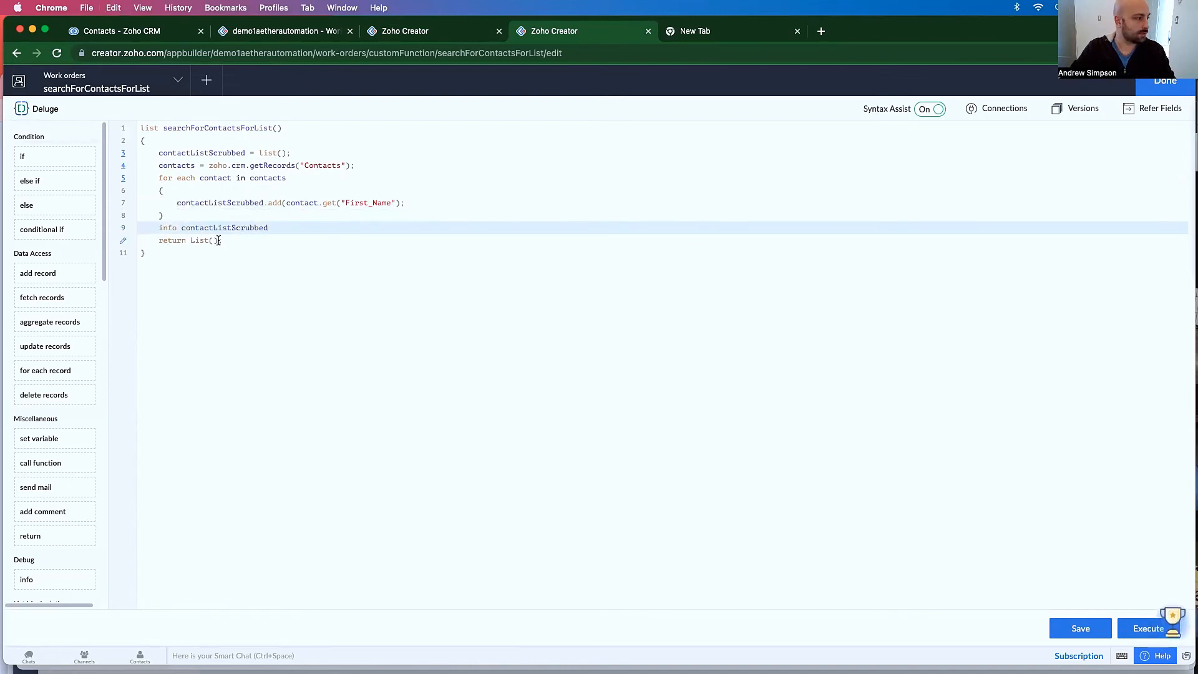
{"action": "type", "text": "contactListScrubbed"}
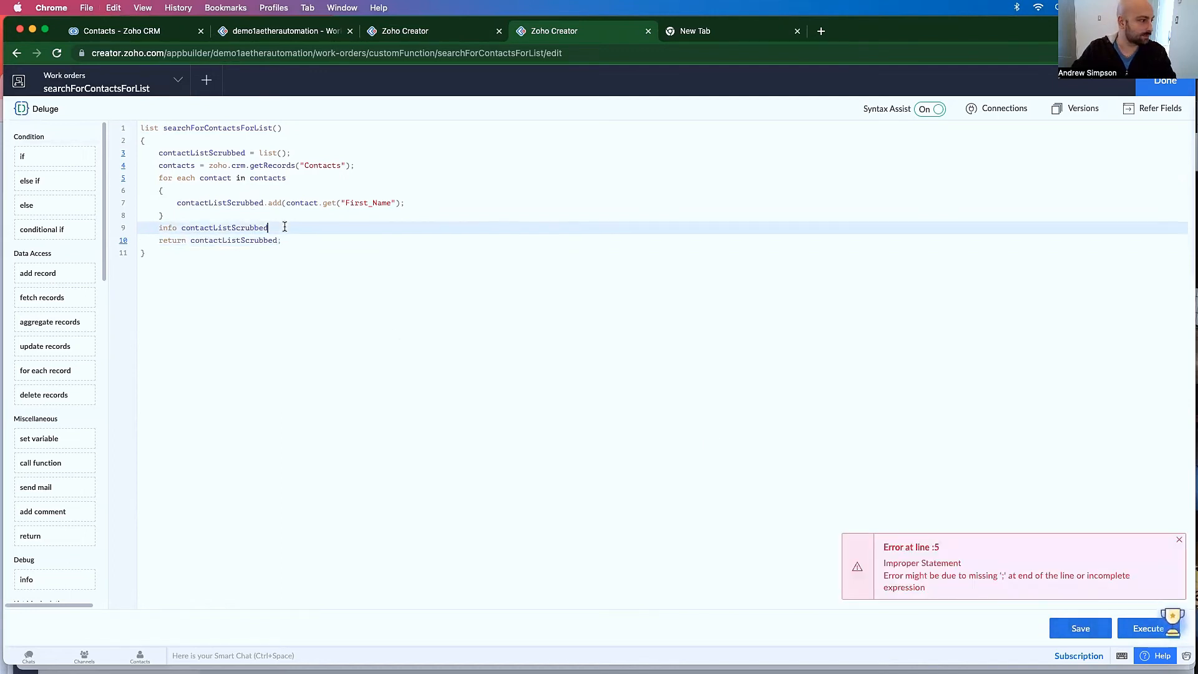
{"action": "type", "text": ";"}
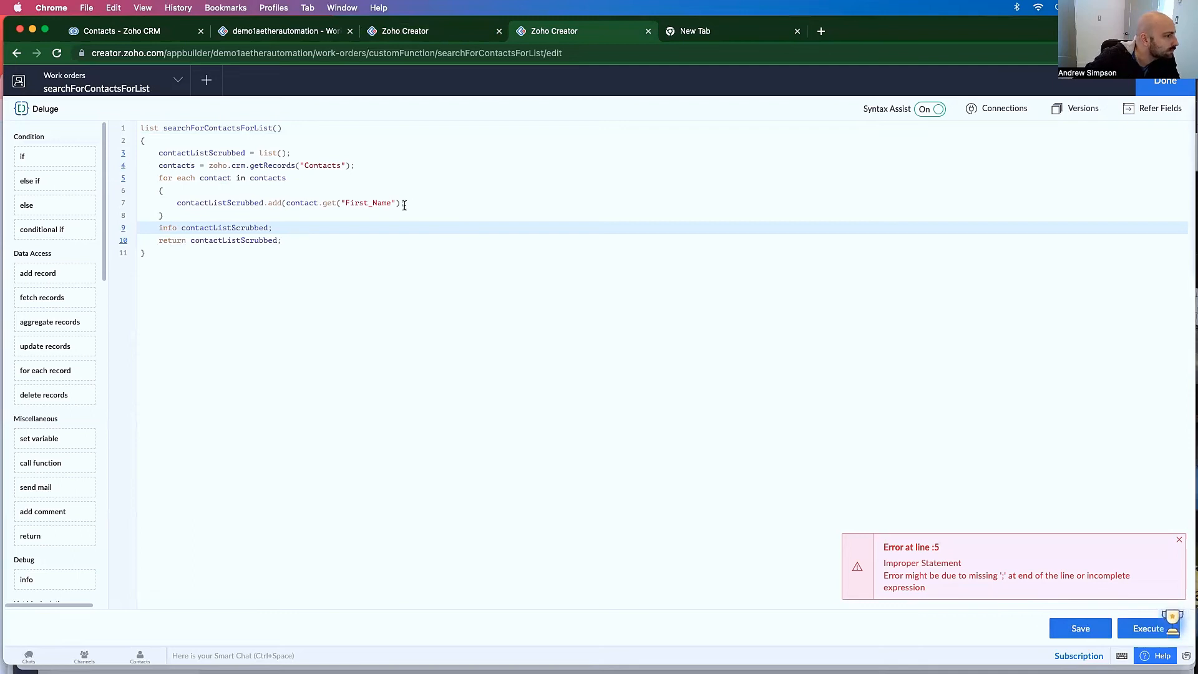
- Run the function, then add info contacts; to log the raw contact records
{"action": "left_click", "coordinate": [1147, 628]}
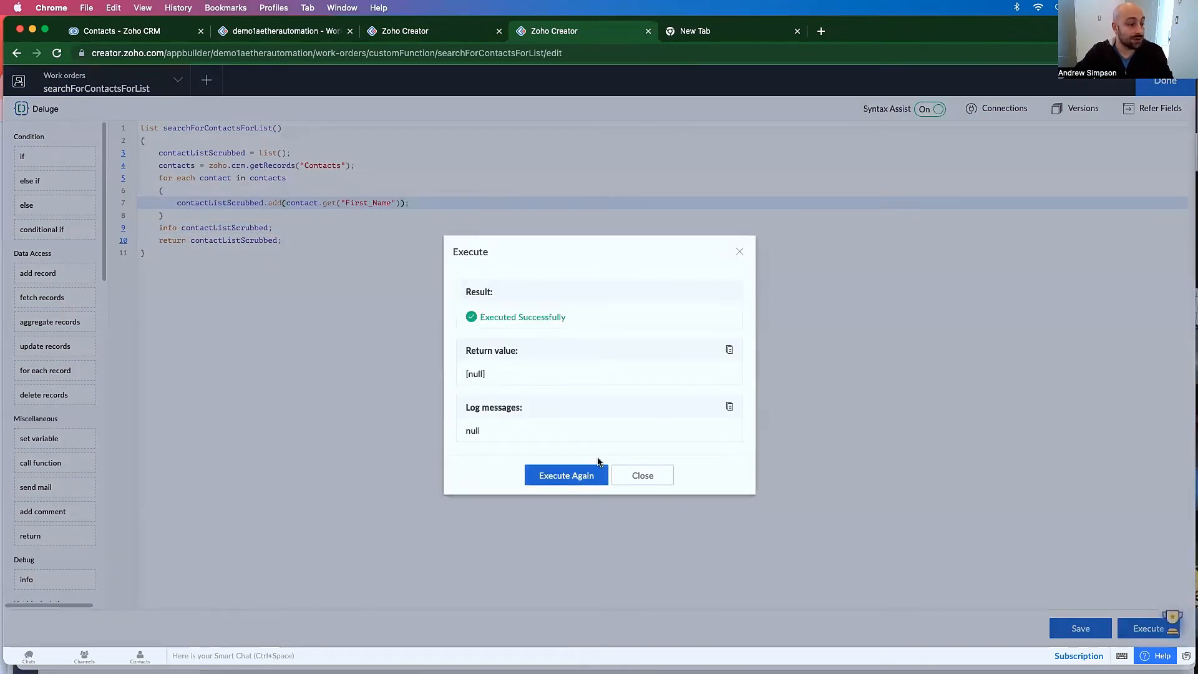
{"action": "left_click", "coordinate": [642, 474]}
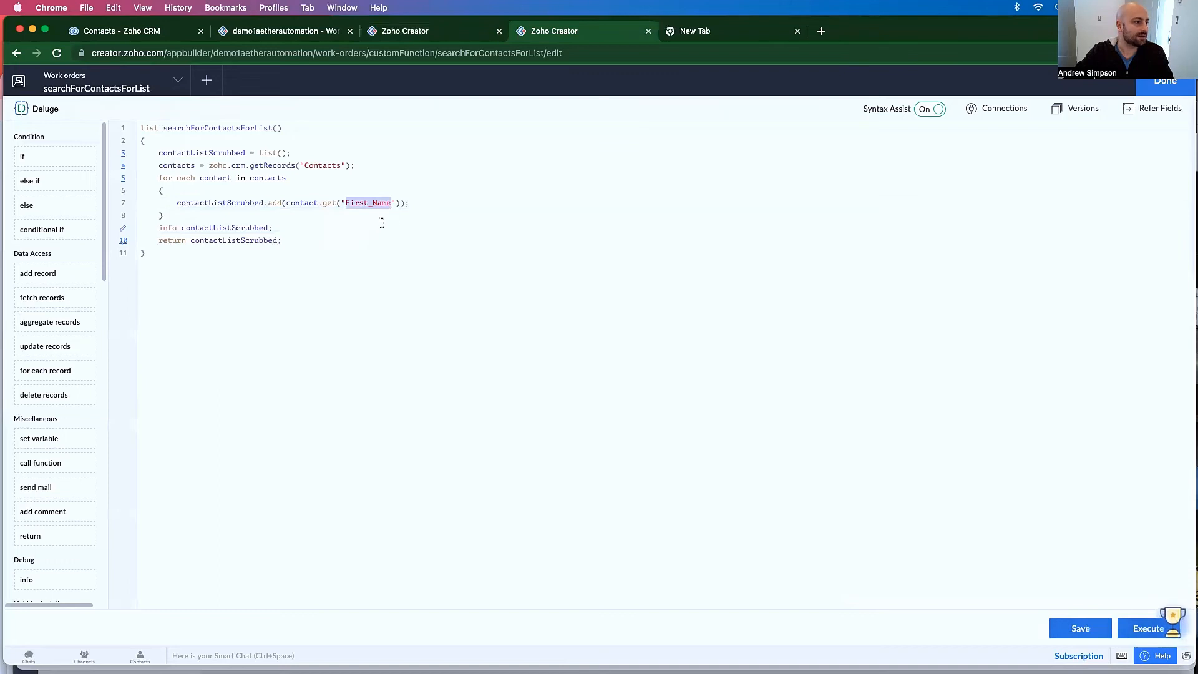
{"action": "type", "text": "Name"}
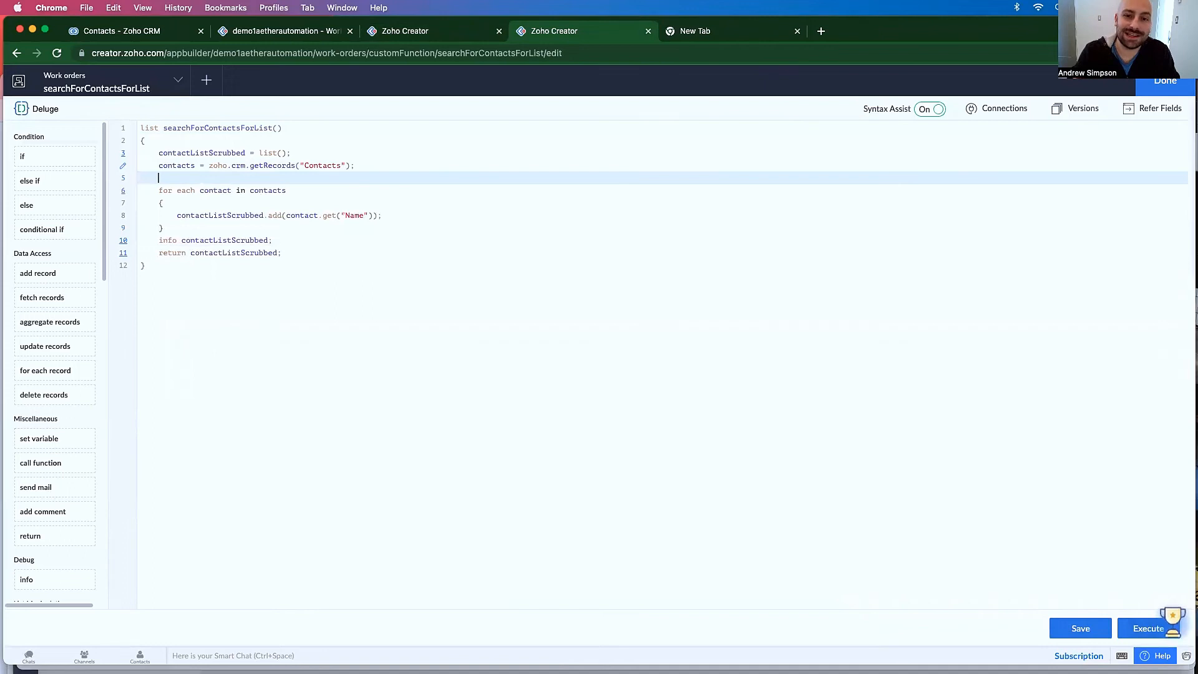
{"action": "type", "text": "info"}
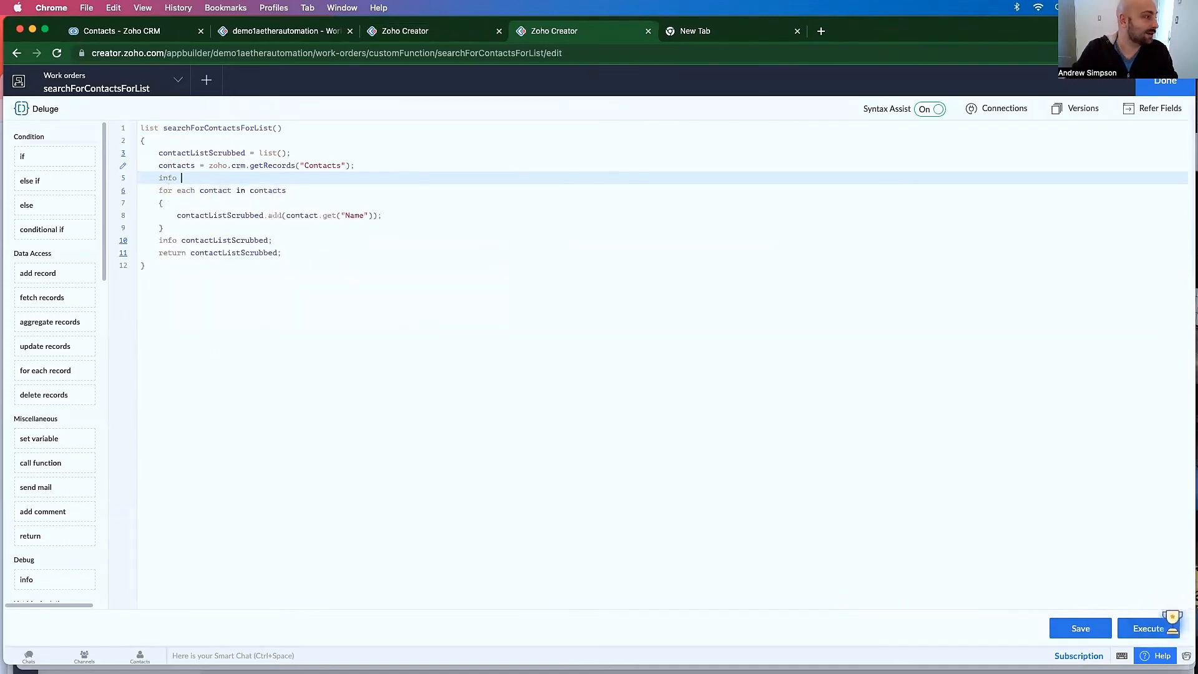
{"action": "type", "text": "contacts"}
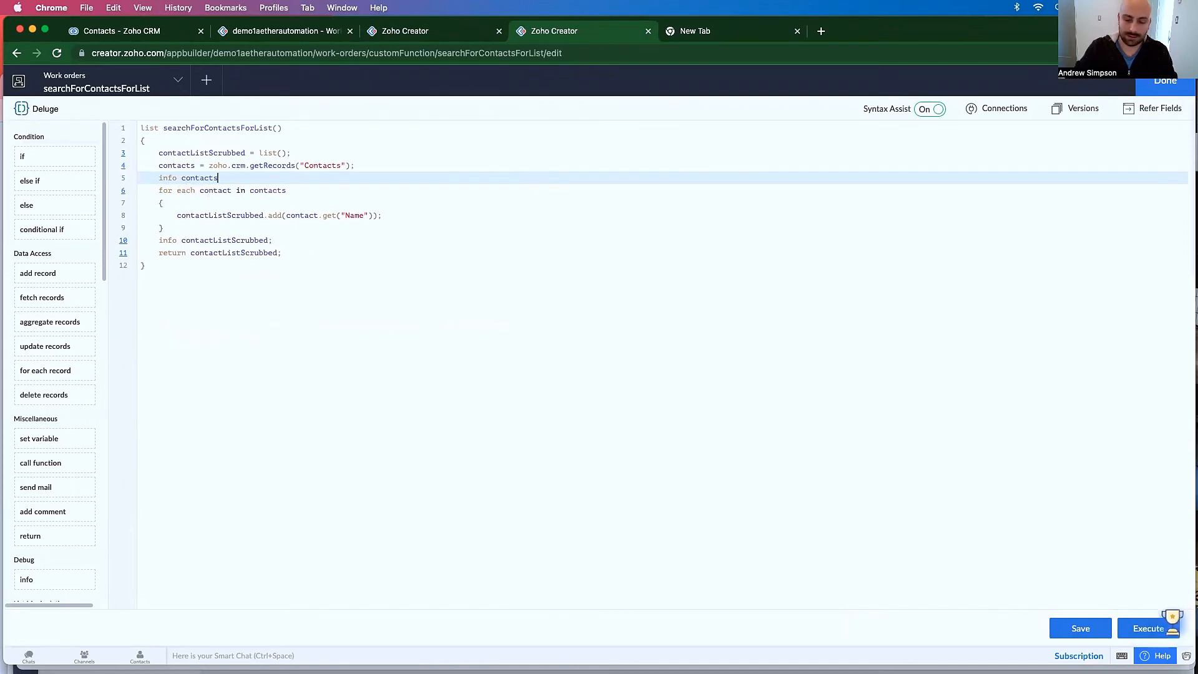
- Save and run, find the Full_Name key in the output, and switch get to Full_Name
{"action": "left_click", "coordinate": [1148, 628]}
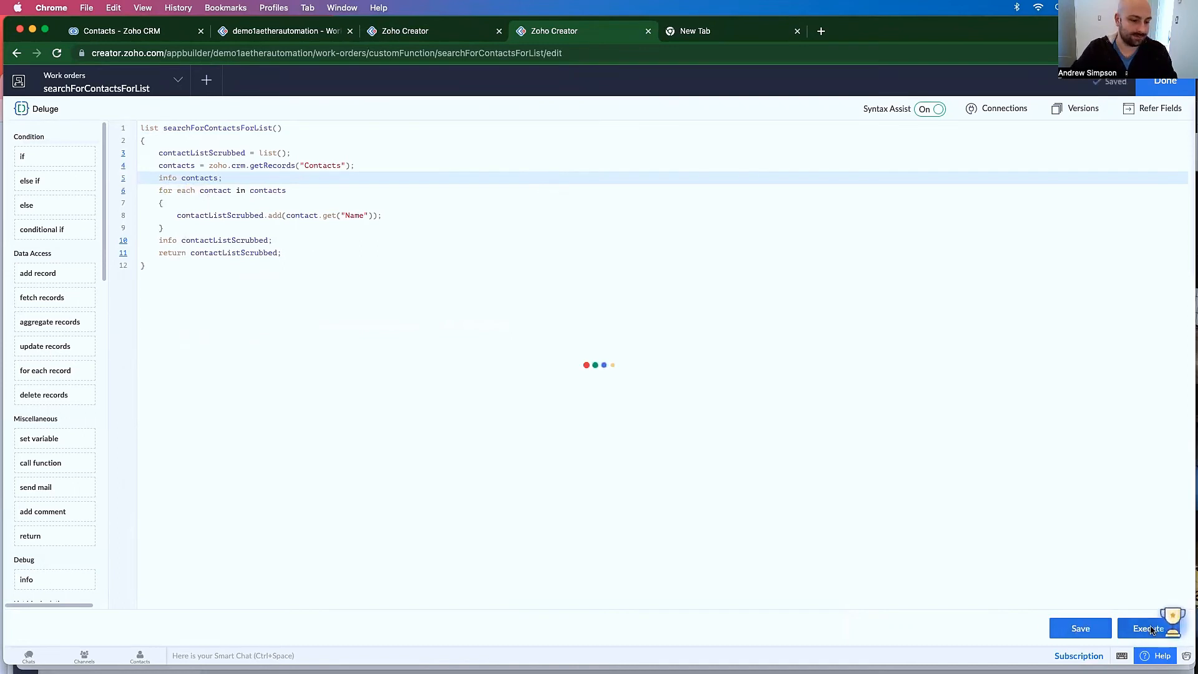
{"action": "left_click", "coordinate": [1149, 627]}
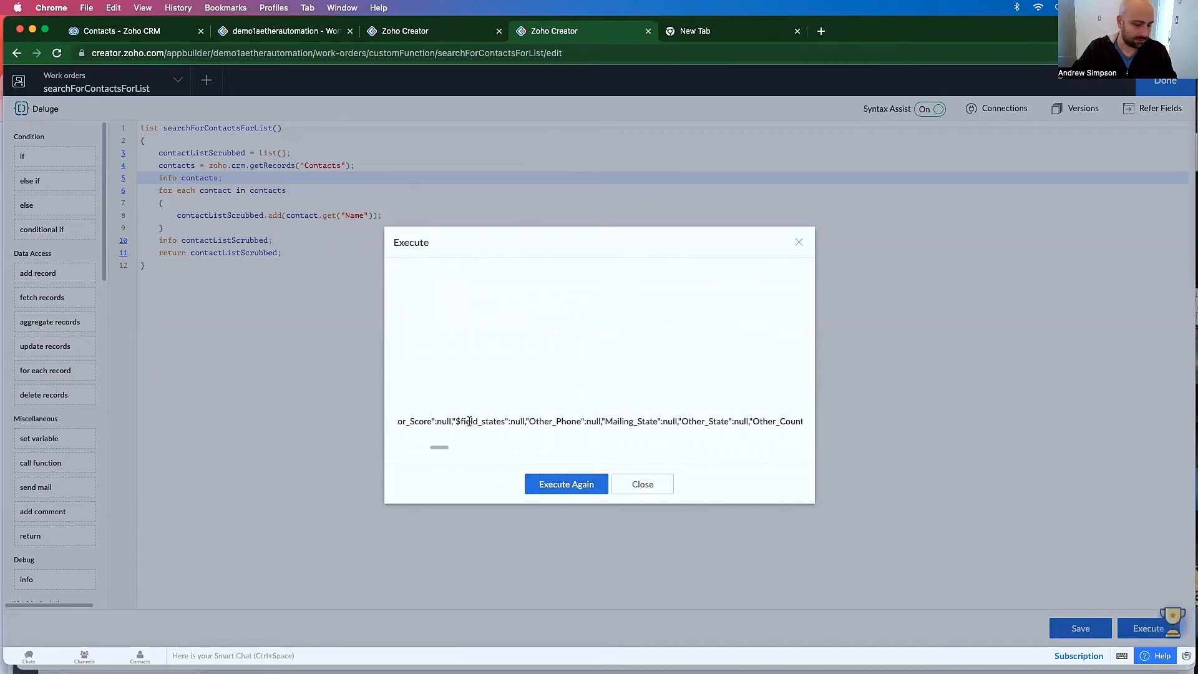
{"action": "type", "text": "name"}
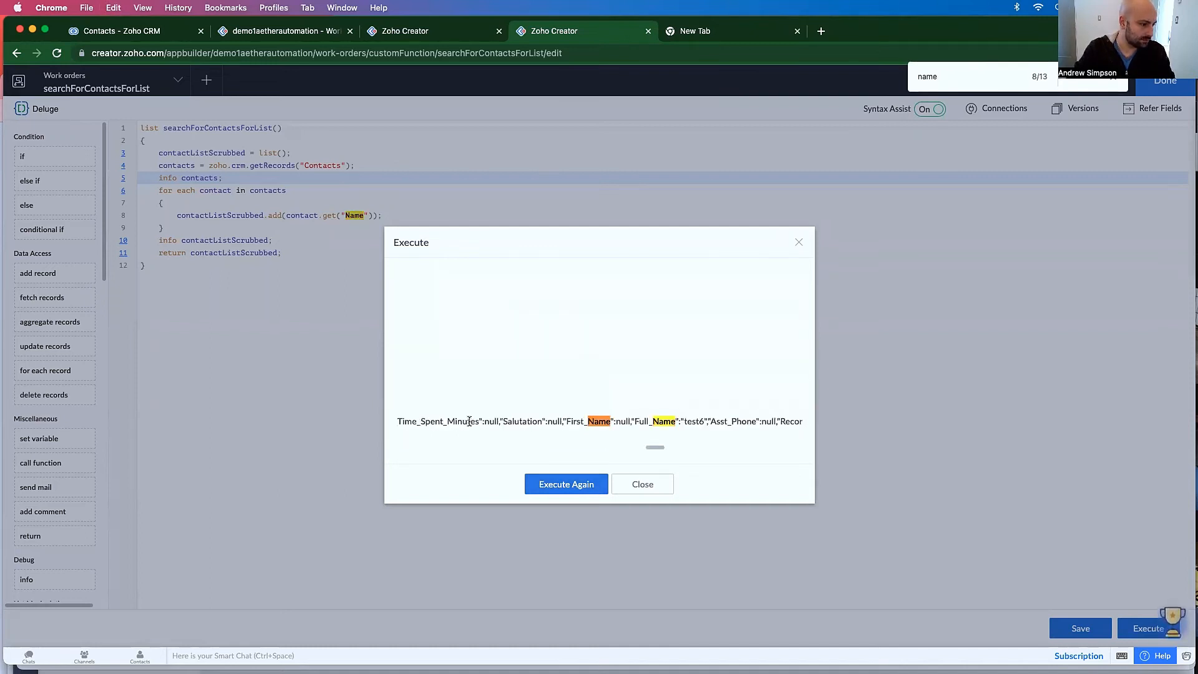
{"action": "double_click", "coordinate": [654, 421]}
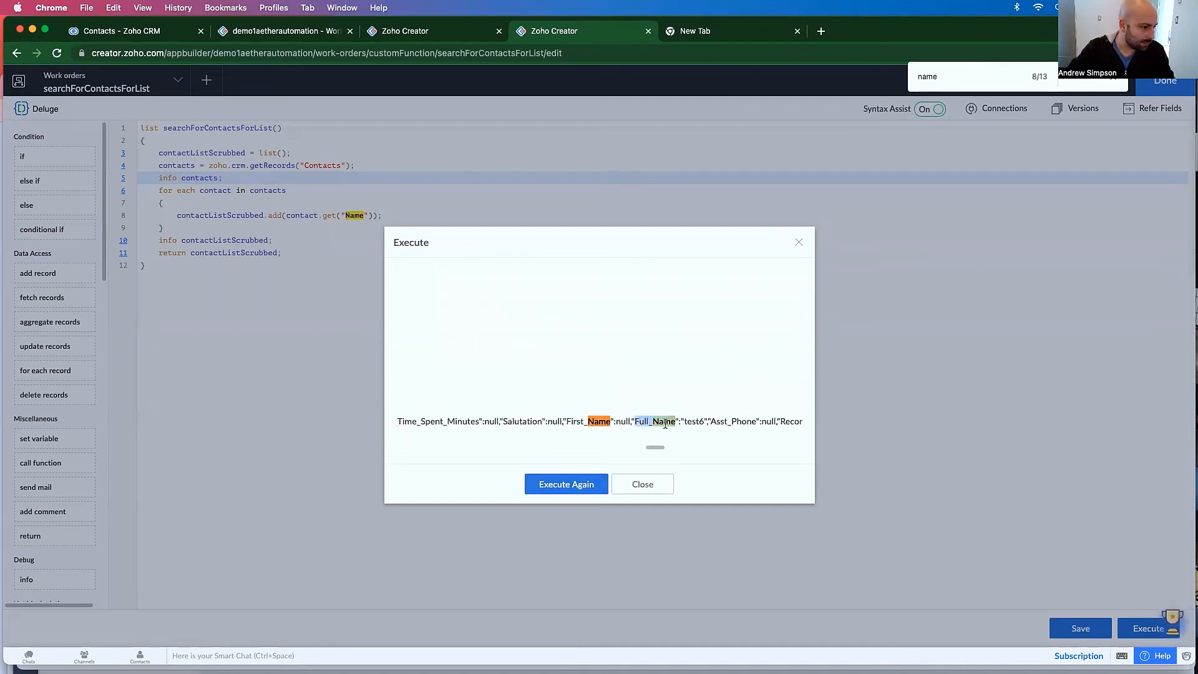
{"action": "left_click", "coordinate": [642, 483]}
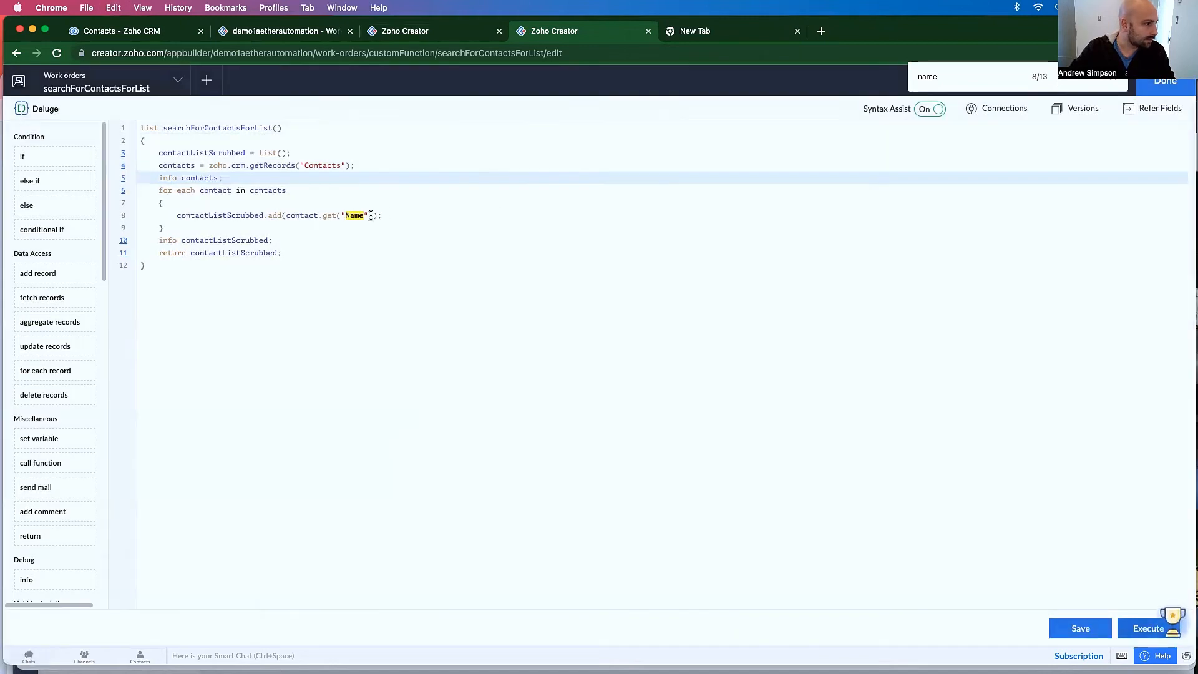
{"action": "type", "text": "Full_Name"}
{"action": "type", "text": "//"}
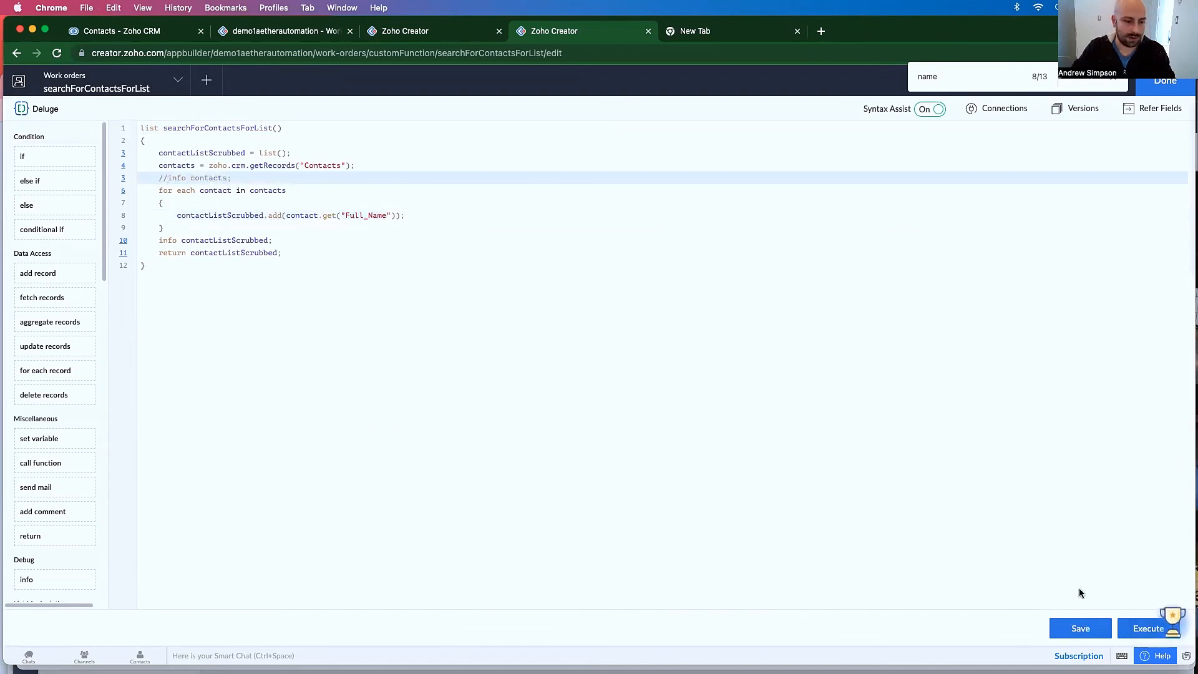
{"action": "left_click", "coordinate": [1147, 628]}
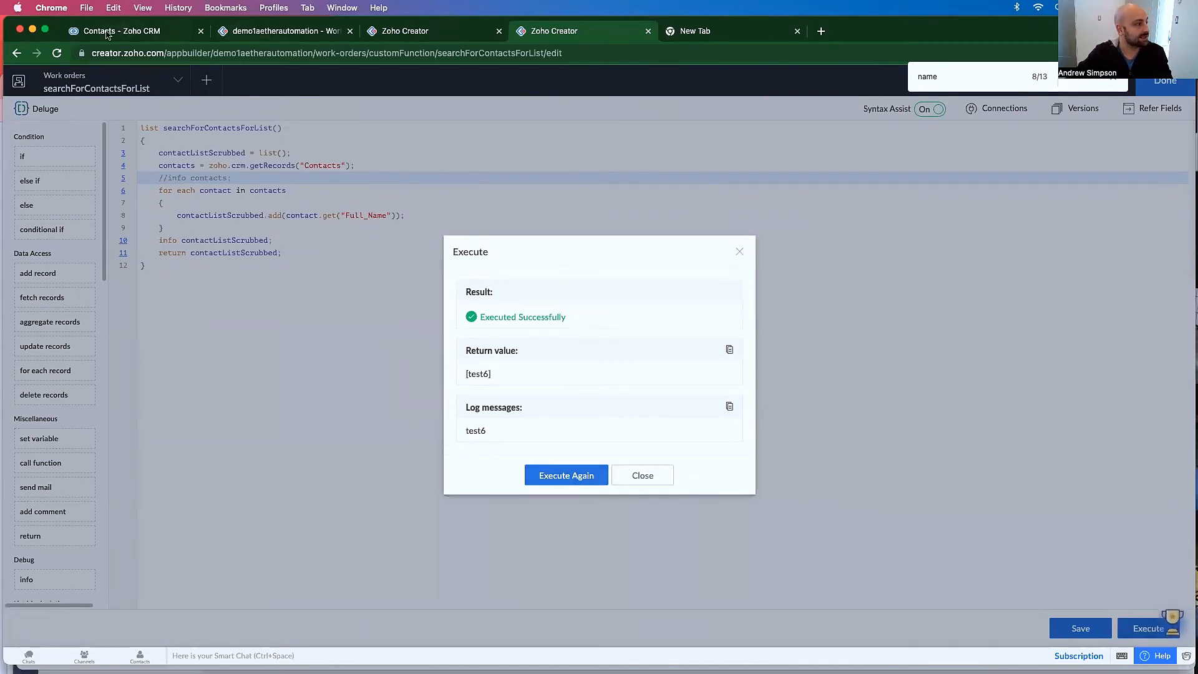
- Compare the [test6] return value with the Zoho CRM Contacts list, then return to Creator
{"action": "left_click", "coordinate": [122, 31]}
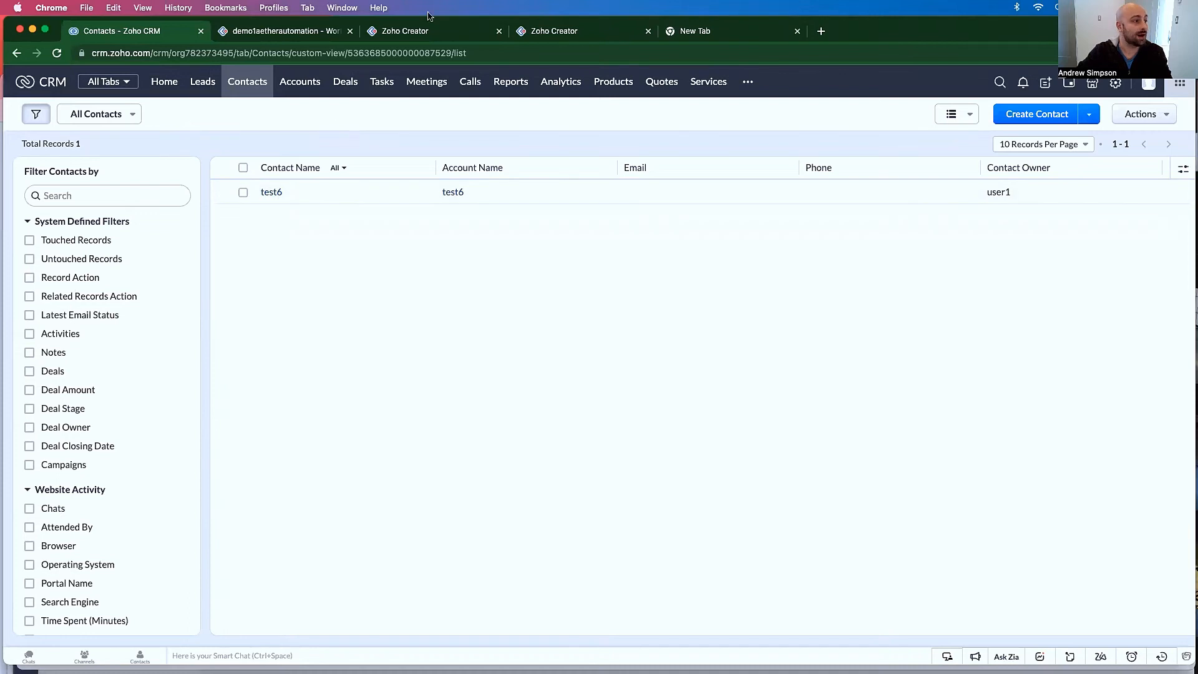
{"action": "left_click", "coordinate": [581, 30]}
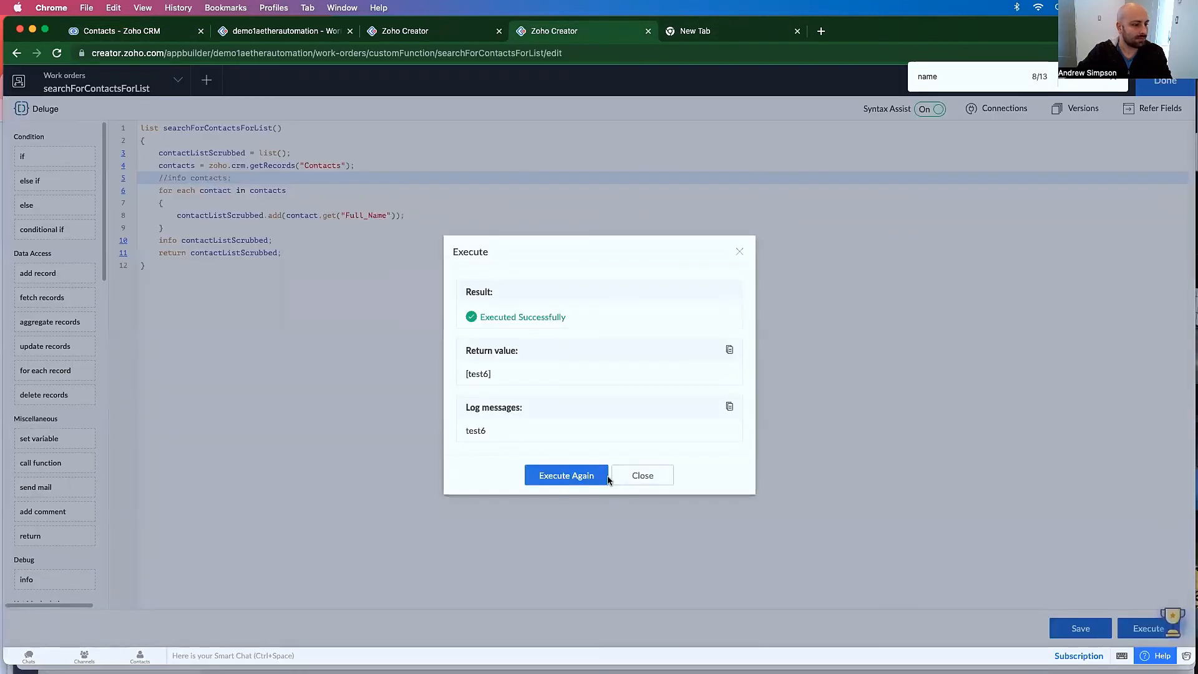
{"action": "left_click", "coordinate": [642, 476]}
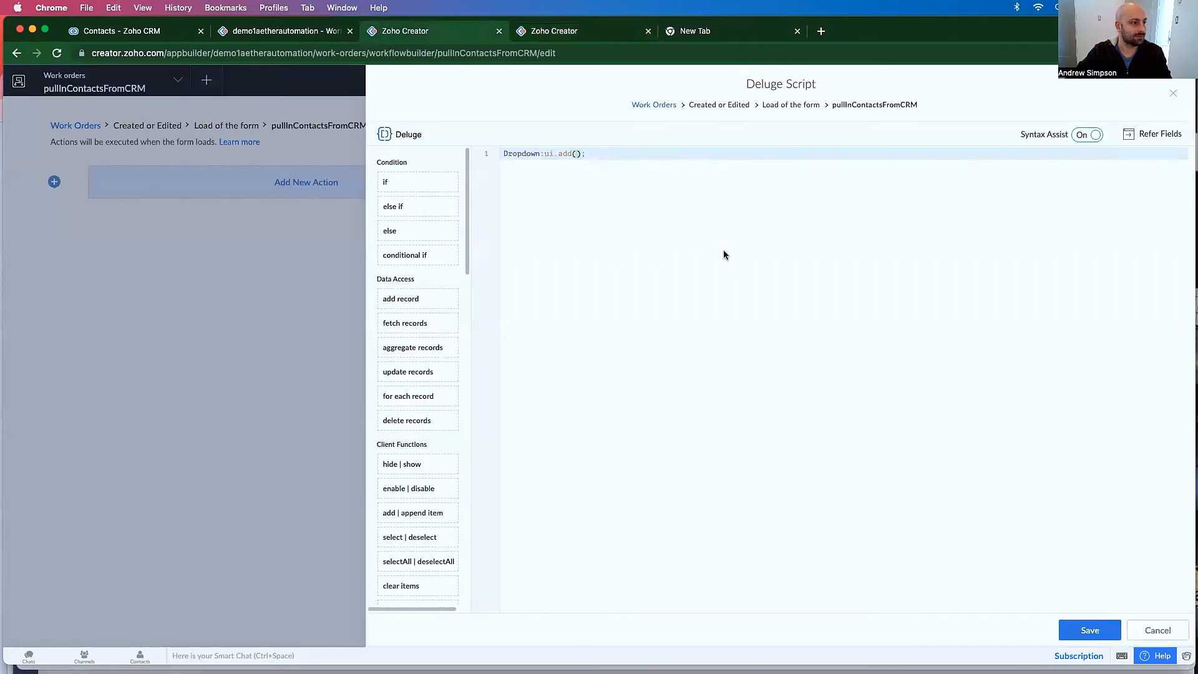
- Rewrite the on-load line as Dropdown:ui.add(thisapp.searchForContactsForList()); and save the script
{"action": "left_click", "coordinate": [1088, 629]}
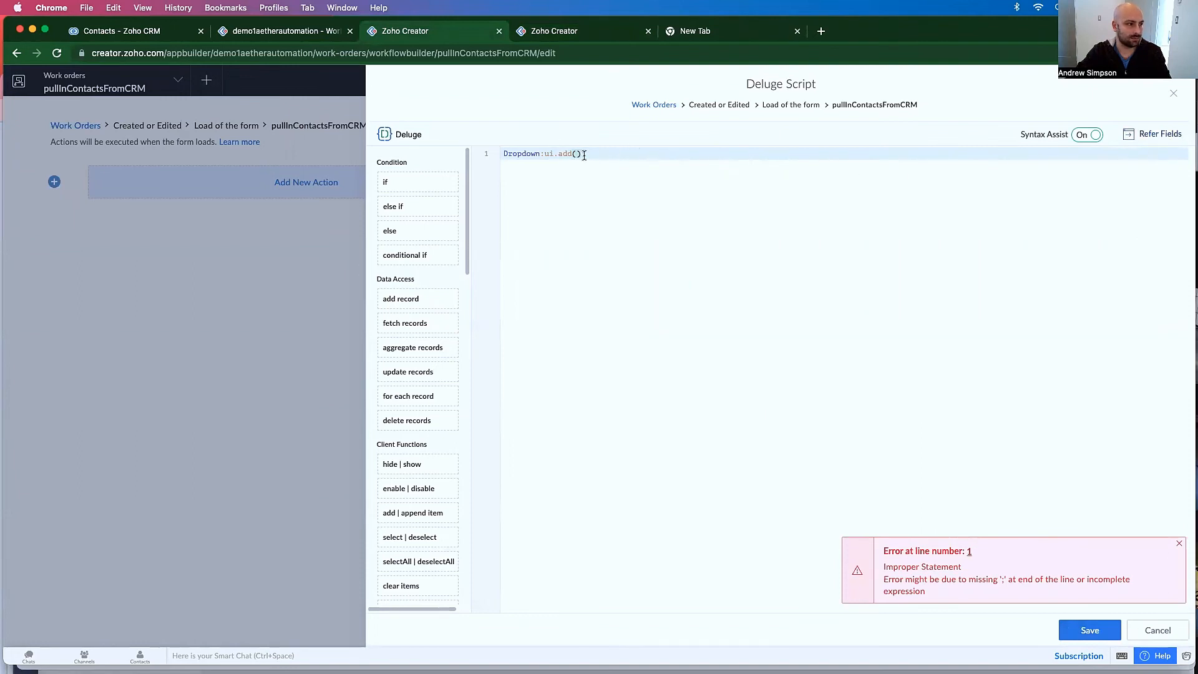
{"action": "type", "text": ";"}
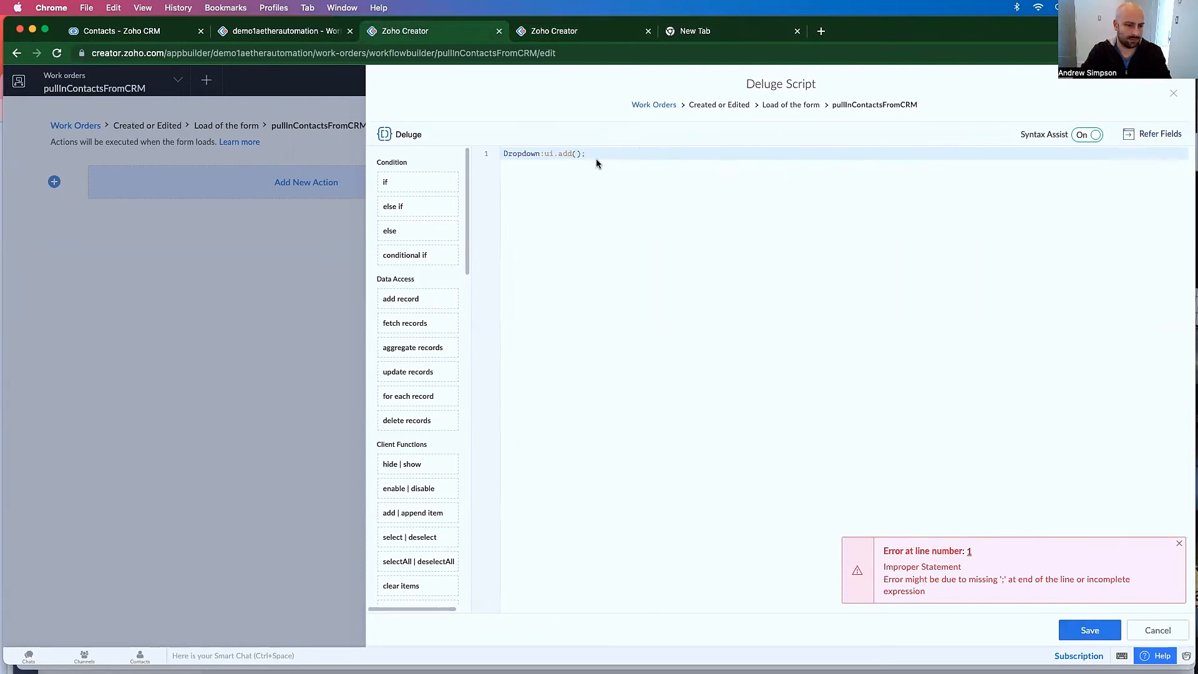
{"action": "key", "text": "Backspace"}
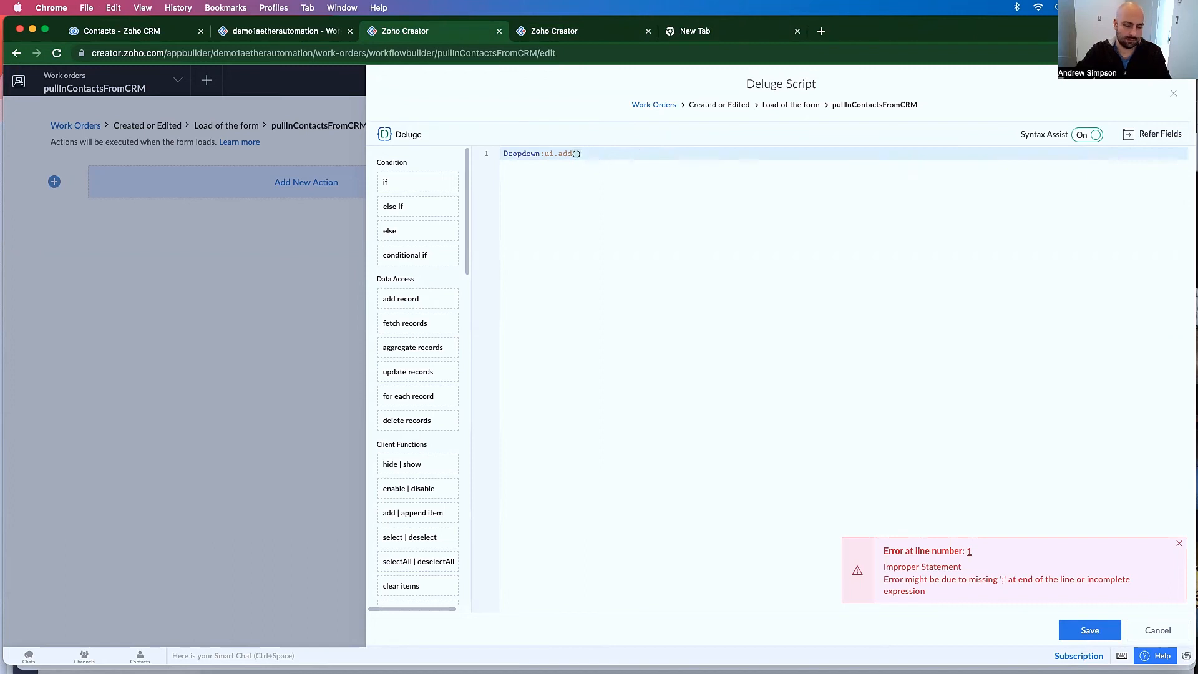
{"action": "type", "text": ";"}
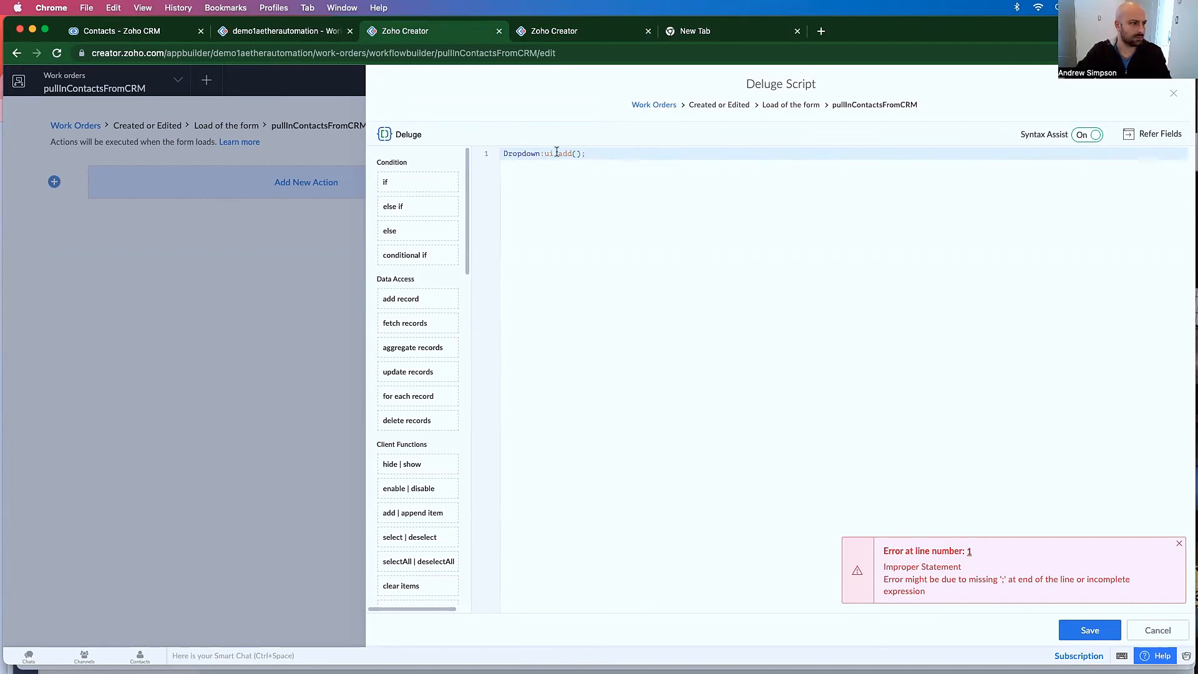
{"action": "type", "text": "this"}
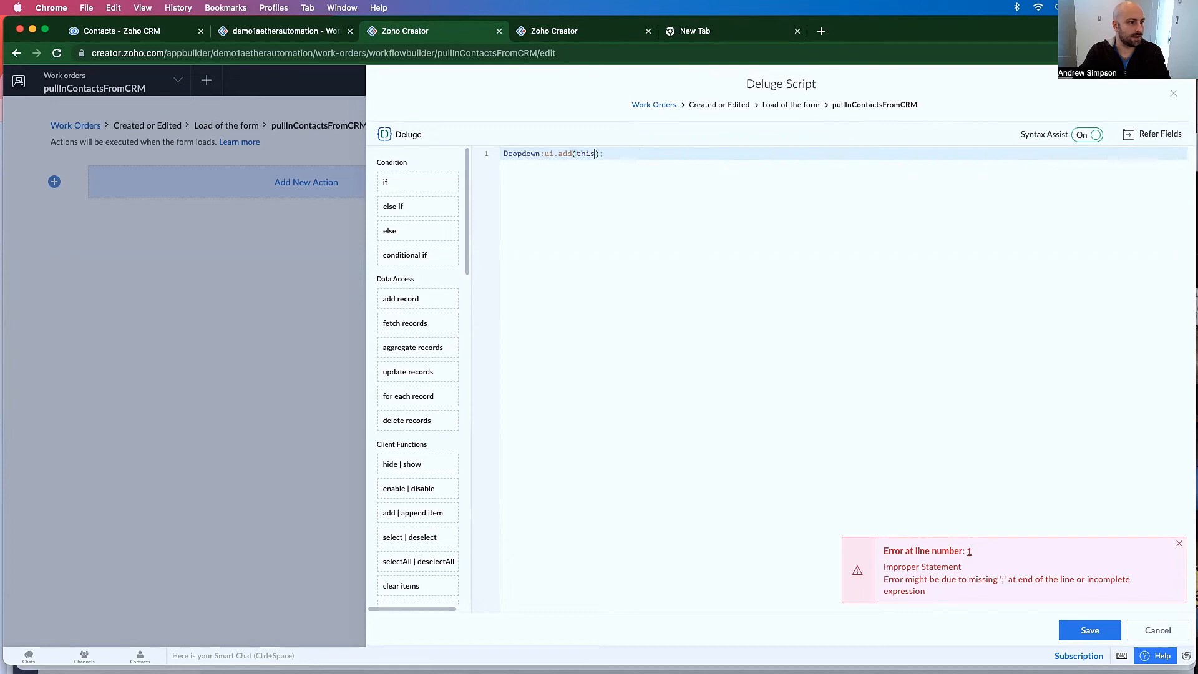
{"action": "type", "text": "app.searchForContactsForList("}
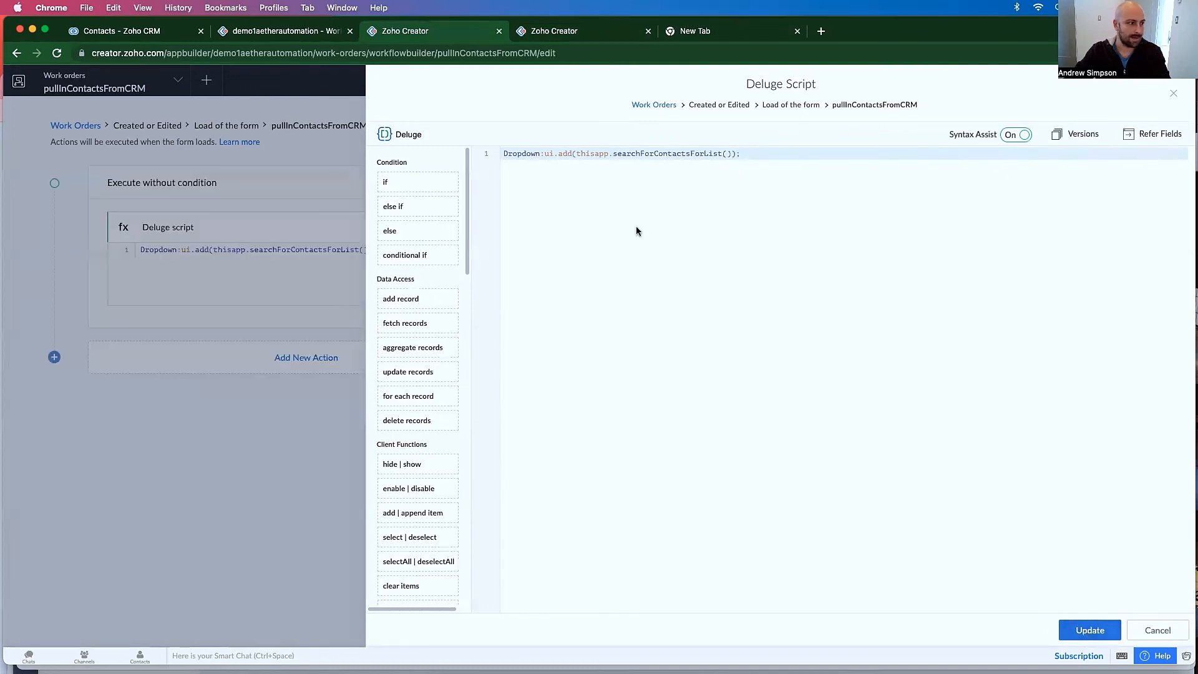
{"action": "double_click", "coordinate": [523, 153]}
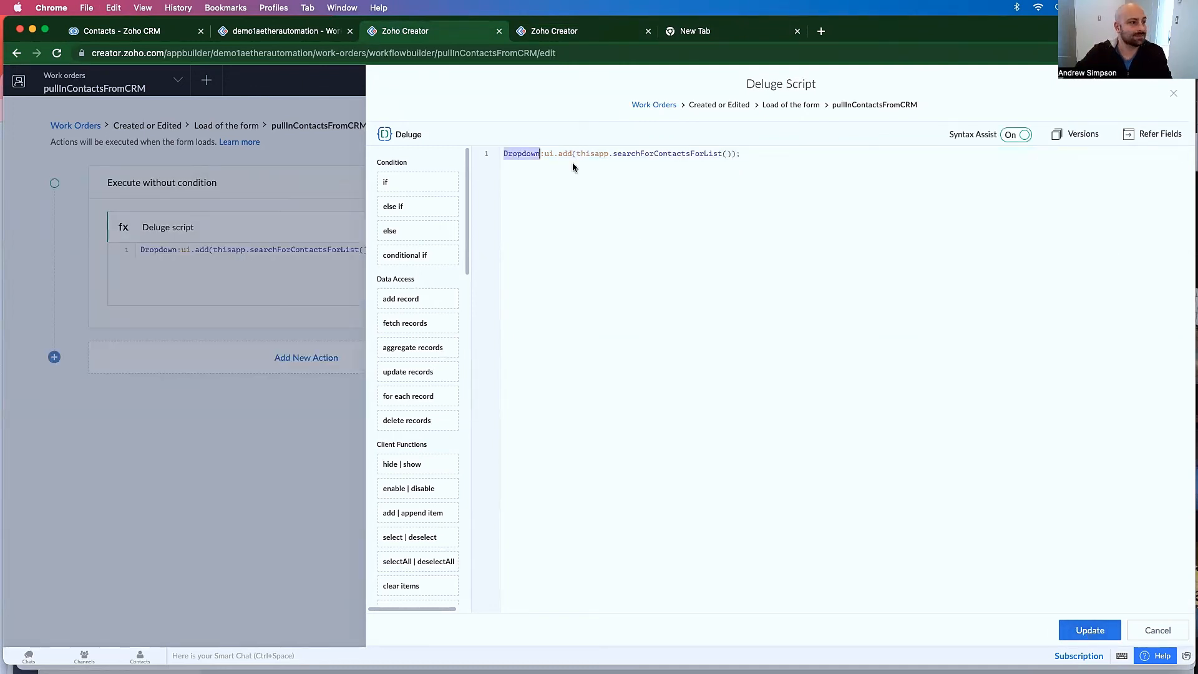
{"action": "left_click", "coordinate": [543, 153]}
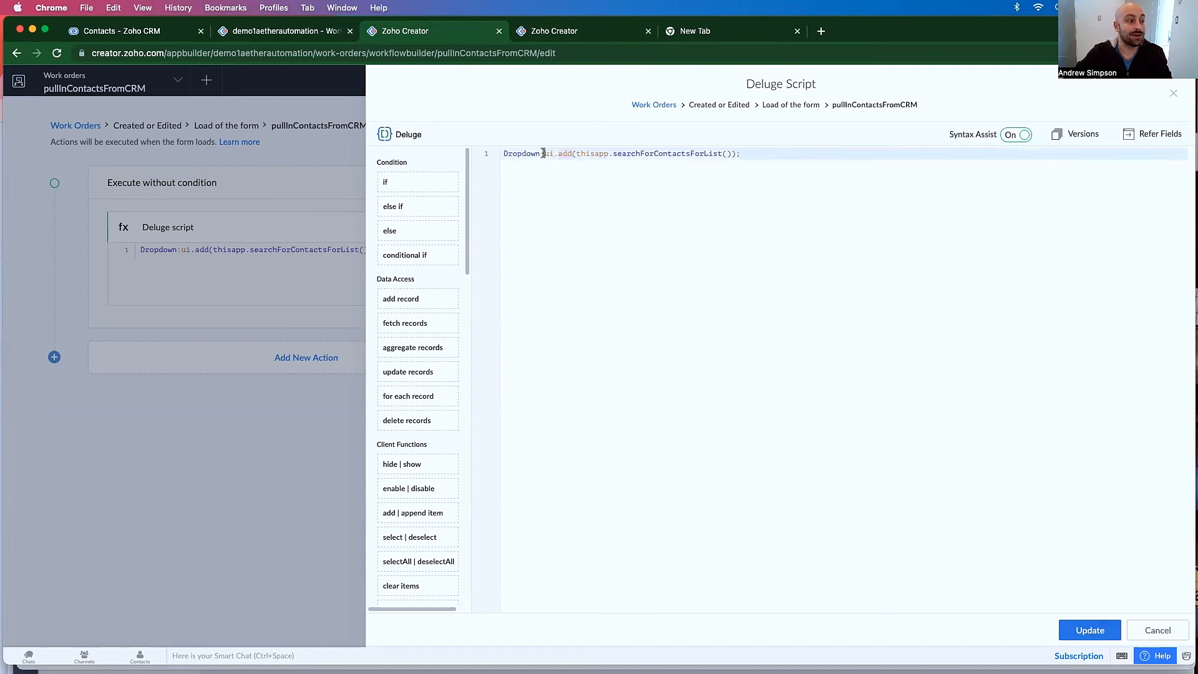
{"action": "double_click", "coordinate": [549, 153]}
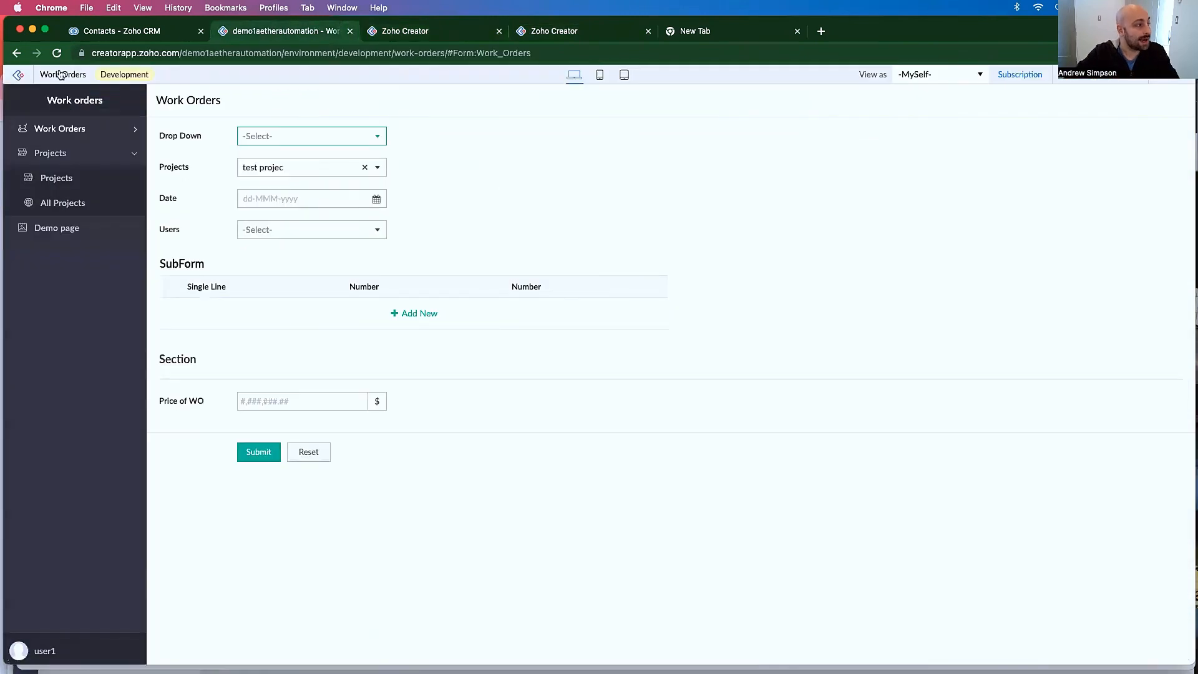
- Reload the Work Orders form and confirm its Drop Down now lists contact test6
{"action": "left_click", "coordinate": [311, 135]}
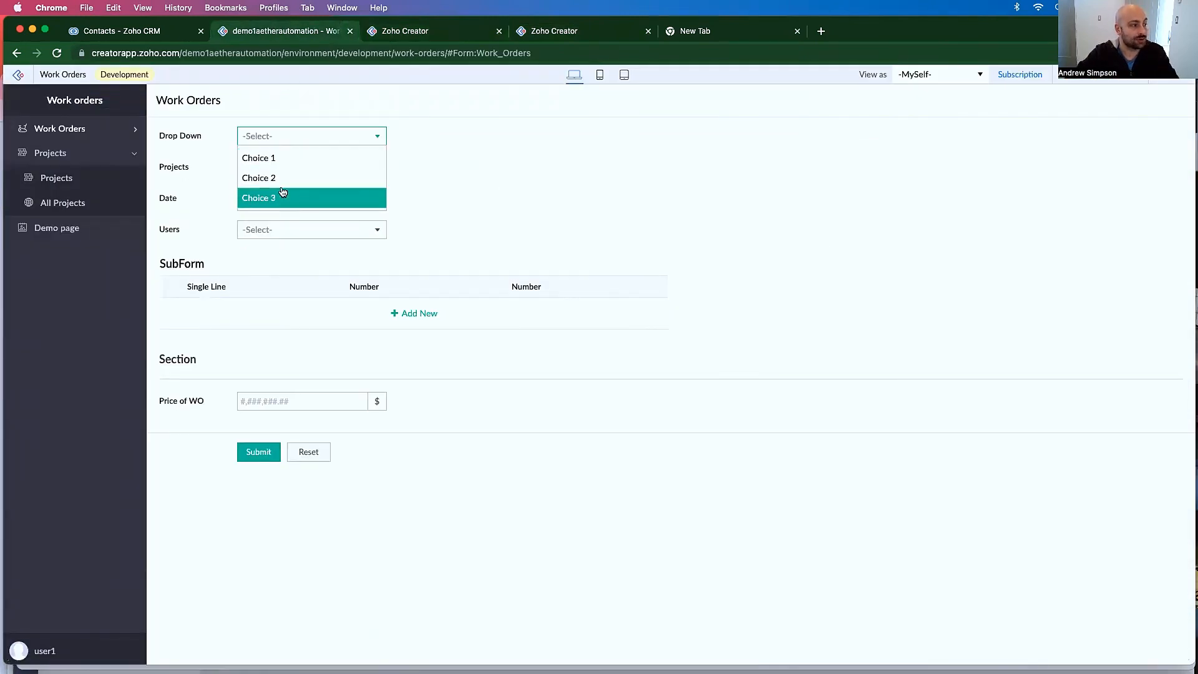
{"action": "left_click", "coordinate": [57, 52]}
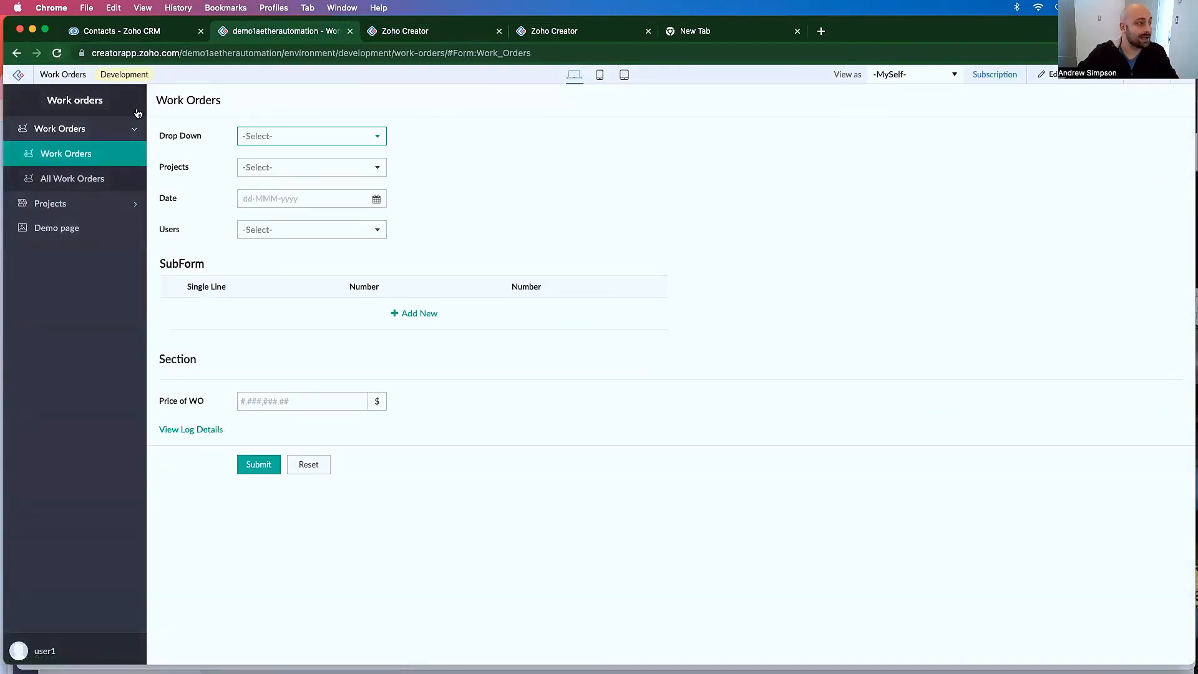
{"action": "left_click", "coordinate": [311, 135]}
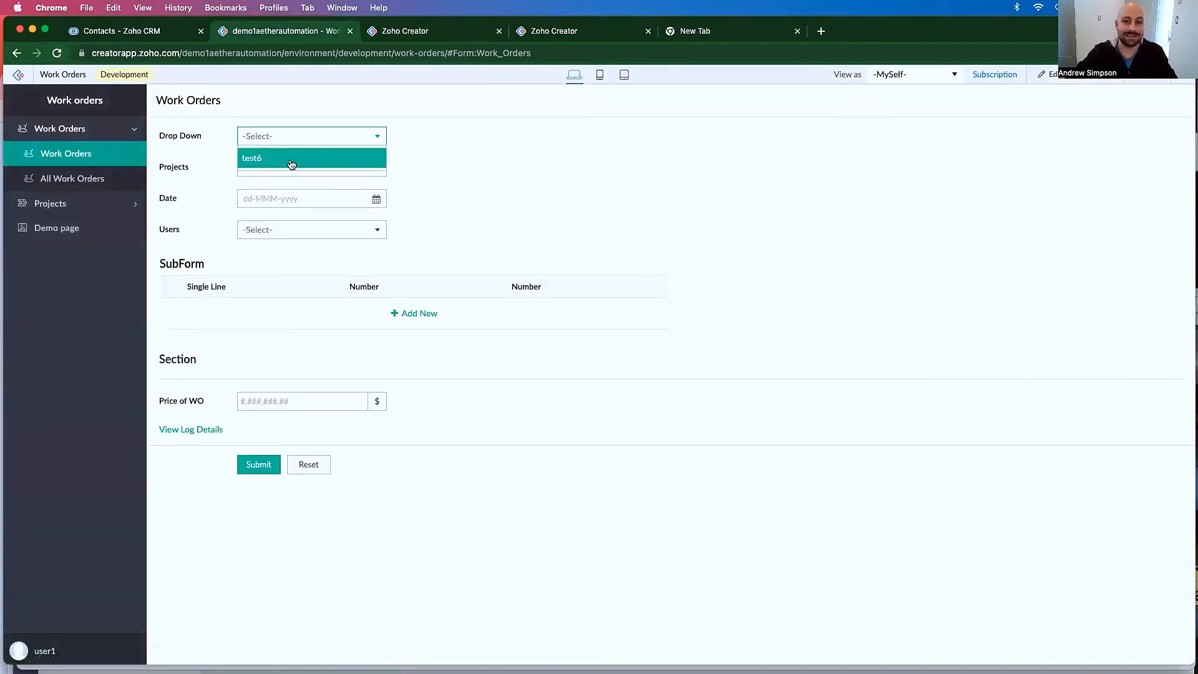
{"action": "left_click", "coordinate": [123, 31]}
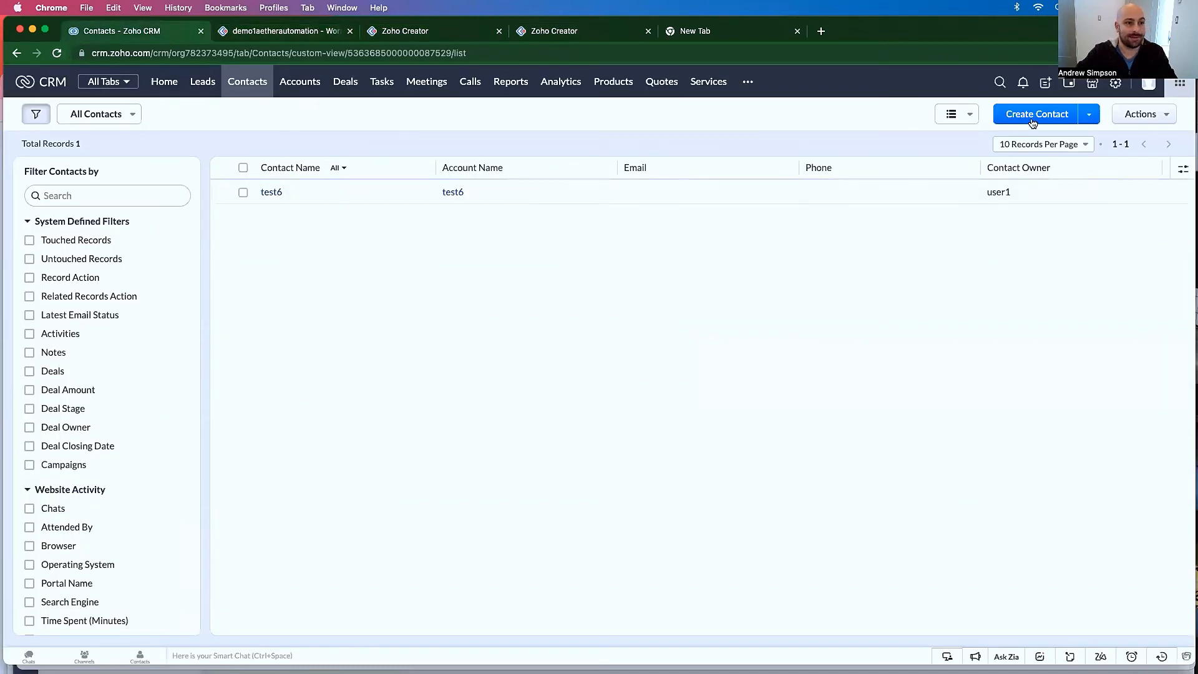
- Create a CRM contact with first name TEST7 and last name TEST7
{"action": "left_click", "coordinate": [1037, 114]}
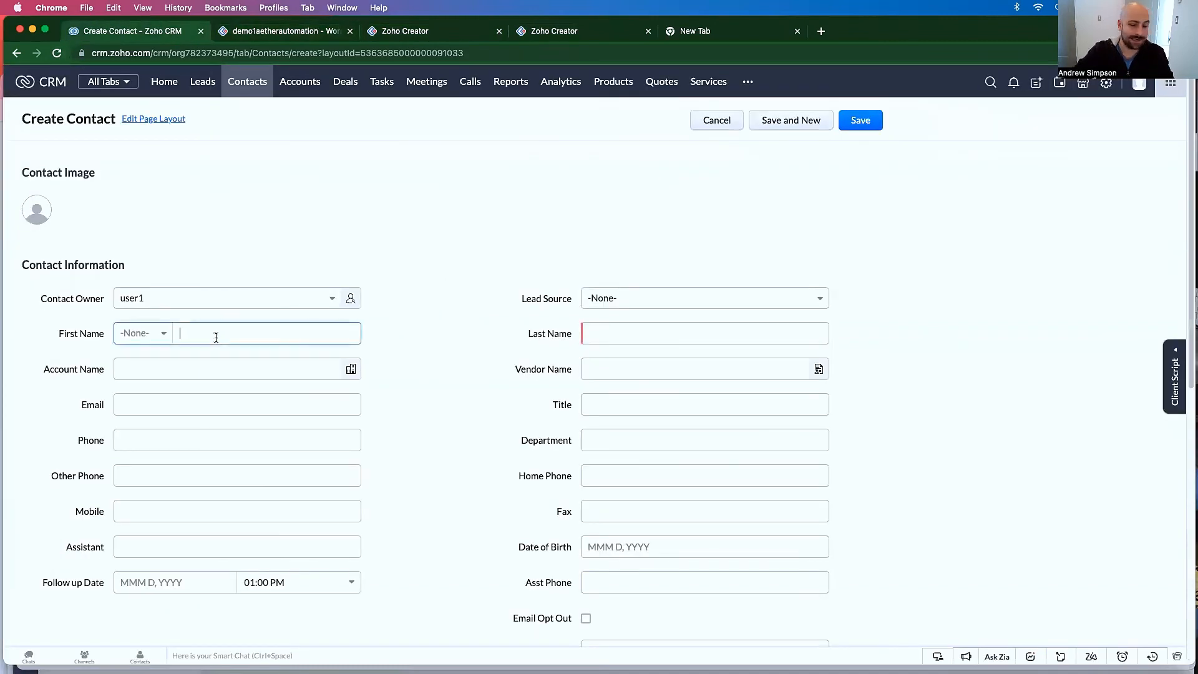
{"action": "type", "text": "TEST7"}
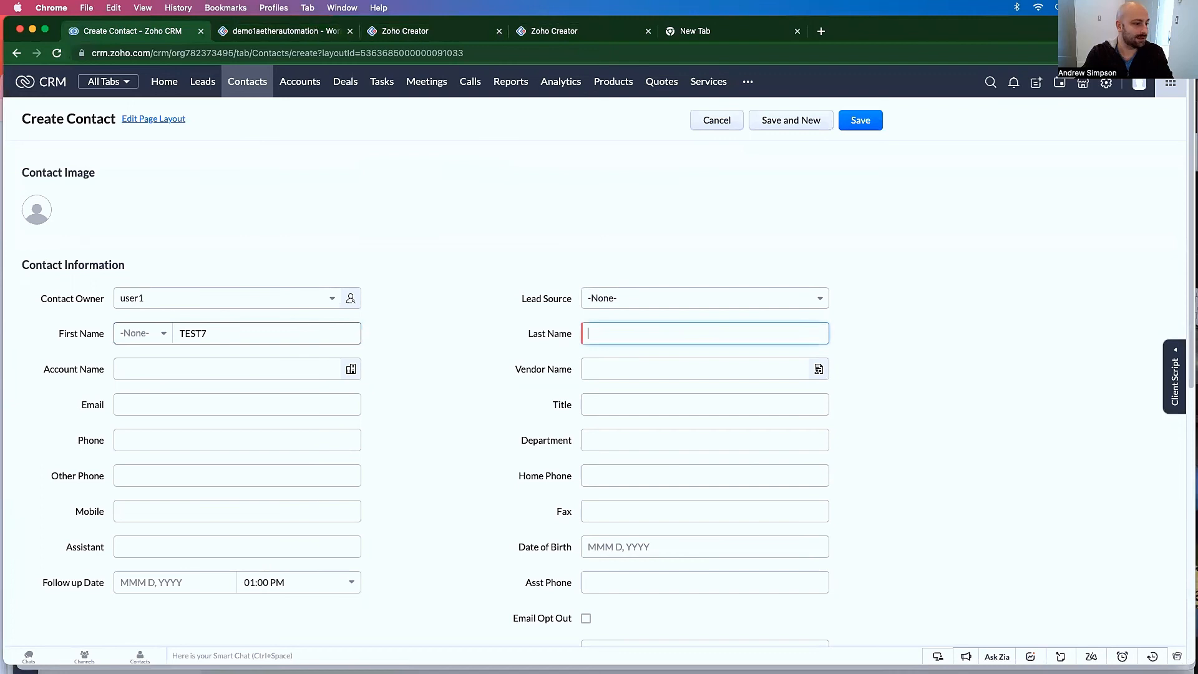
{"action": "type", "text": "TEST7"}
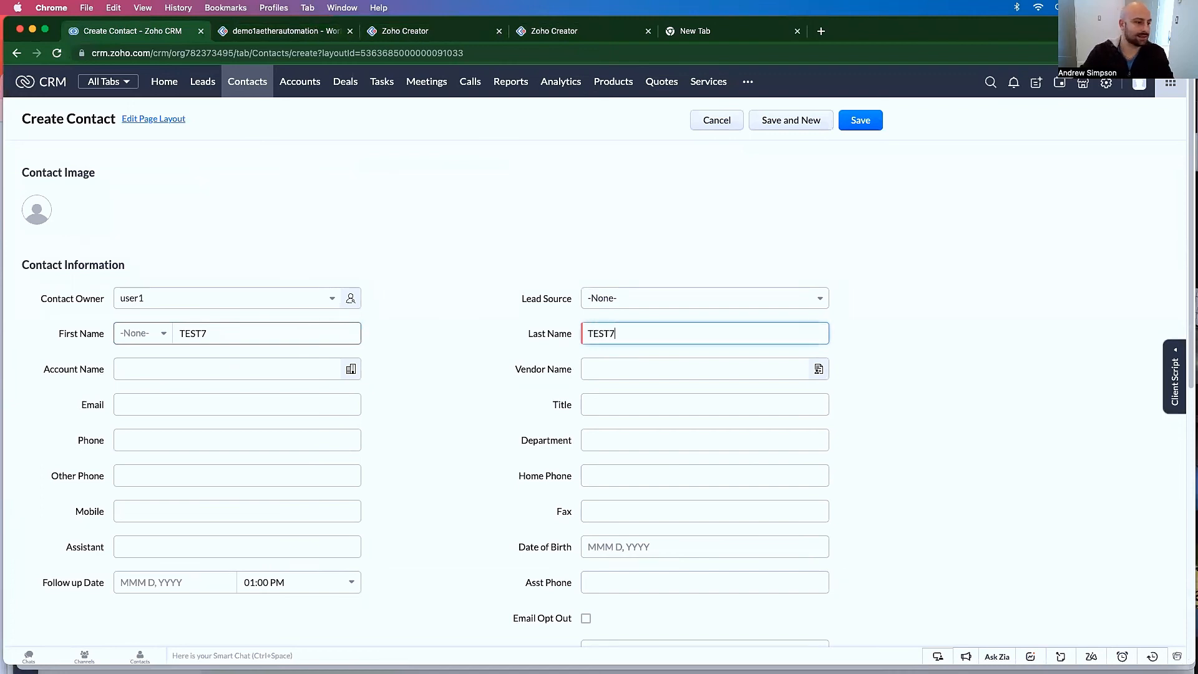
{"action": "left_click", "coordinate": [859, 120]}
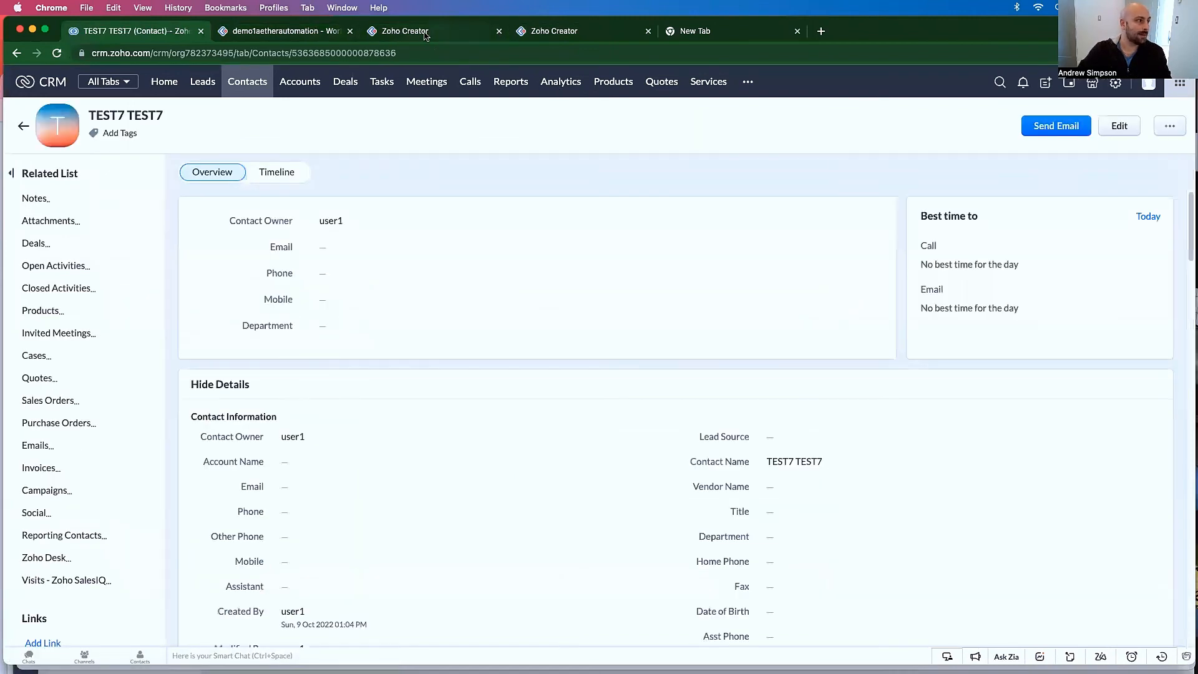
{"action": "left_click", "coordinate": [282, 31]}
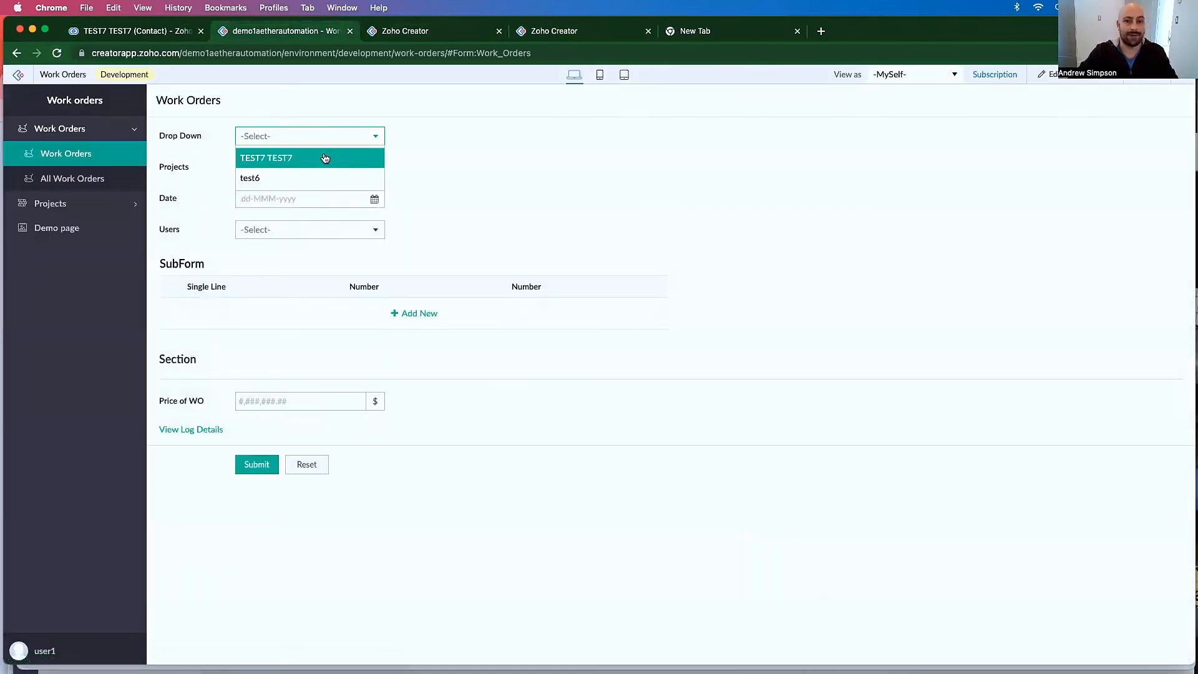
- Select TEST7 TEST7 in the Work Orders Drop Down to confirm it appears
{"action": "left_click", "coordinate": [661, 193]}
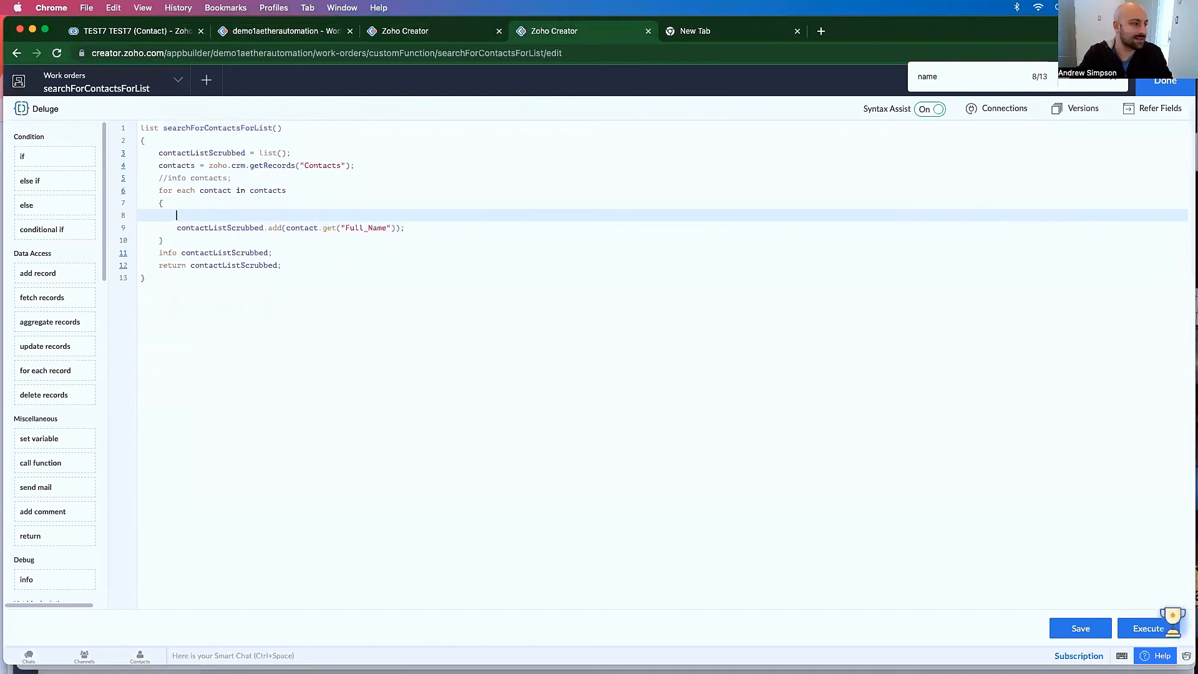
- Add if(contact != "Hillarious Joke") above the add statement in the contacts loop
{"action": "type", "text": "if("}
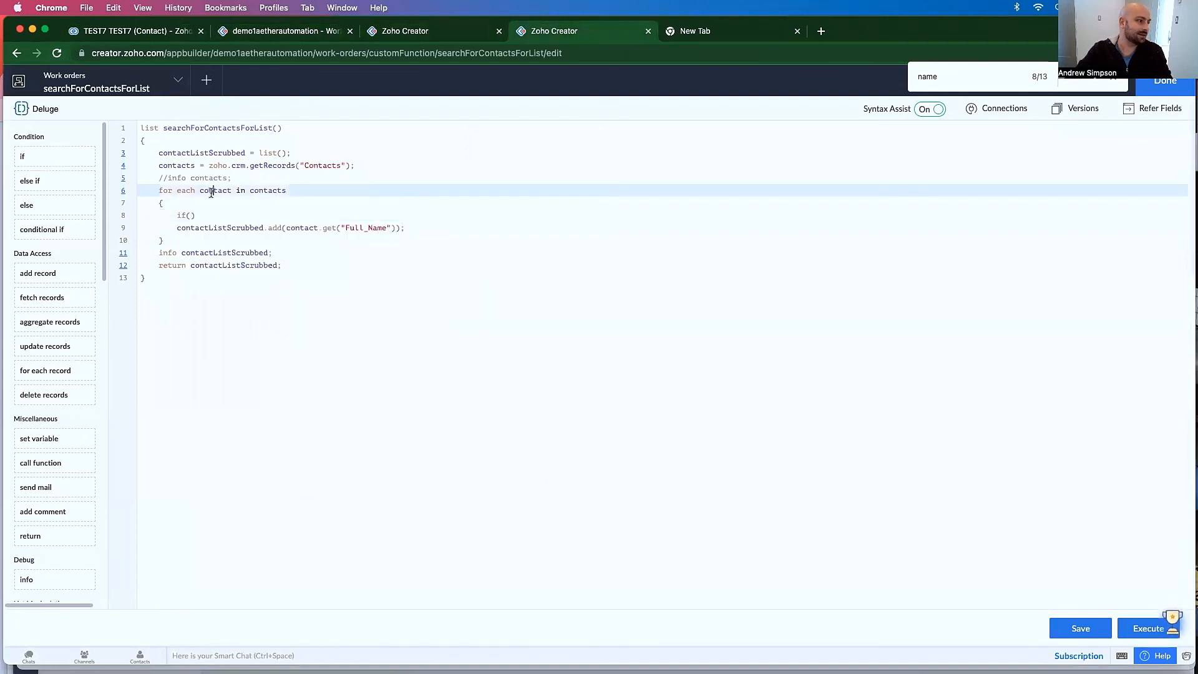
{"action": "type", "text": "contact"}
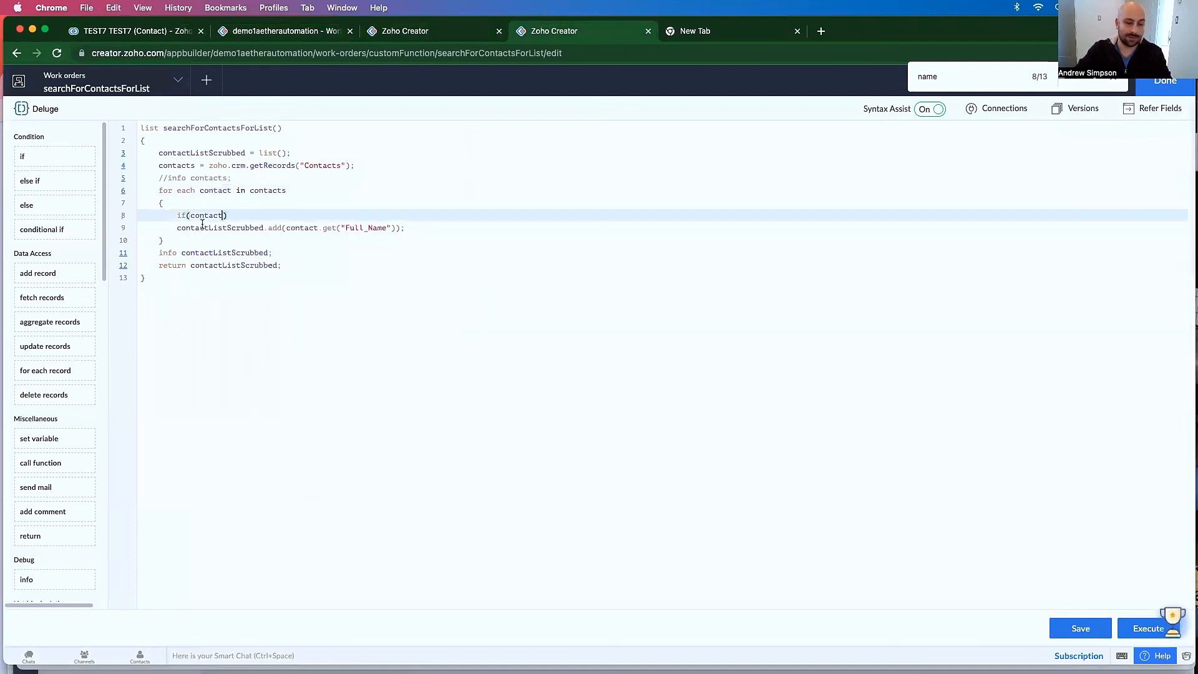
{"action": "type", "text": "!= \"Hill"}
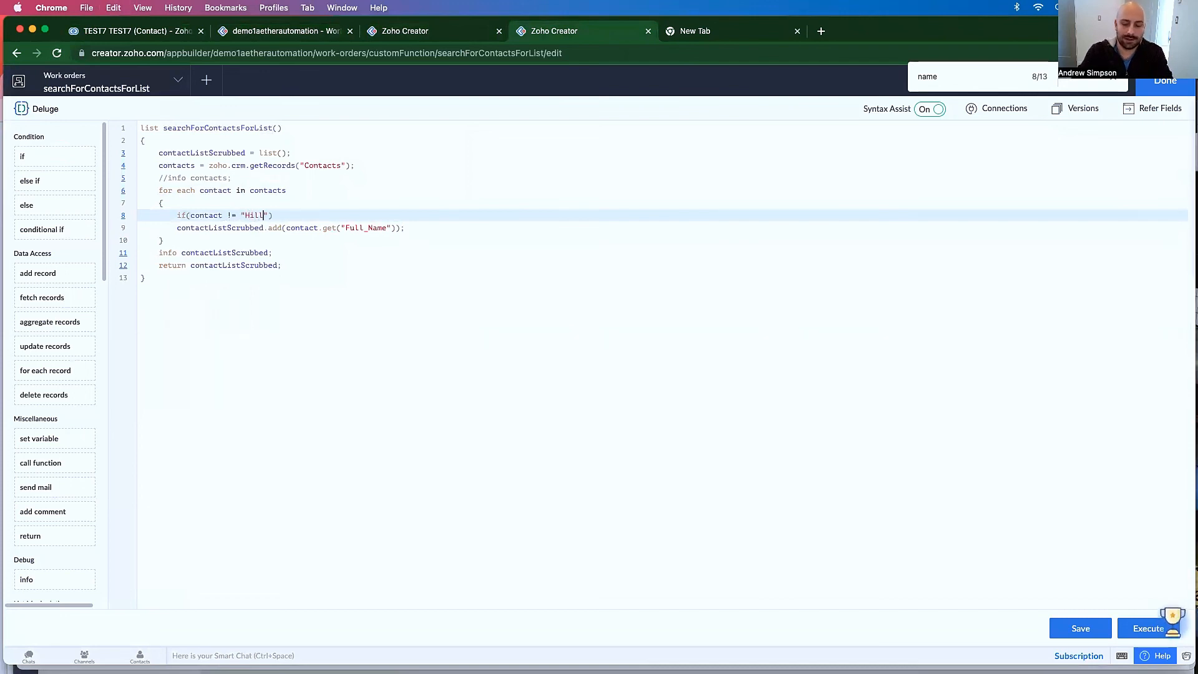
{"action": "type", "text": "ai"}
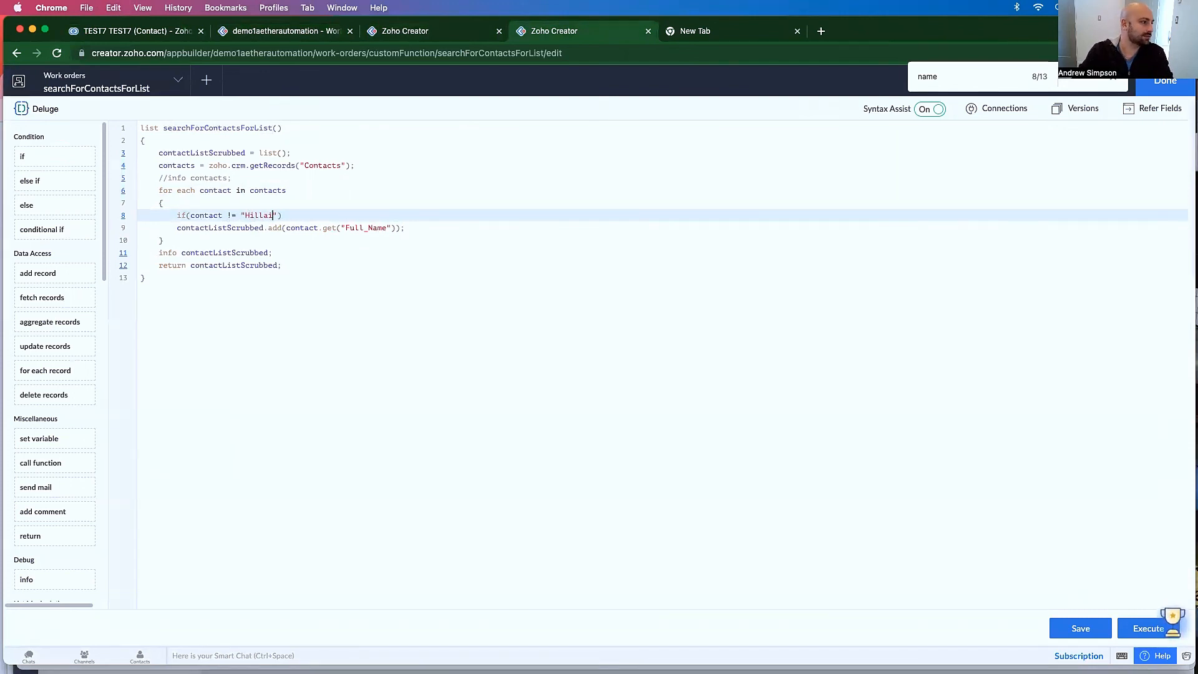
{"action": "type", "text": "rious"}
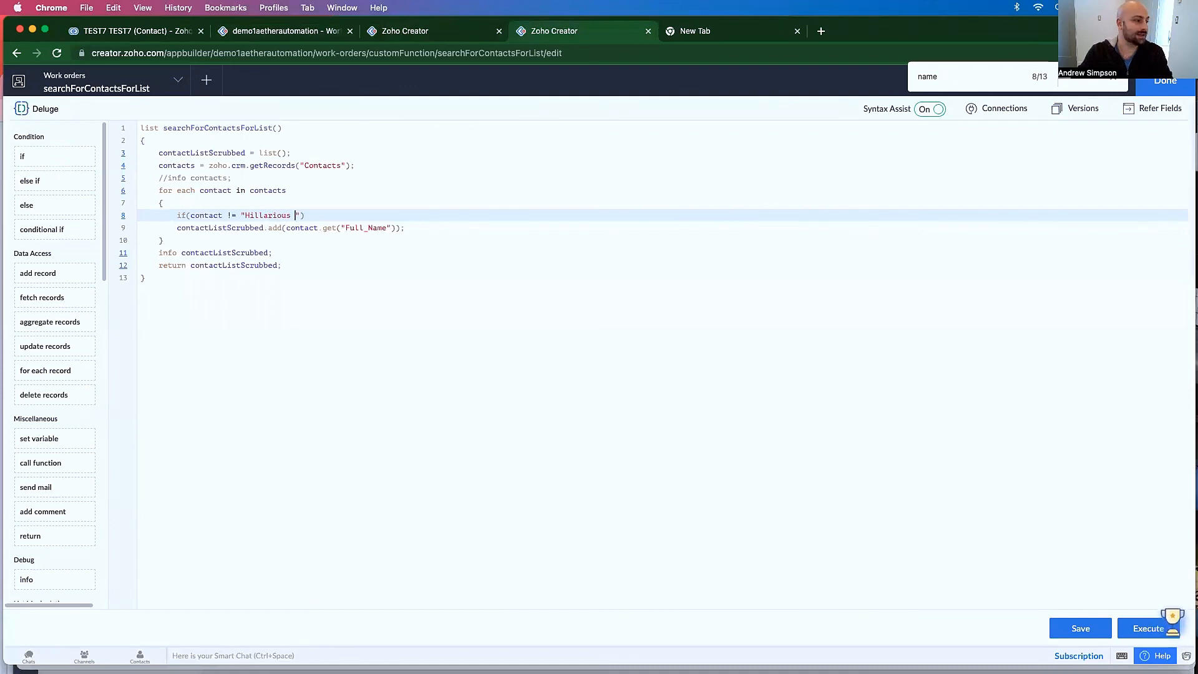
{"action": "type", "text": "Joke"}
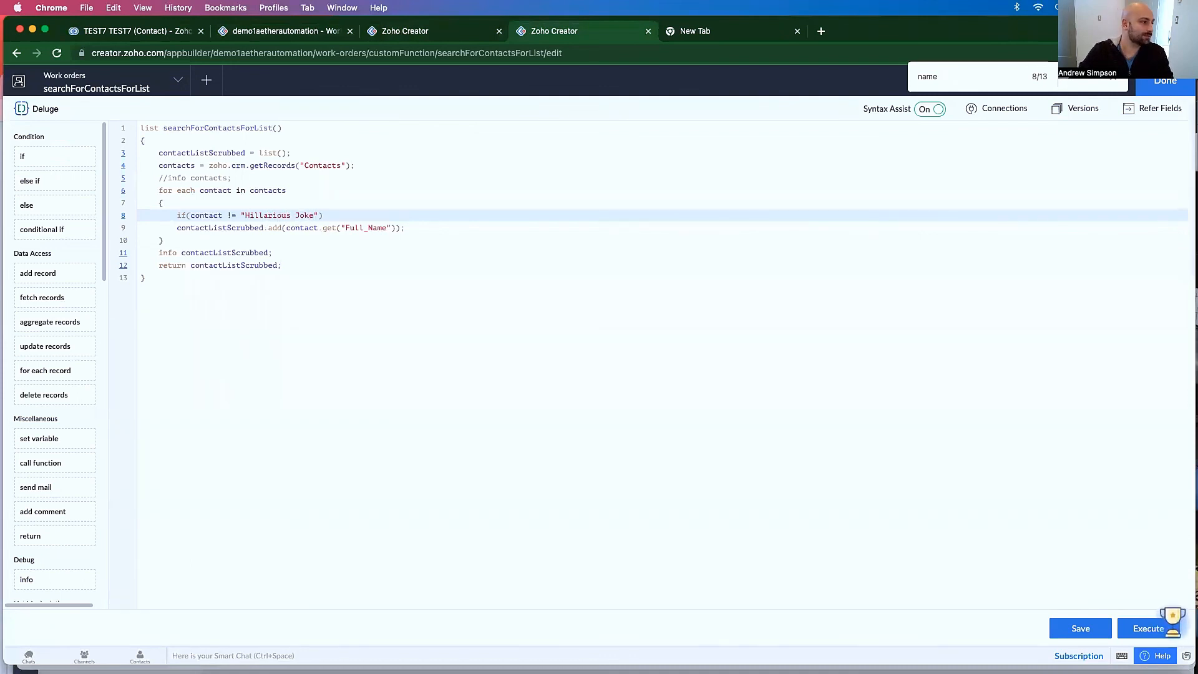